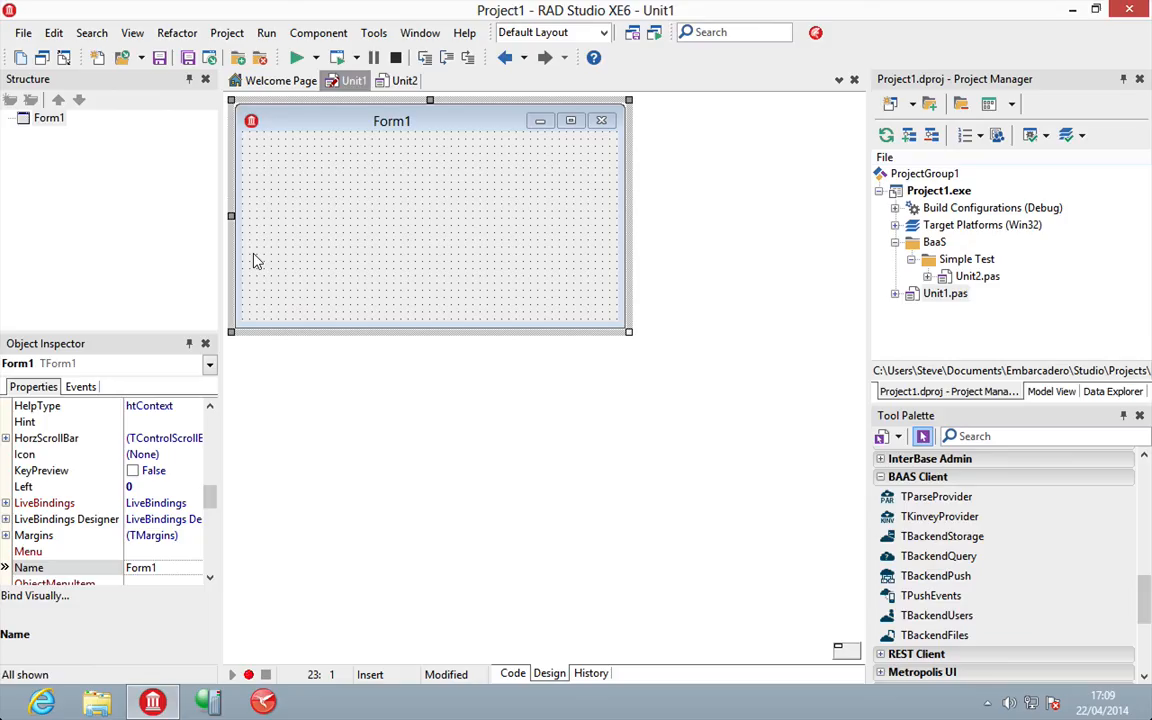
pyautogui.moveTo(630, 440)
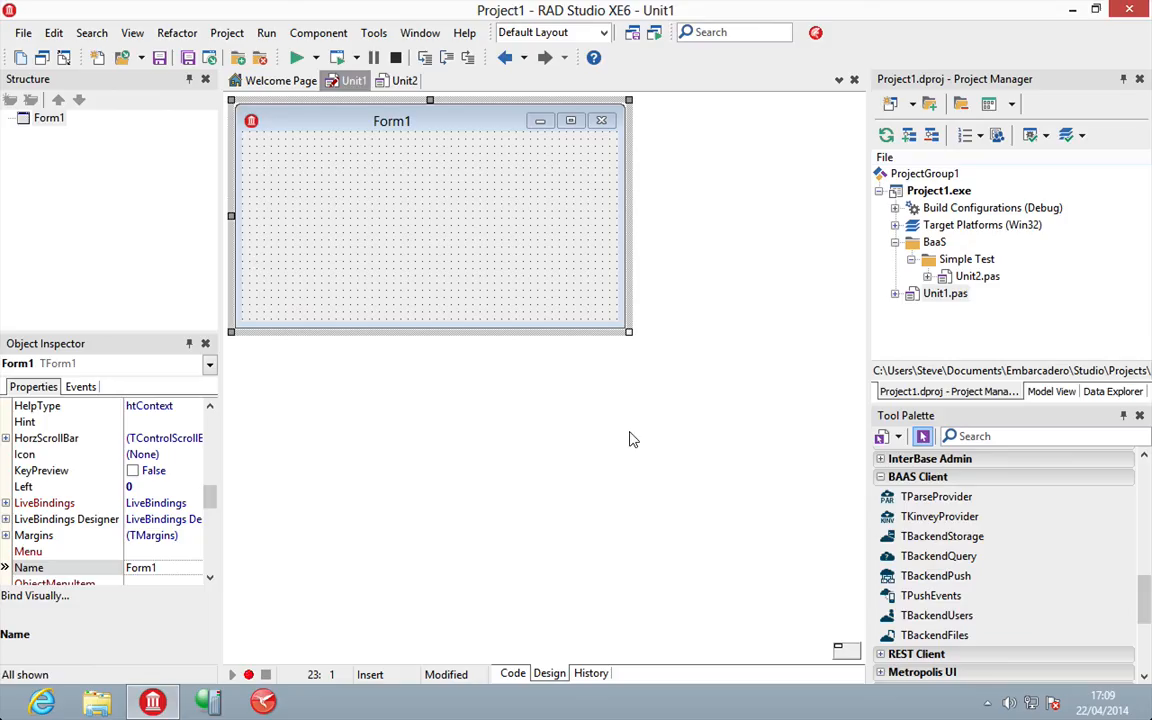
# Step: Show Unit2's DataModule2 and inspect its KinveyProvider1 and ParseProvider1 components
pyautogui.click(936, 496)
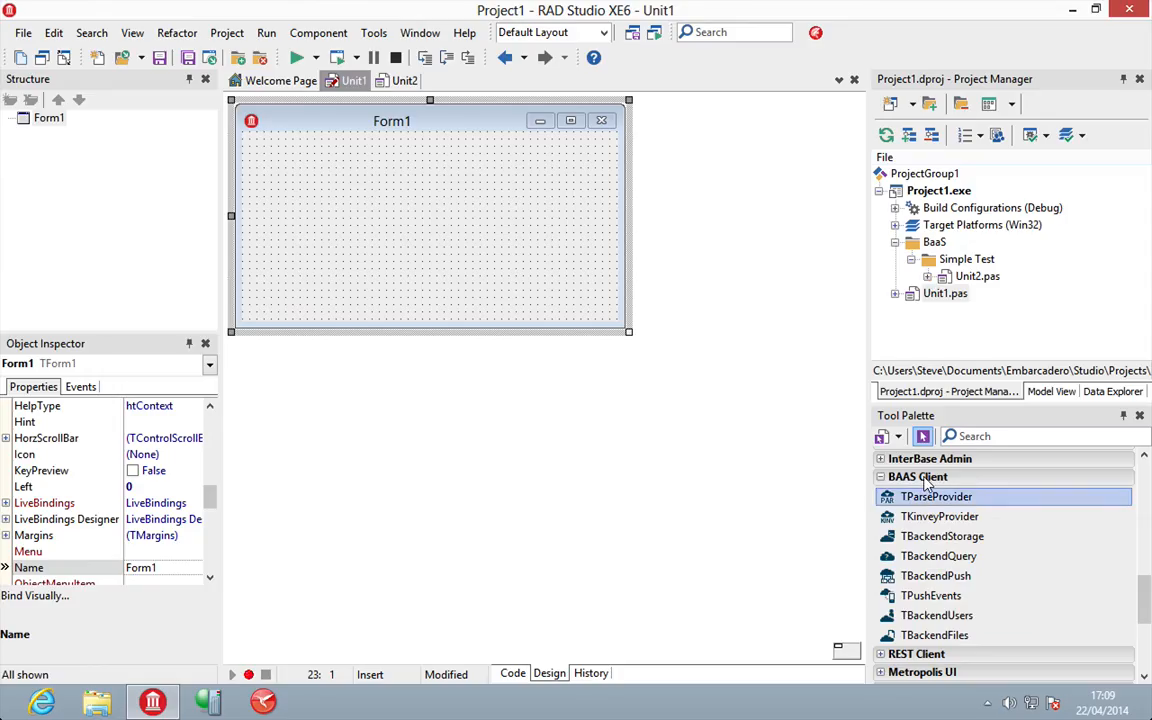
pyautogui.moveTo(940, 516)
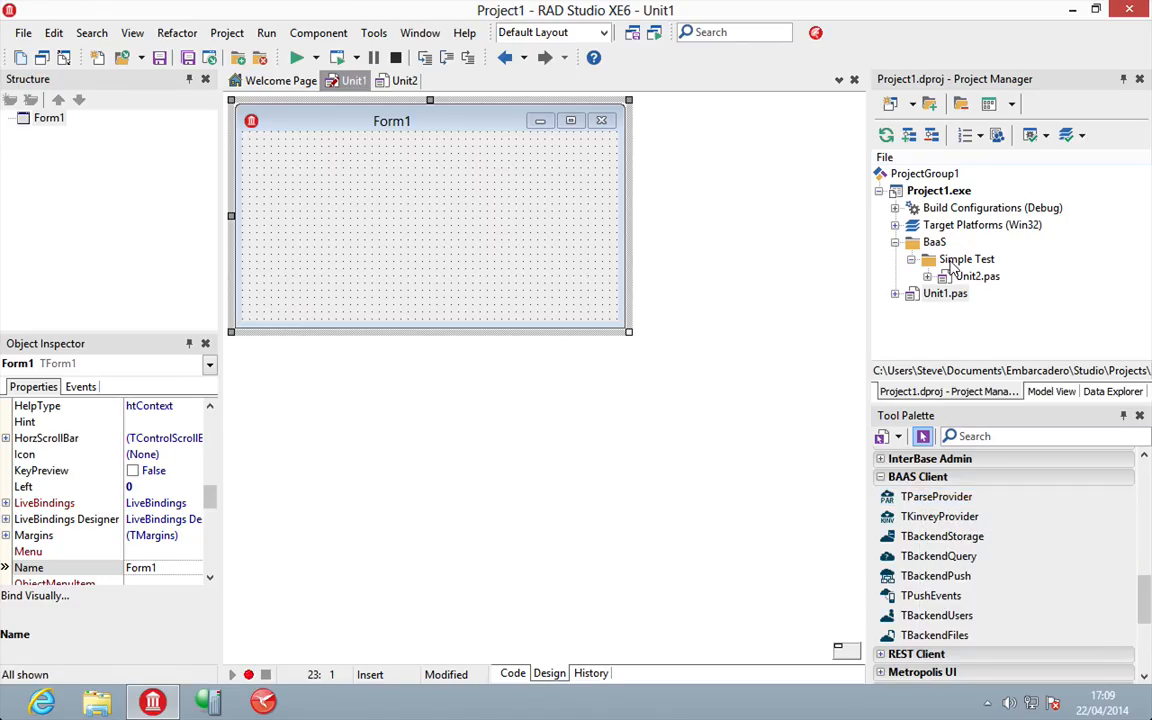
pyautogui.click(404, 80)
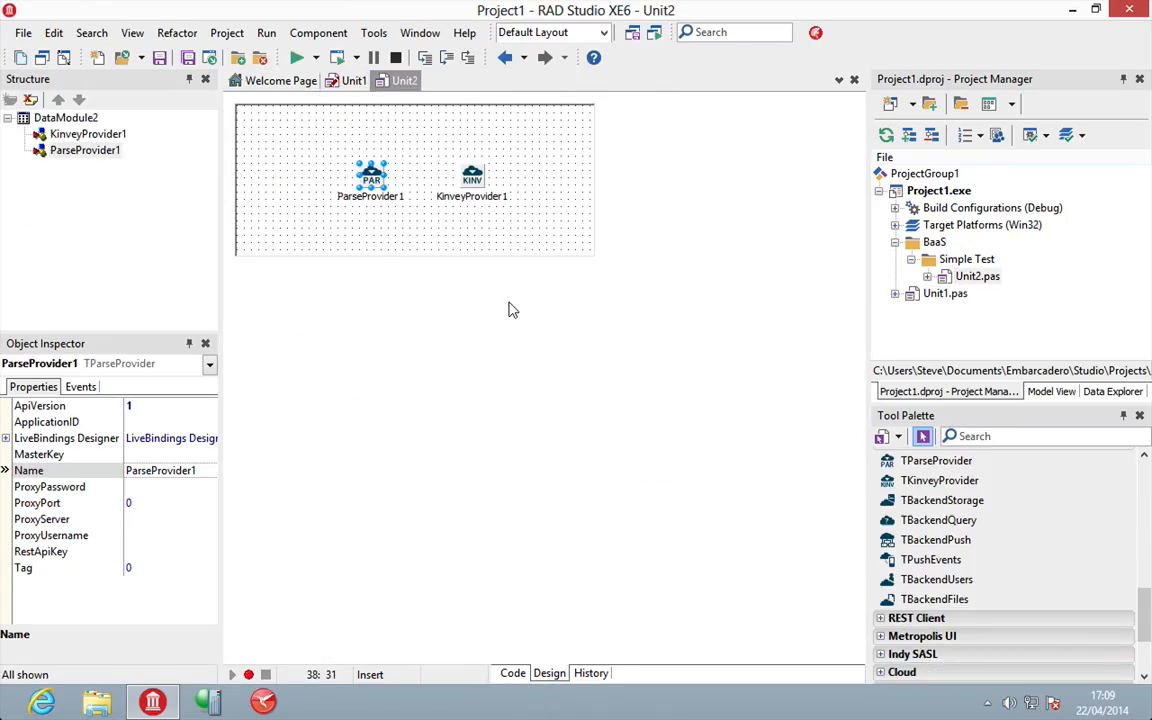
pyautogui.click(472, 178)
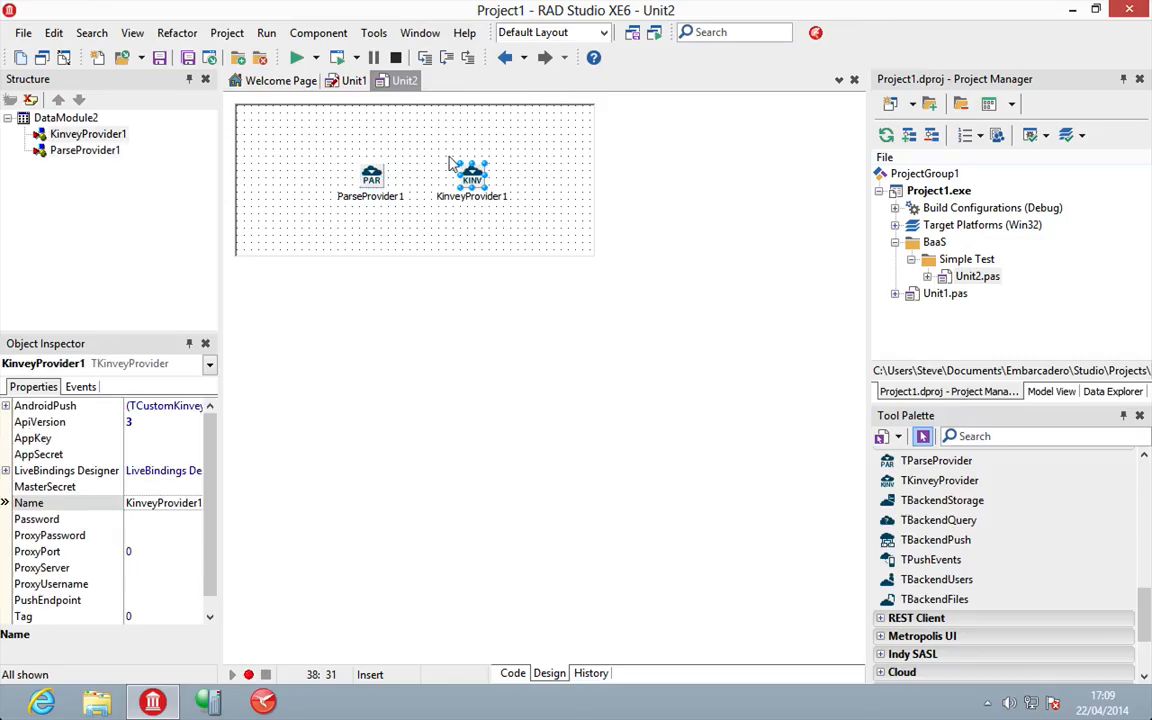
pyautogui.click(372, 178)
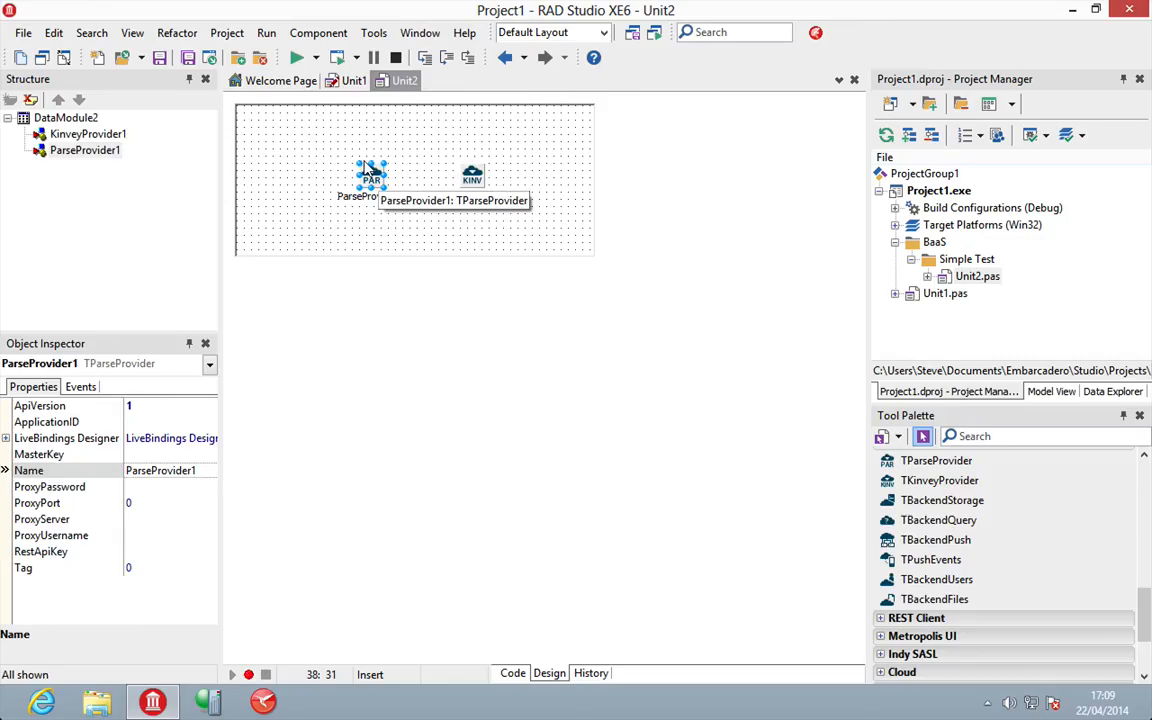
# Step: Review the data module's source, toggling Design and Code, and locate the OpenSSL unit in the uses list
pyautogui.click(512, 672)
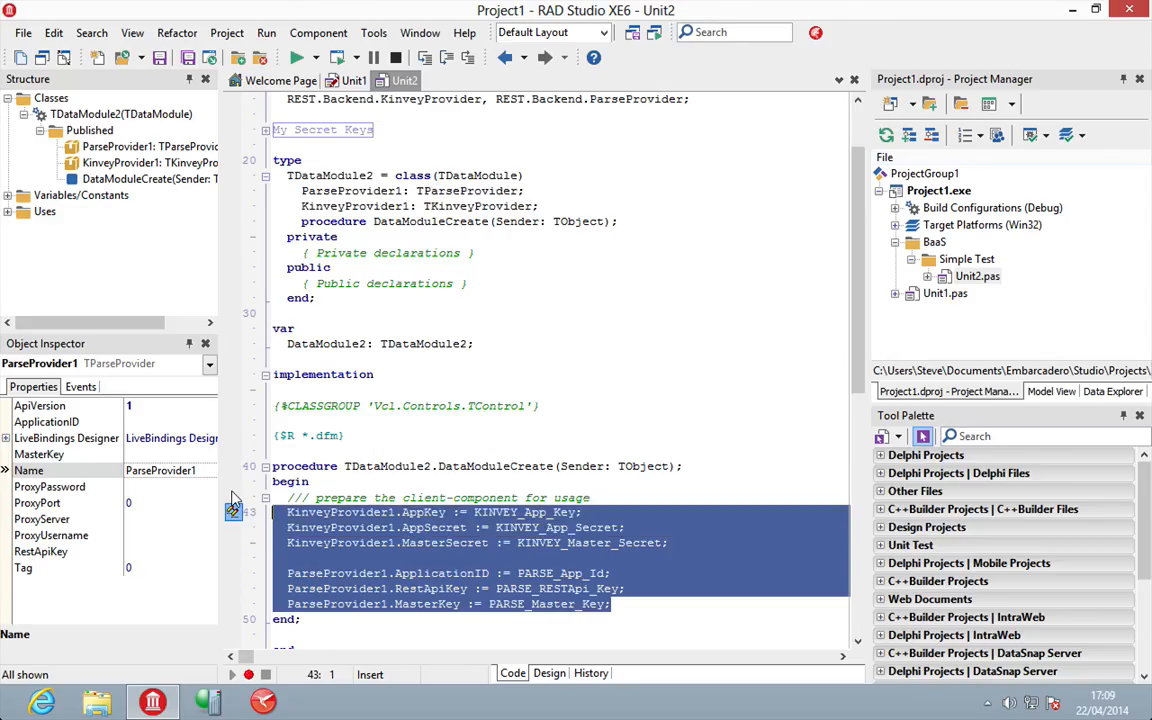
pyautogui.moveTo(448, 550)
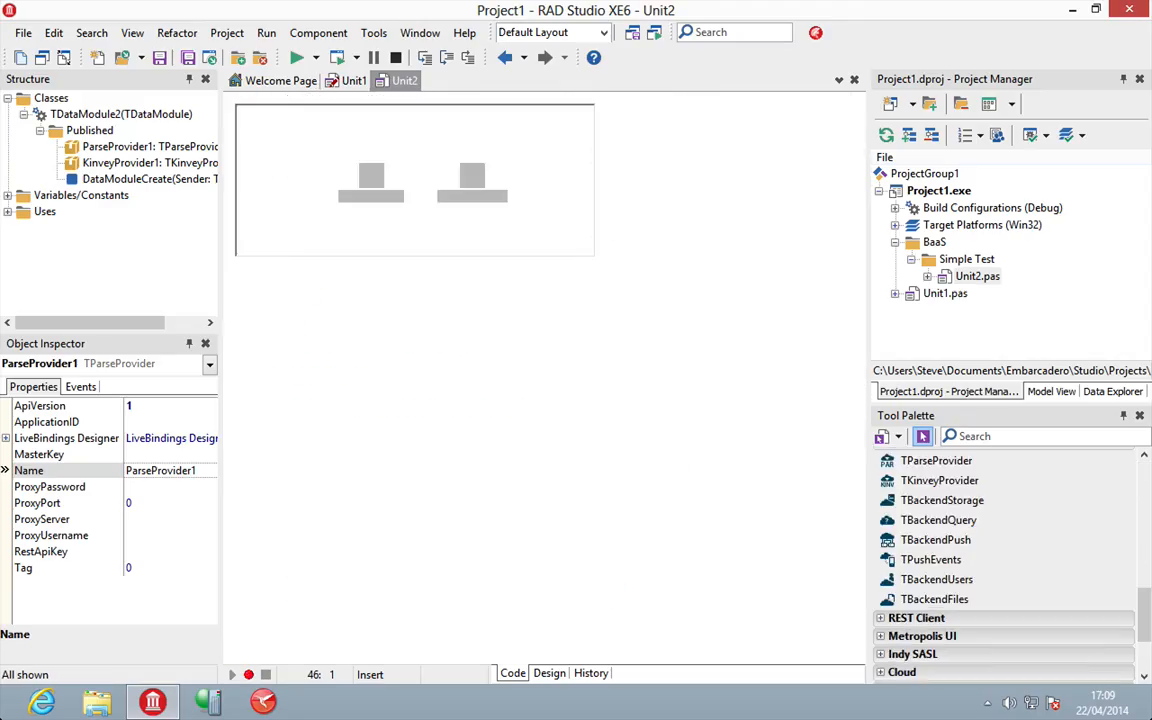
pyautogui.click(372, 178)
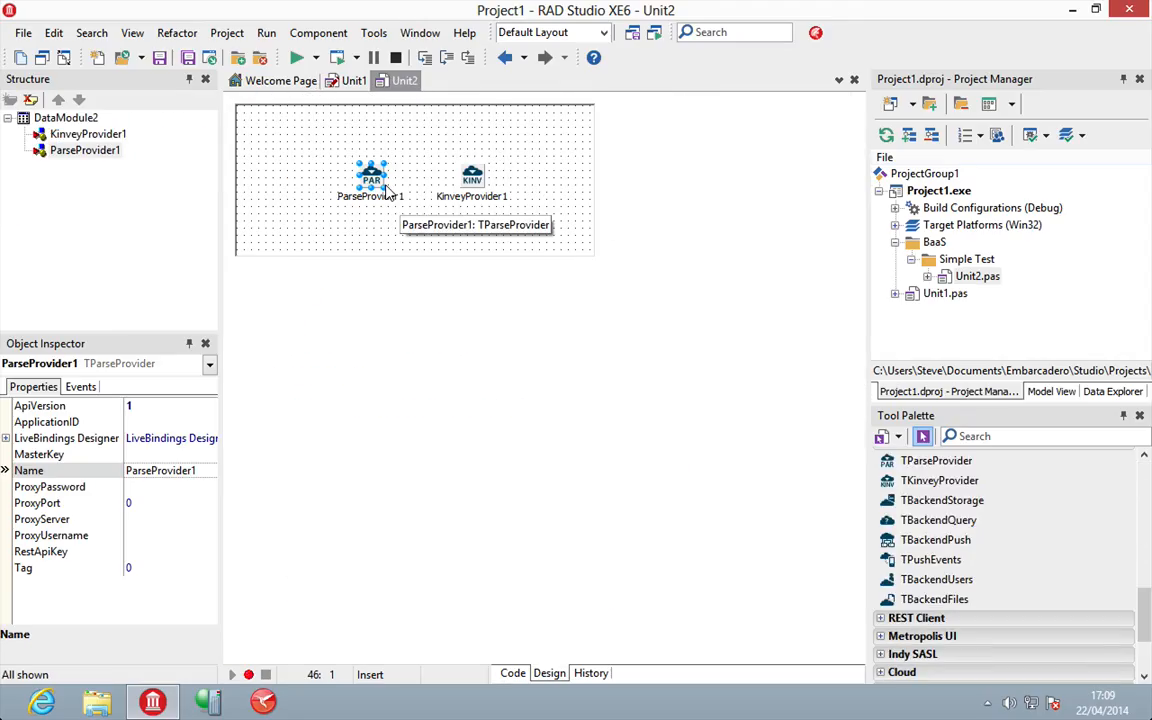
pyautogui.click(512, 672)
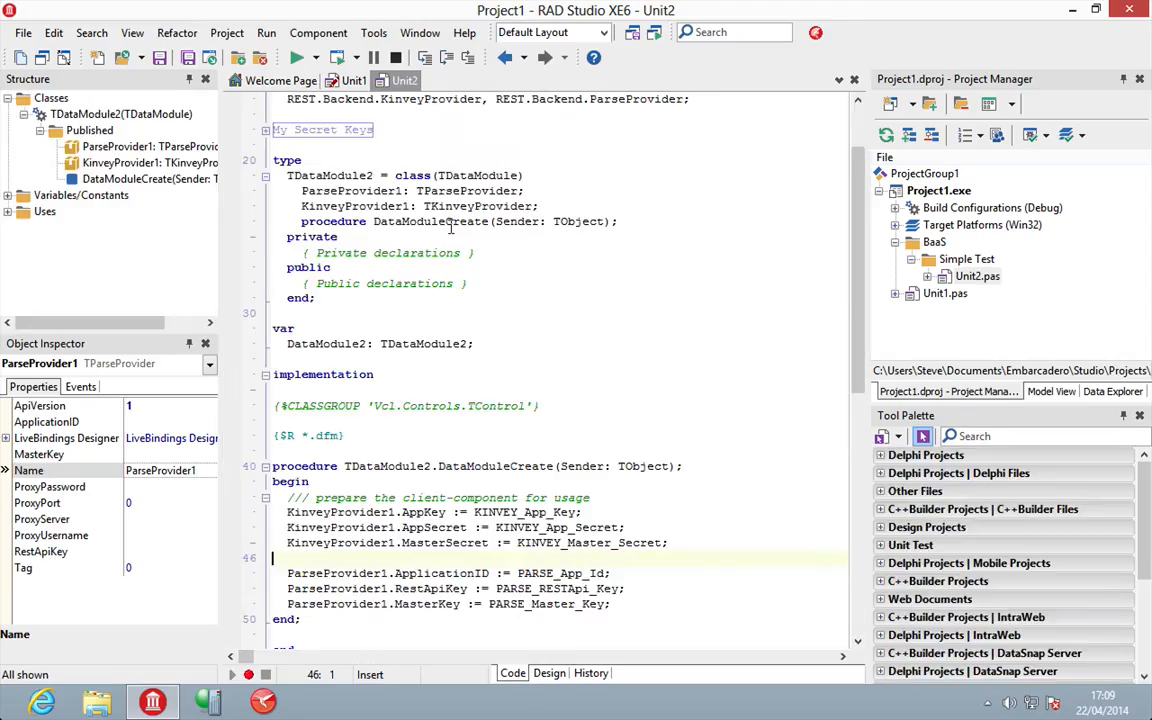
pyautogui.scroll(3)
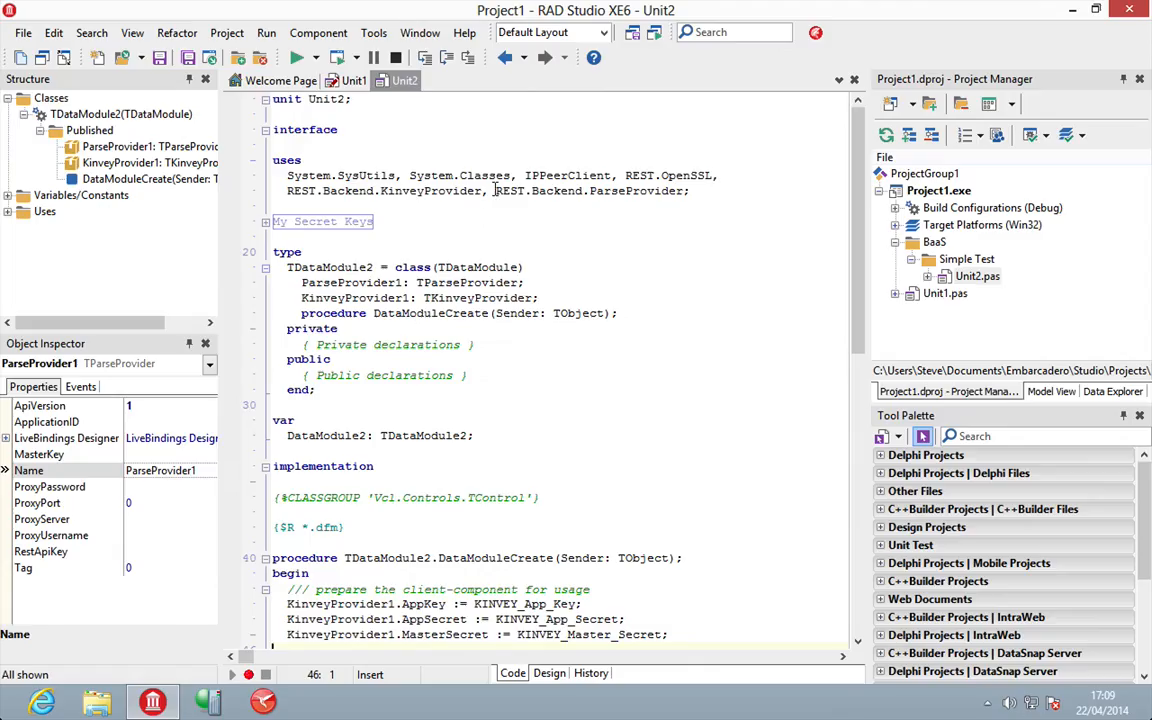
pyautogui.doubleClick(666, 176)
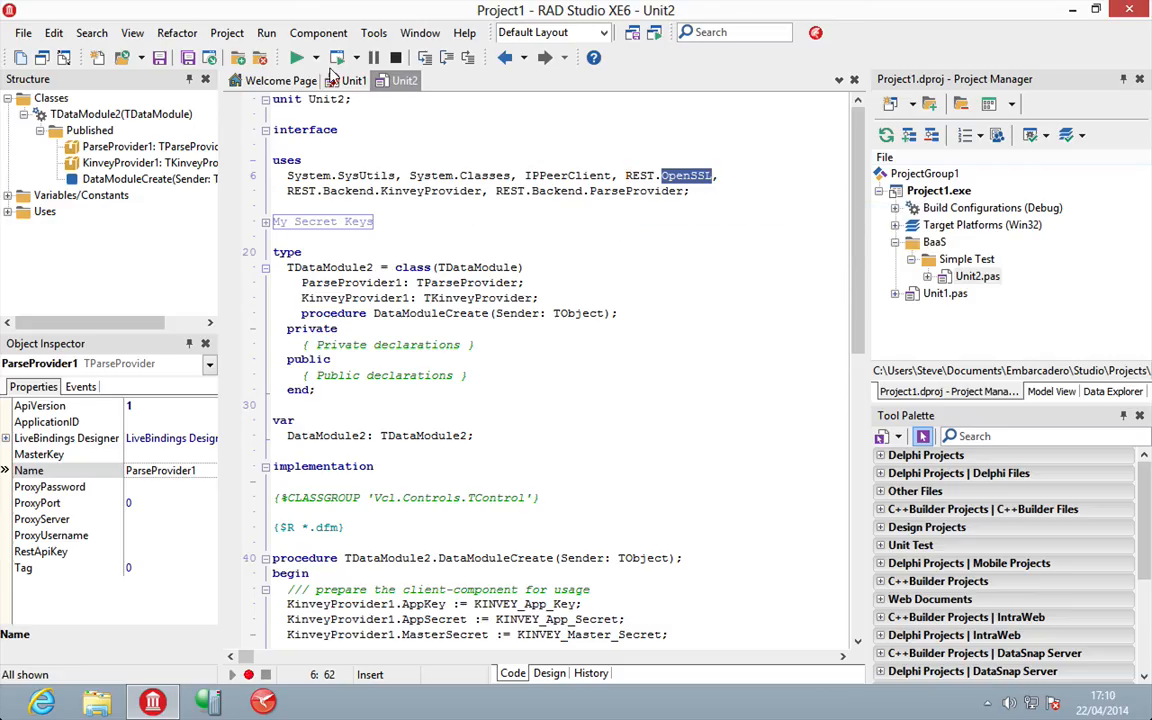
pyautogui.moveTo(348, 80)
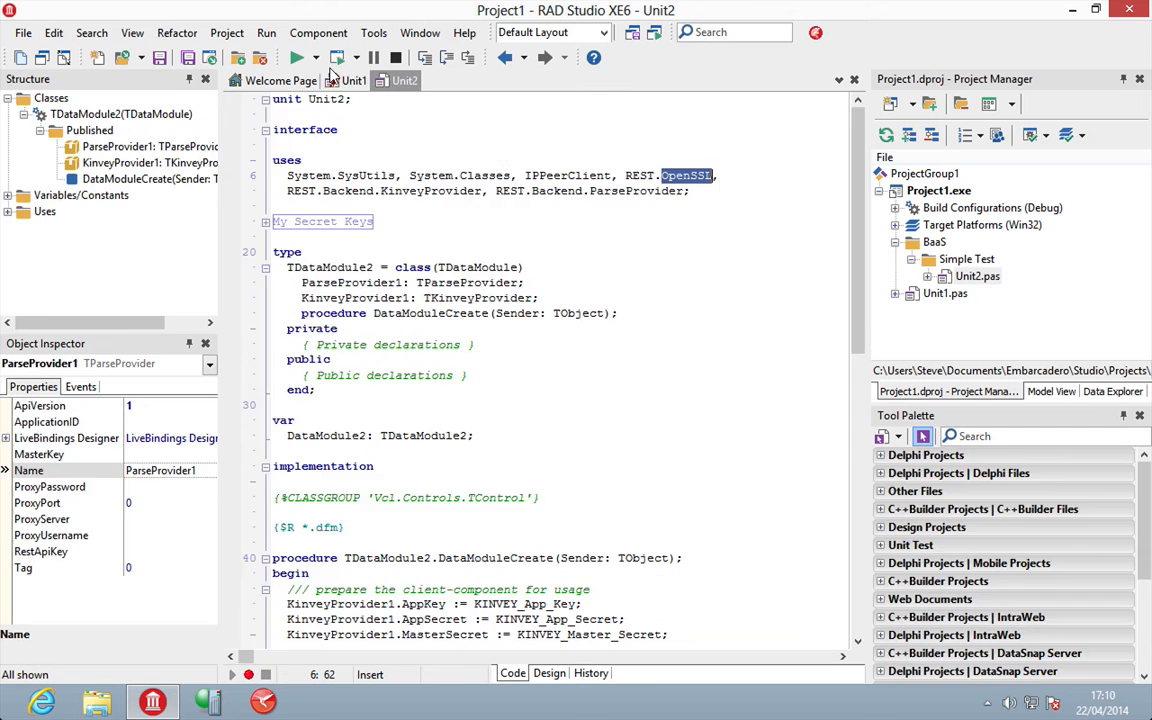
# Step: Return to Unit1's Form1 designer ready to add a TBackendQuery
pyautogui.click(352, 80)
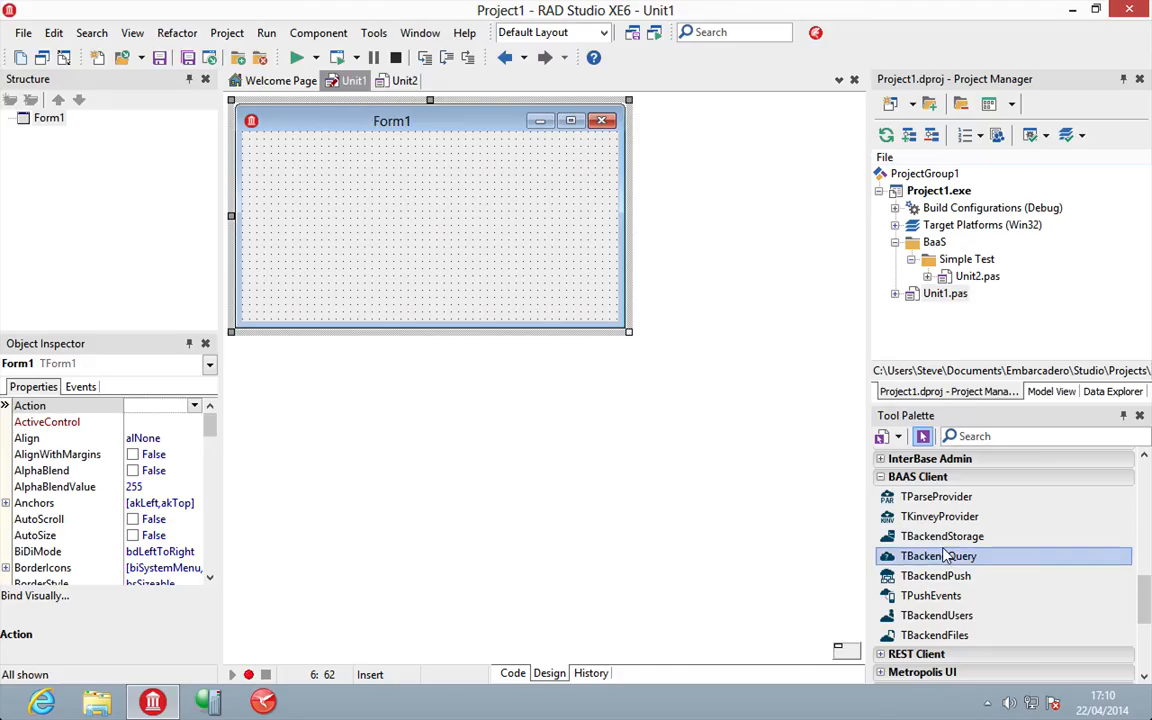
pyautogui.moveTo(938, 556)
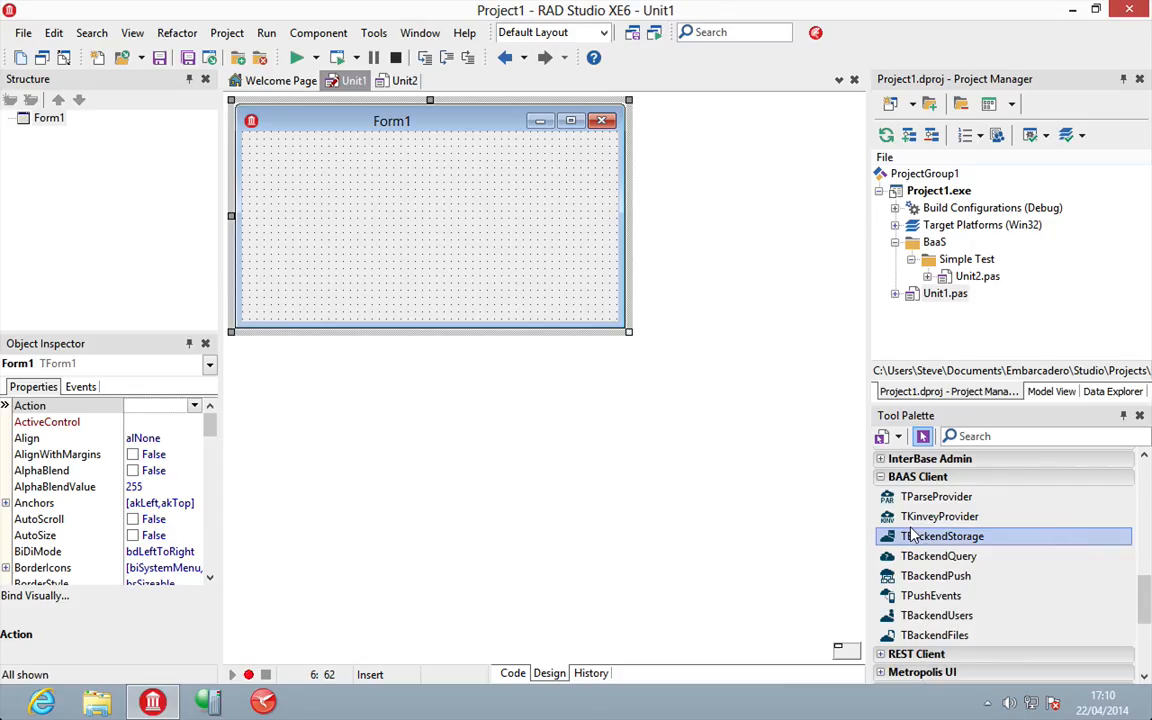
pyautogui.moveTo(938, 556)
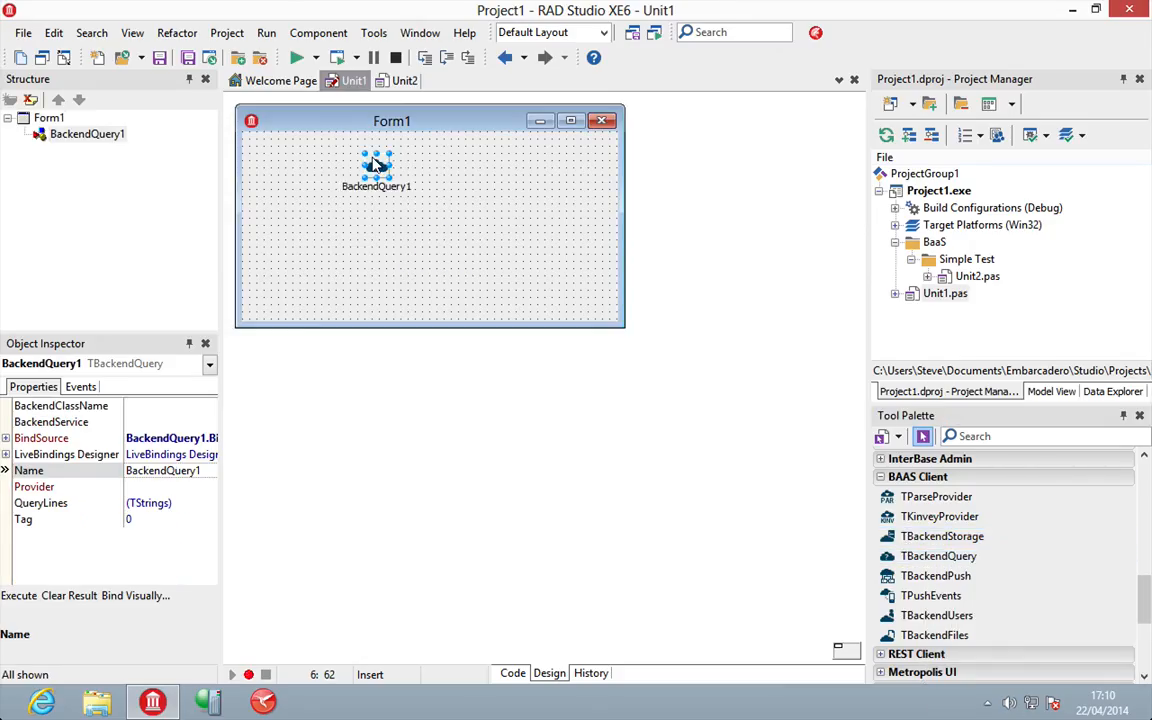
# Step: Set BackendQuery1's BackendClassName to Customer and add Unit2 to Form1's uses
pyautogui.click(60, 404)
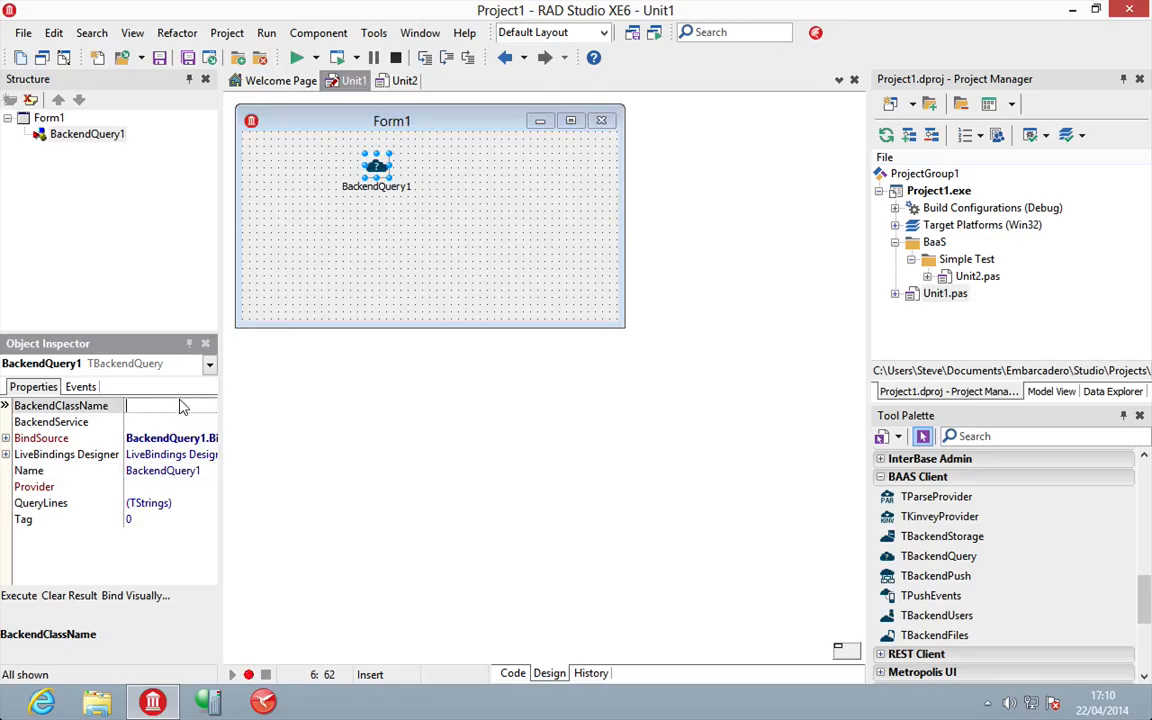
pyautogui.click(64, 420)
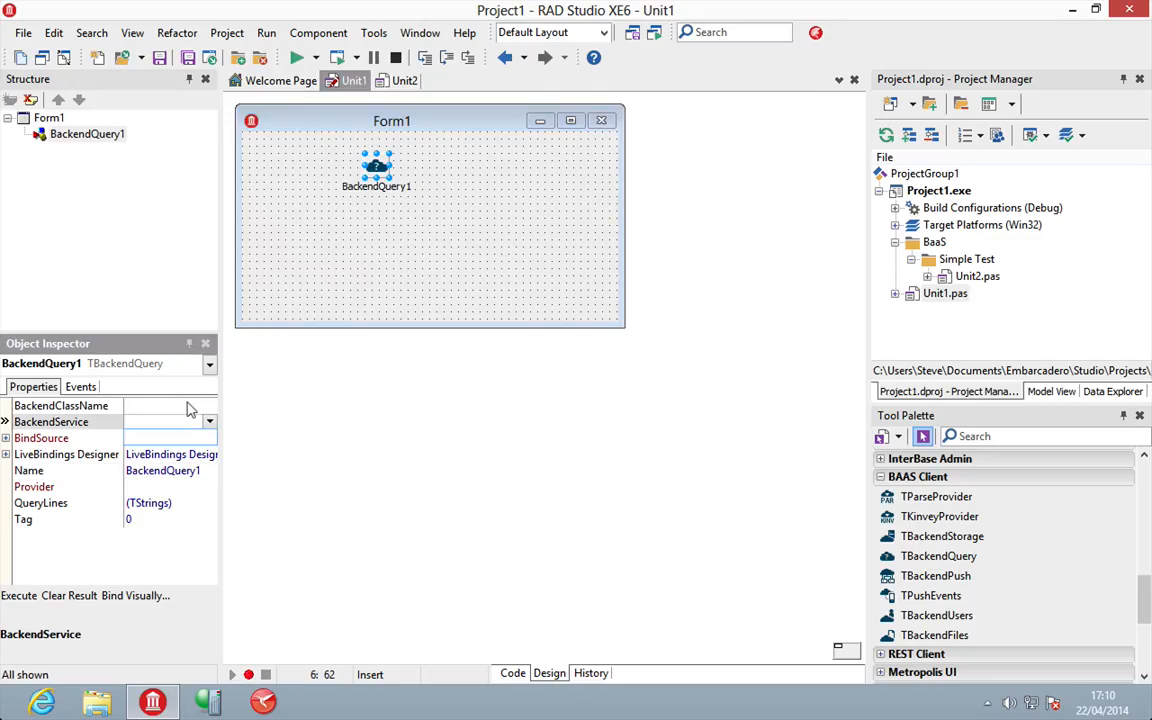
pyautogui.click(60, 404)
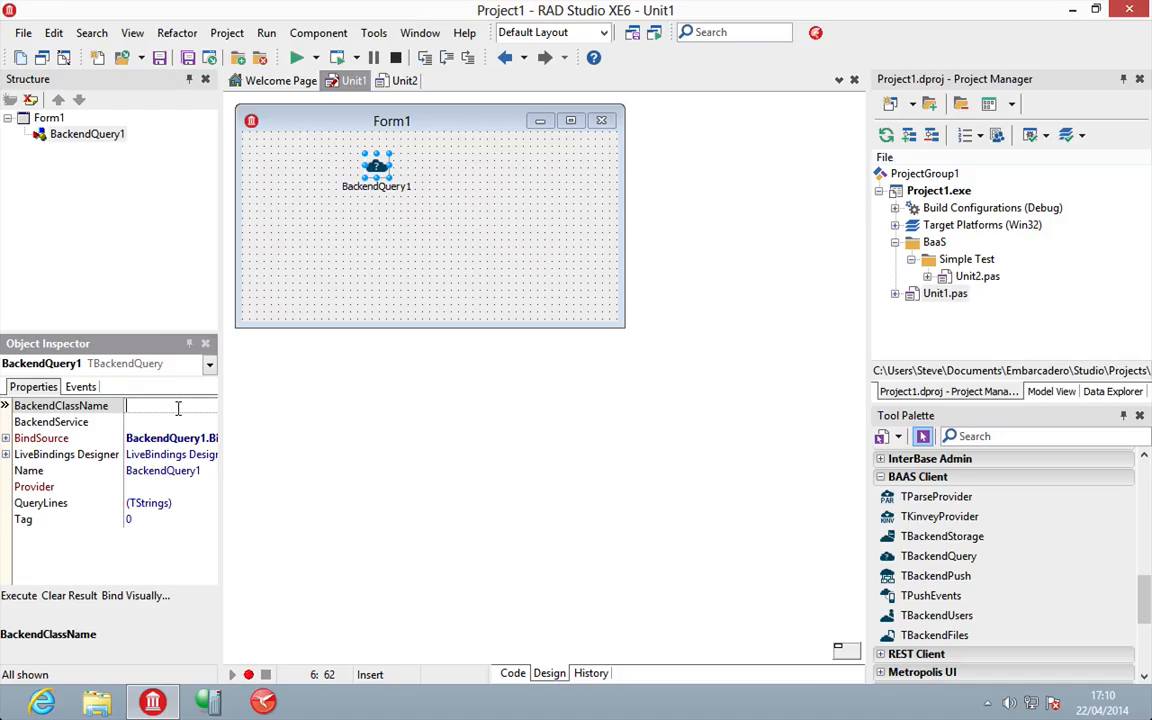
pyautogui.write('Customer')
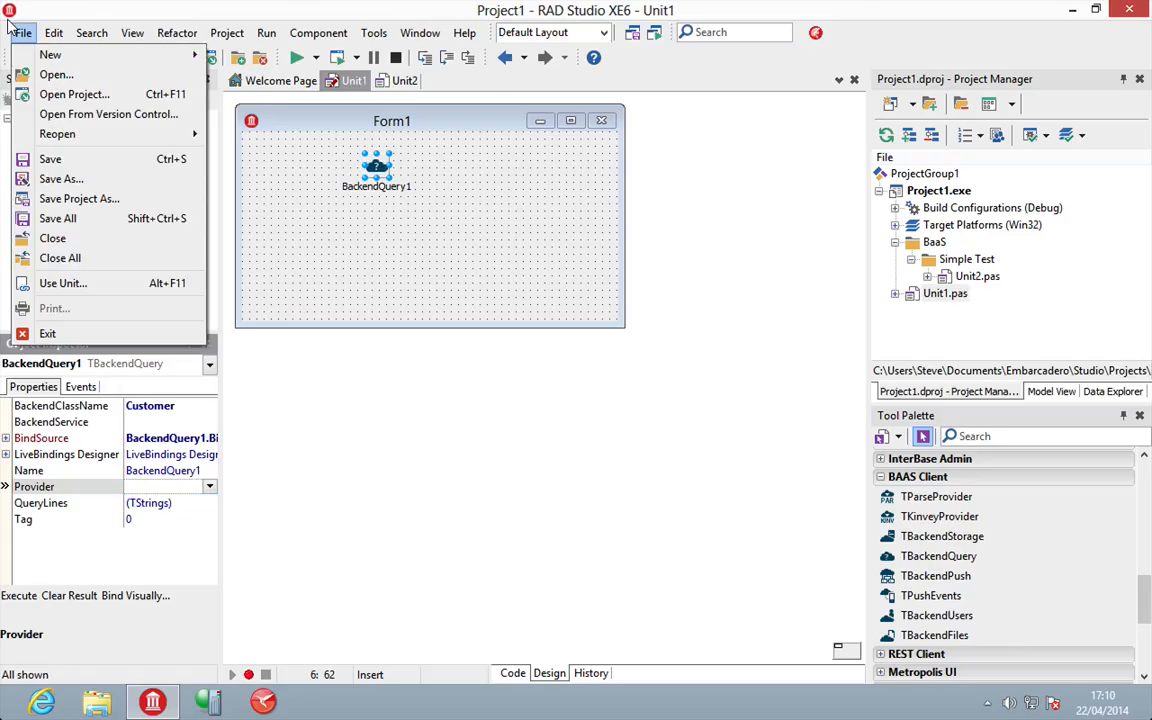
pyautogui.click(64, 284)
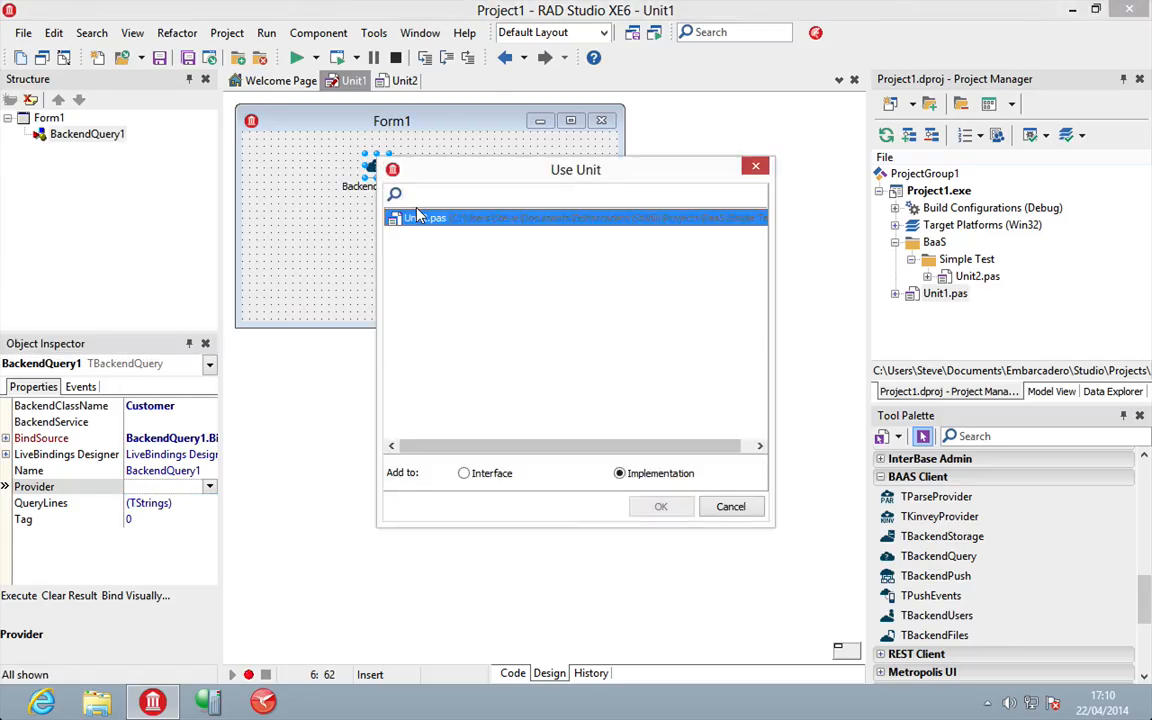
pyautogui.click(660, 504)
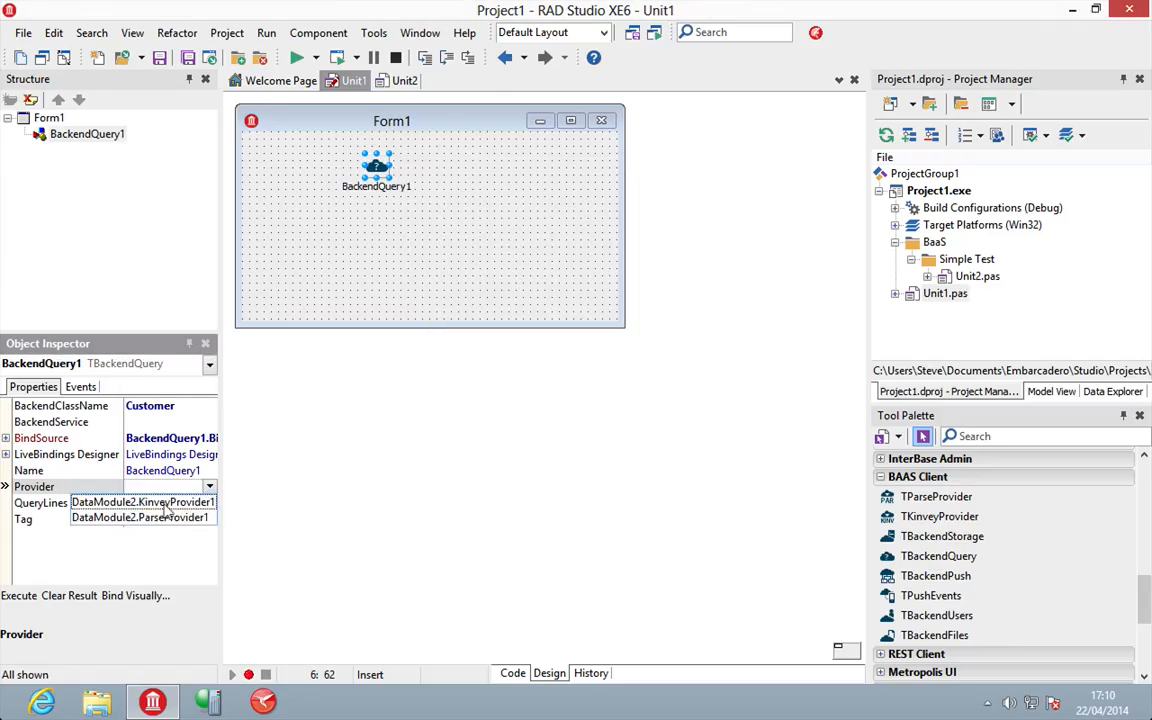
# Step: Set BackendQuery1's Provider to DataModule2.ParseProvider1 with the Storage service and check its settings
pyautogui.click(66, 420)
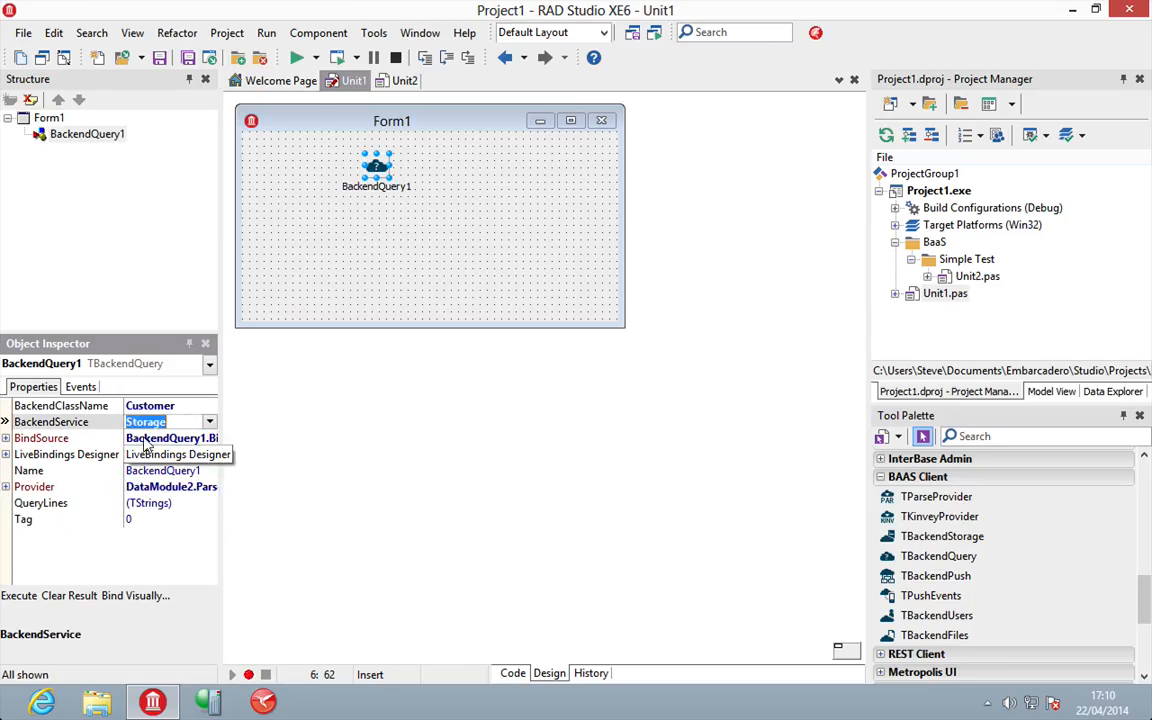
pyautogui.click(450, 260)
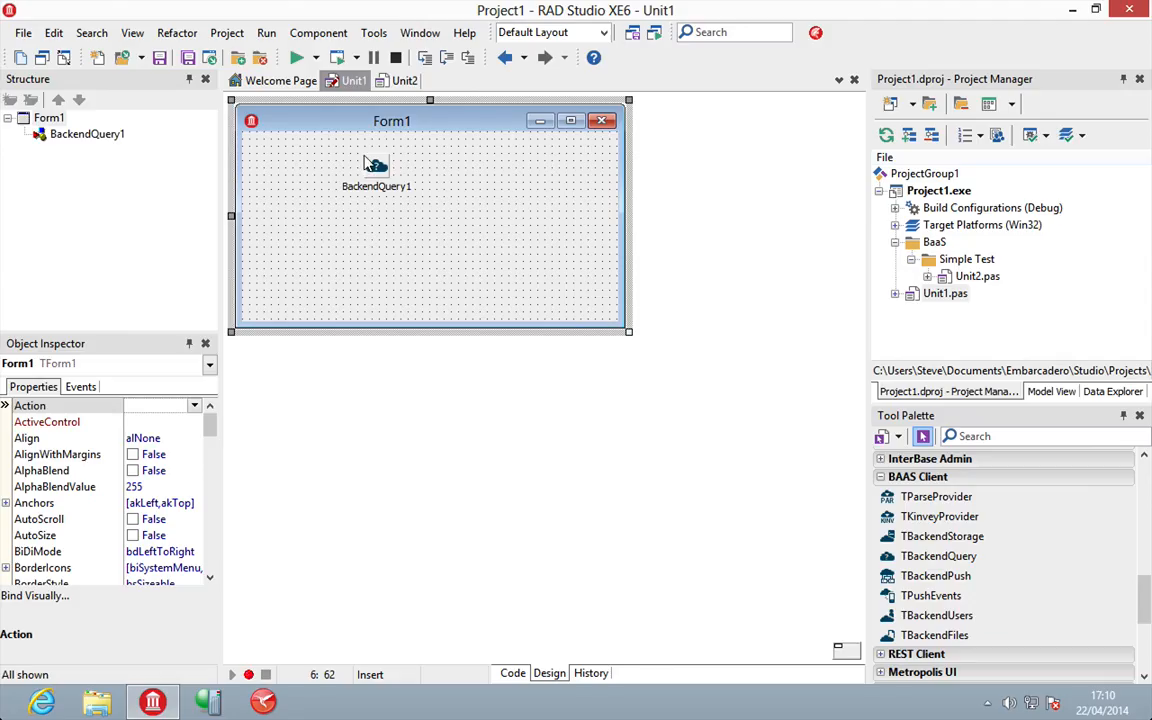
pyautogui.moveTo(372, 160)
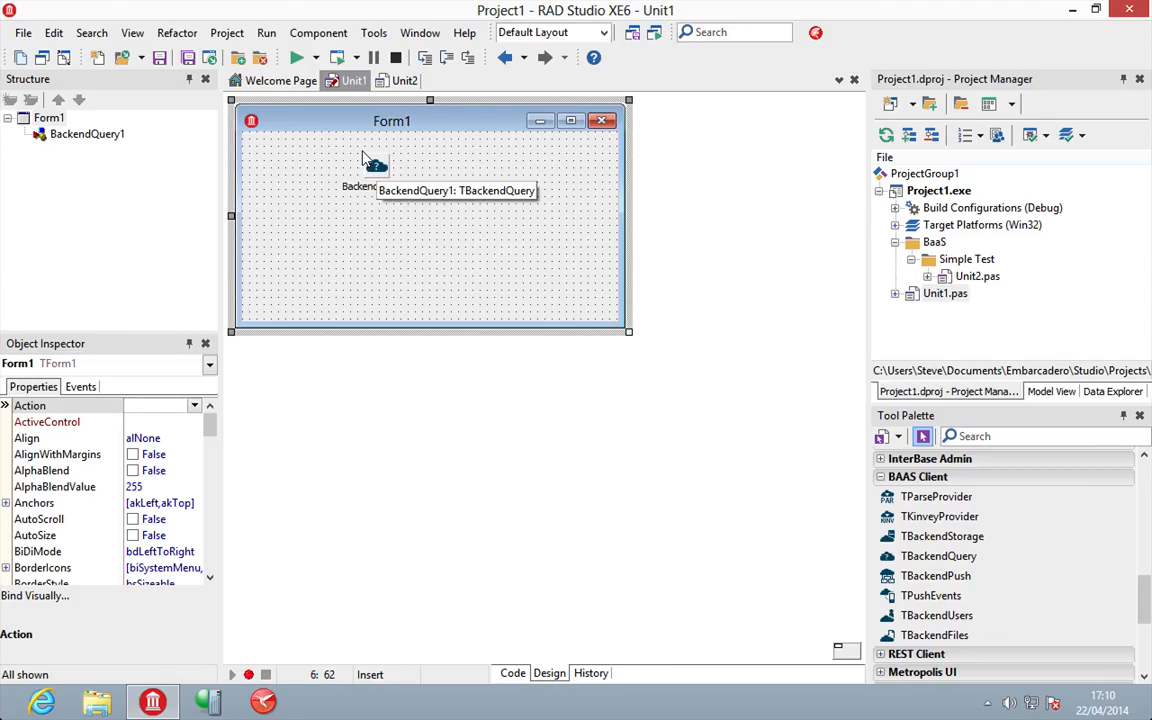
pyautogui.click(376, 168)
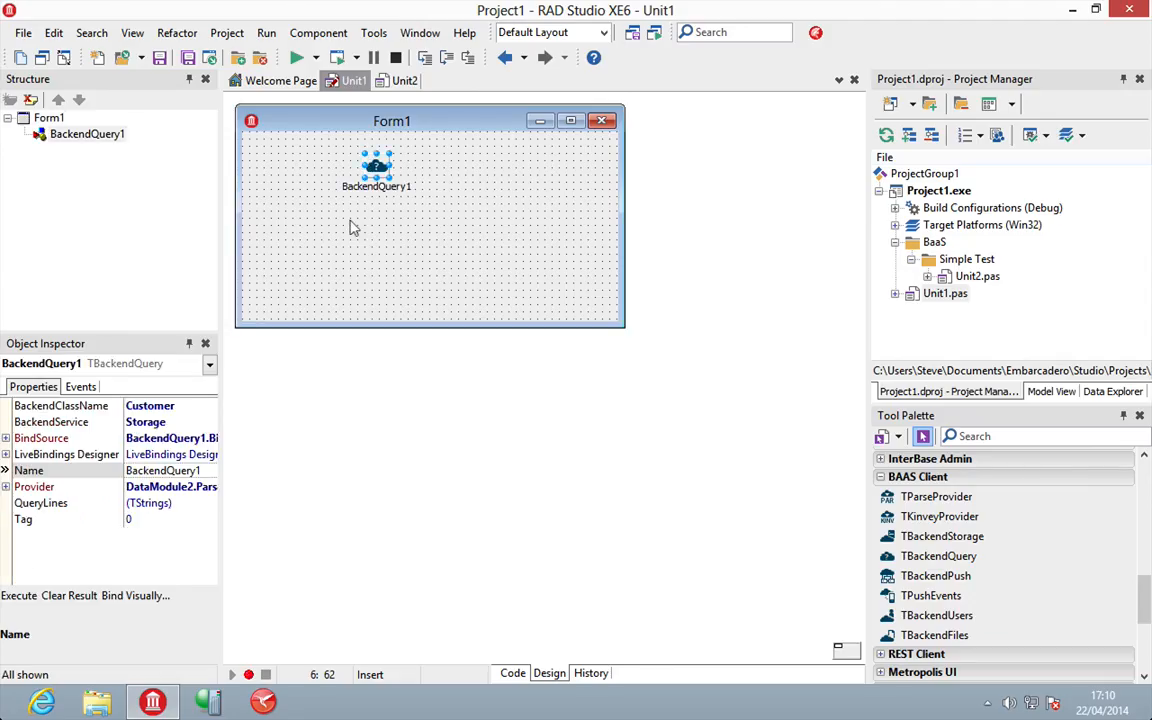
# Step: Link BackendQuery1's JSONResult and QueryStrings each to a new TMemo in LiveBindings Designer
pyautogui.click(404, 280)
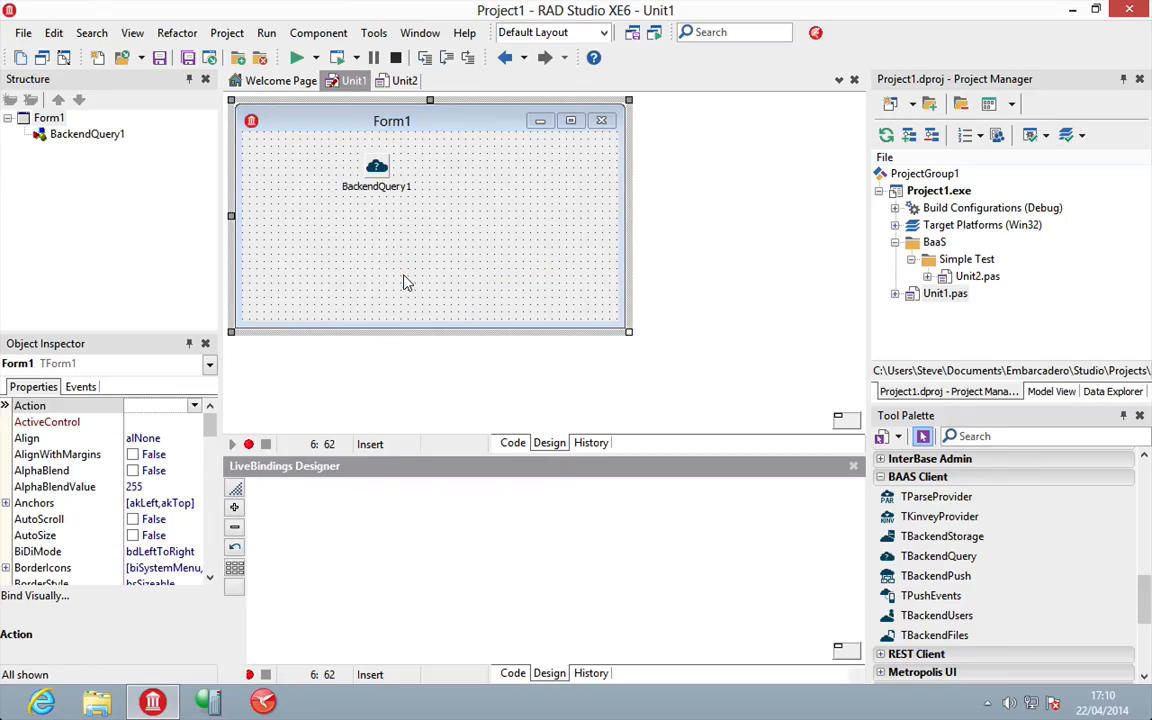
pyautogui.click(376, 164)
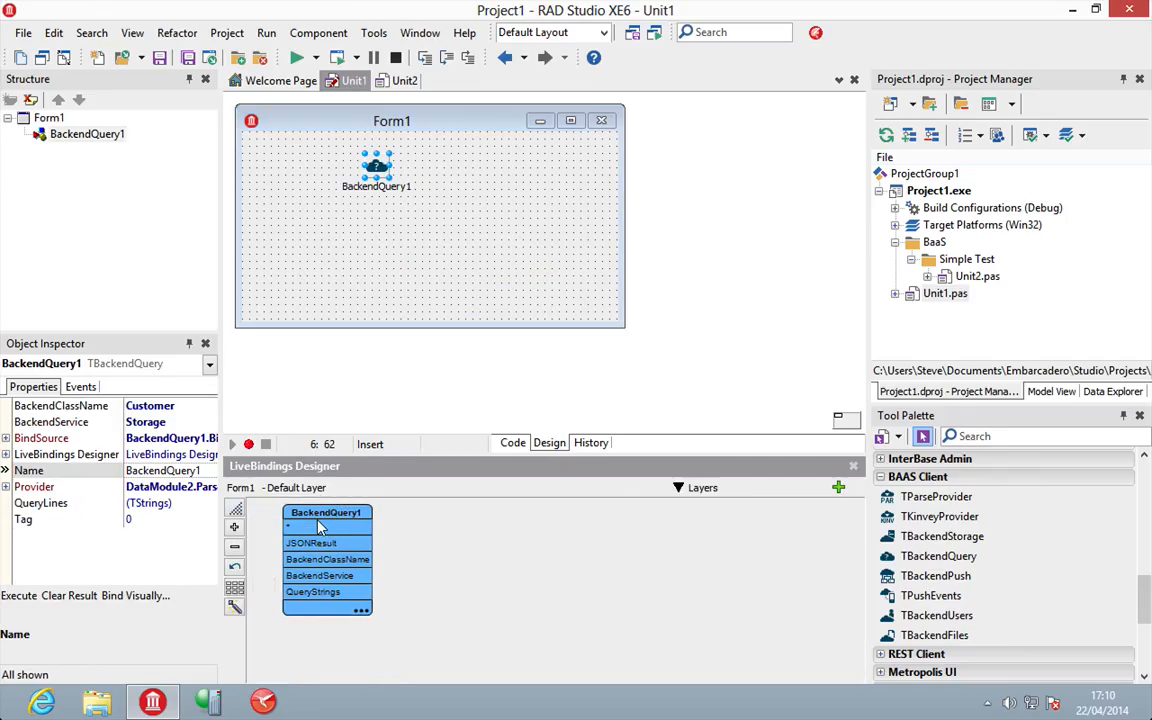
pyautogui.rightClick(312, 544)
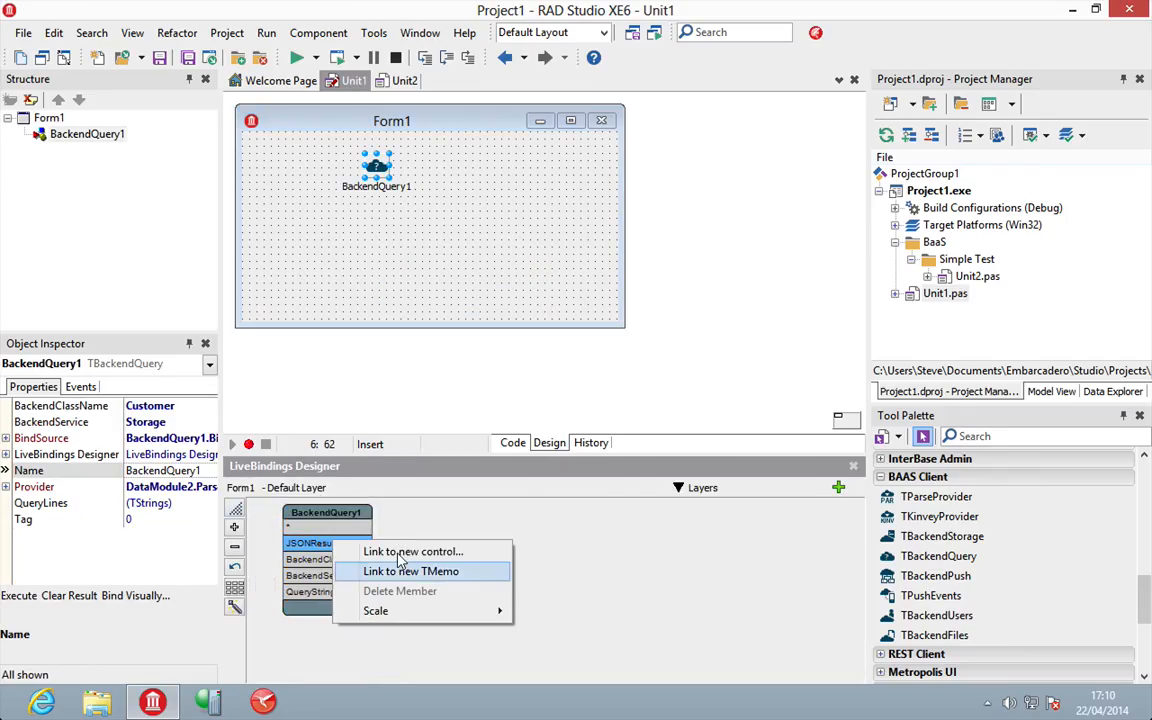
pyautogui.click(412, 572)
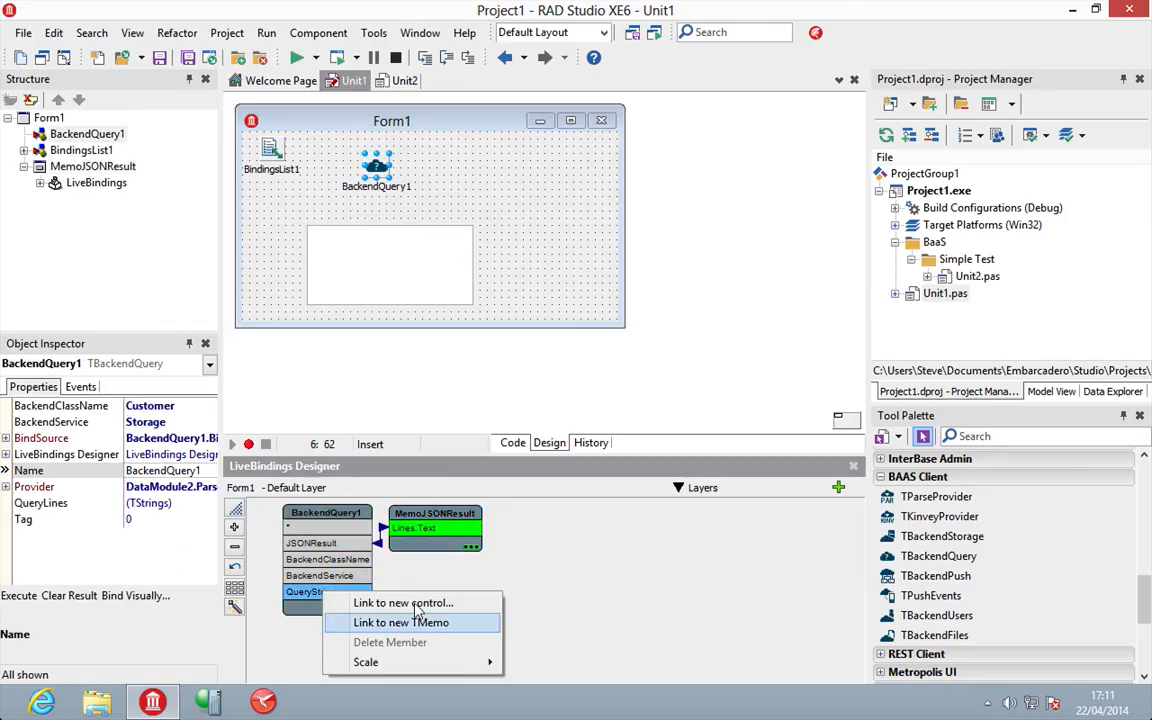
pyautogui.click(400, 622)
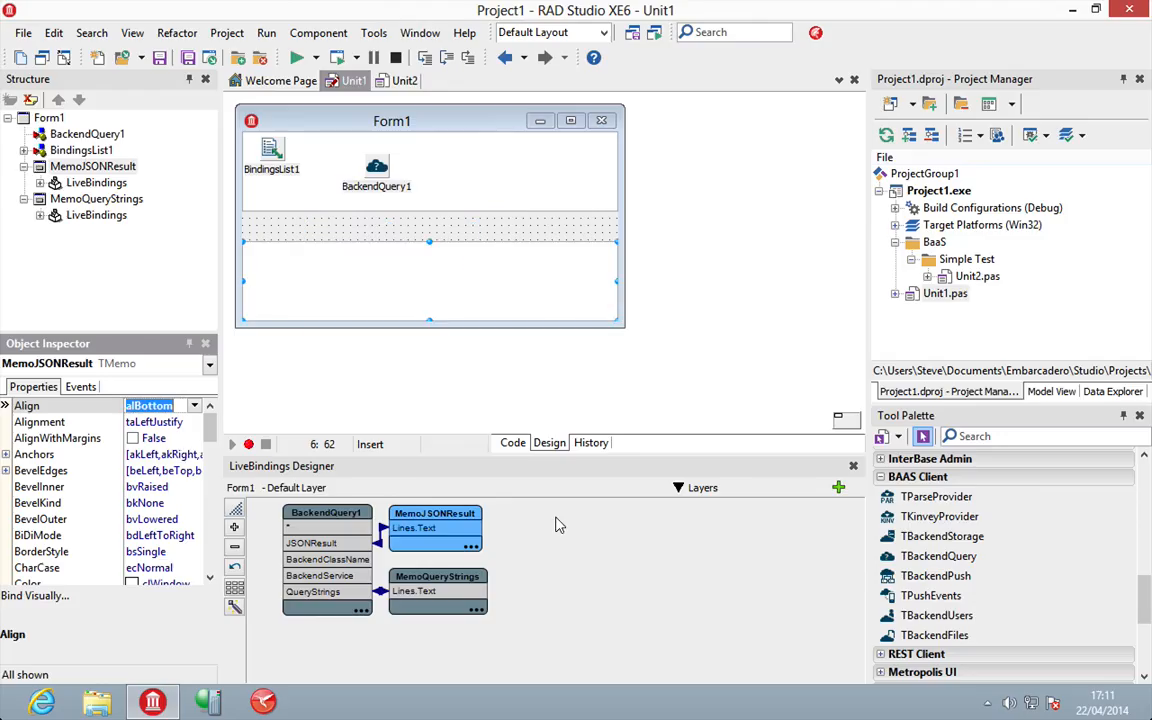
# Step: Search the Tool Palette for TButton and add Button1 to the form
pyautogui.click(1000, 436)
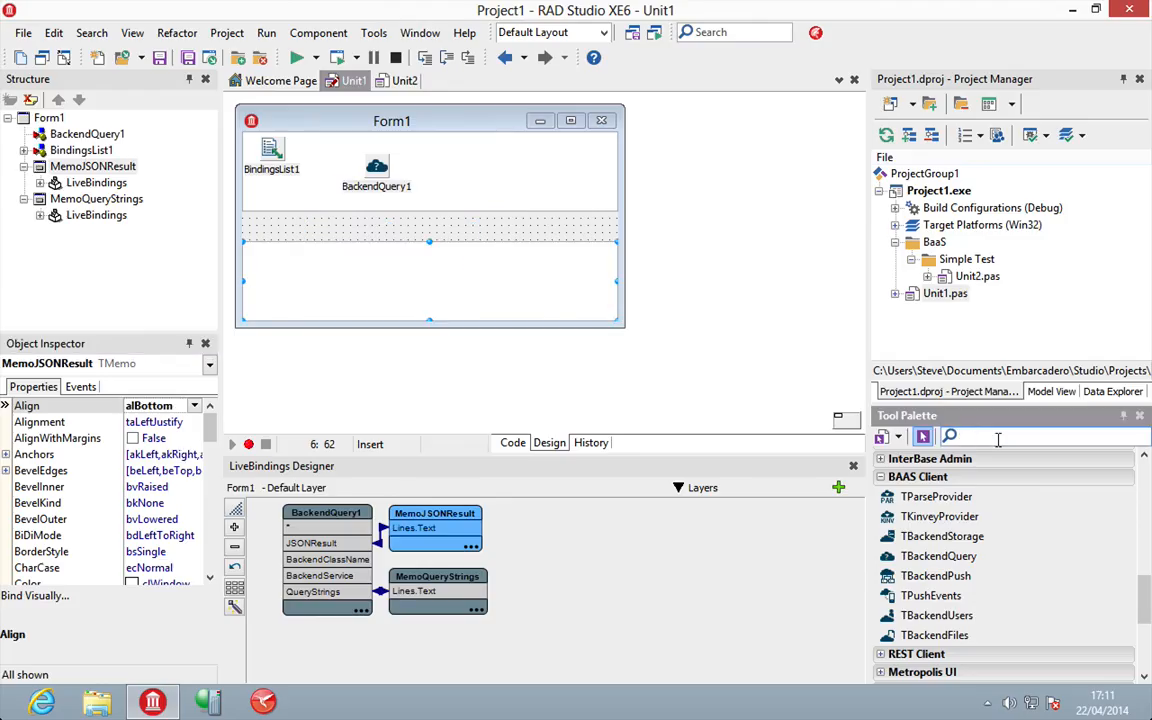
pyautogui.write('but')
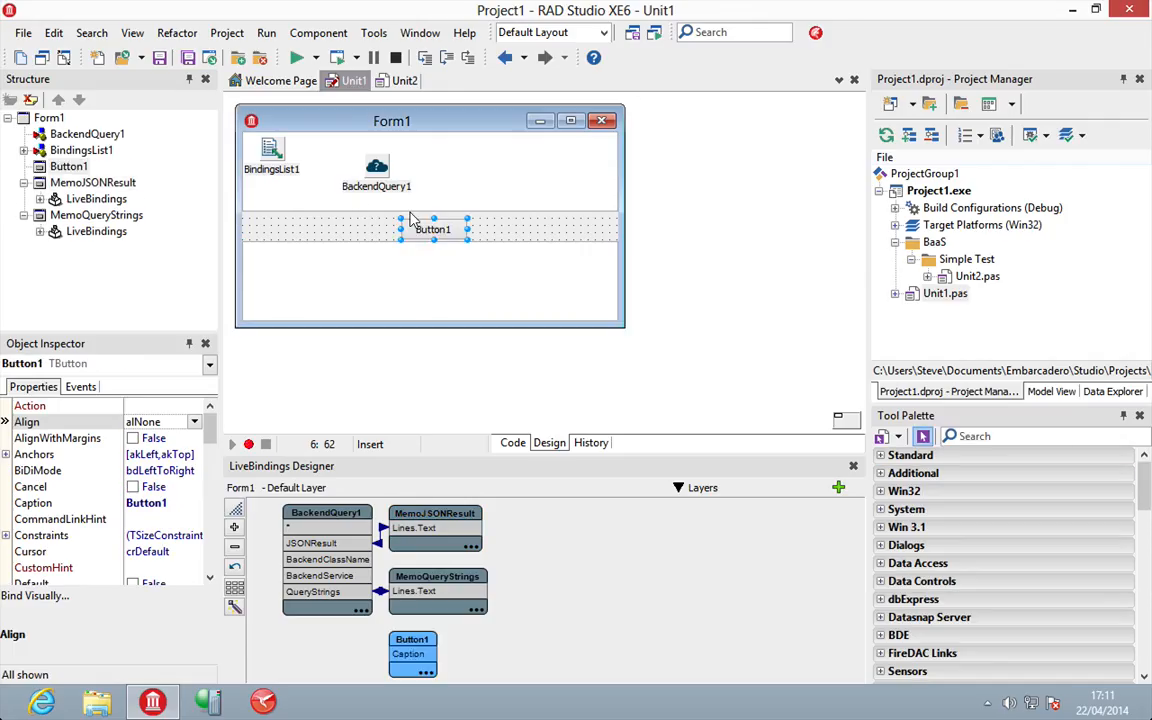
# Step: Create Button1Click calling BackendQuery1.Execute; in the handler
pyautogui.doubleClick(432, 228)
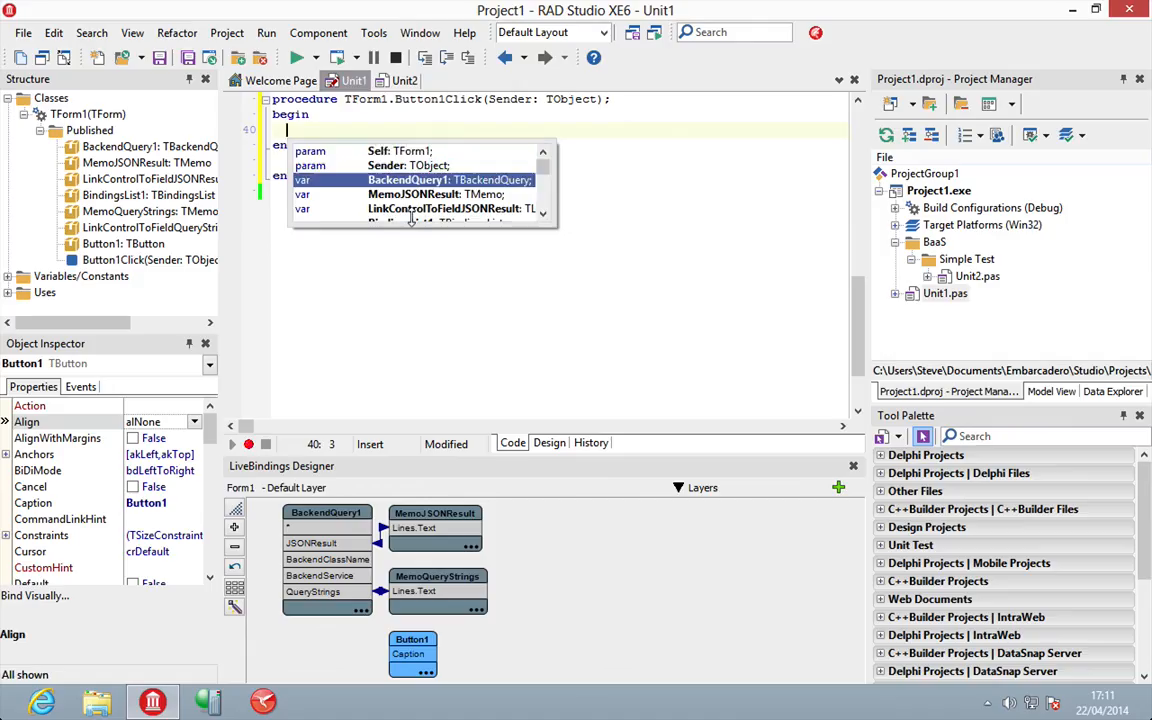
pyautogui.write('BackendQuery1.Execute;')
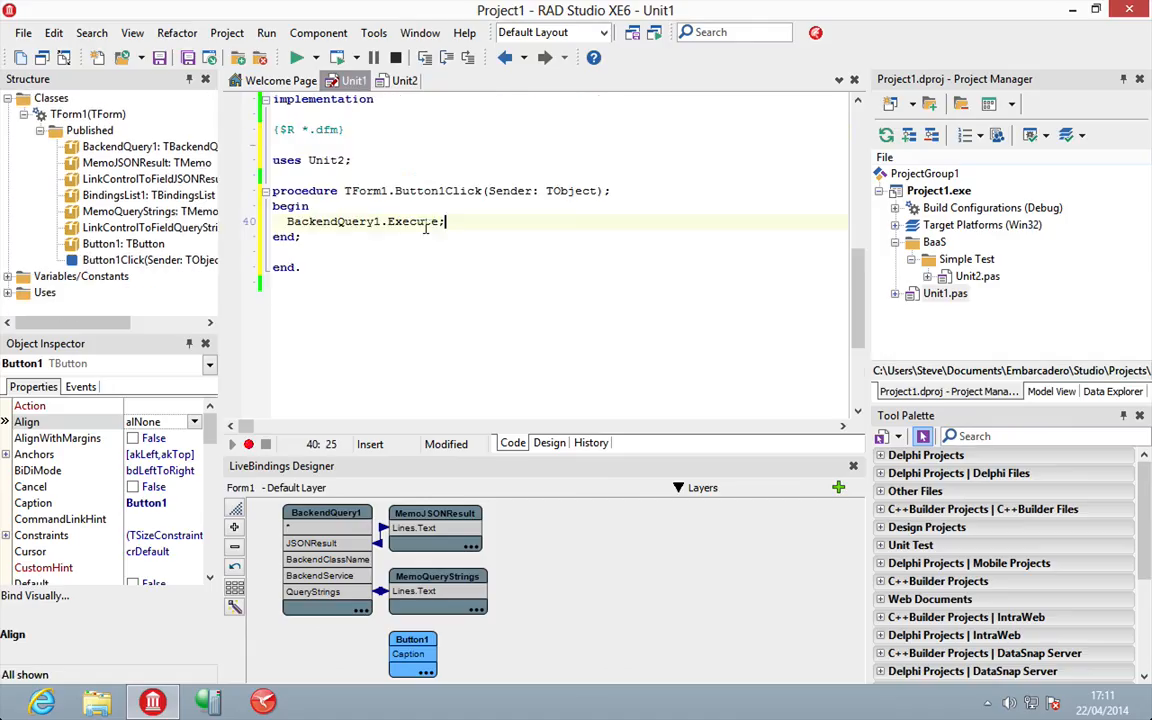
pyautogui.click(548, 442)
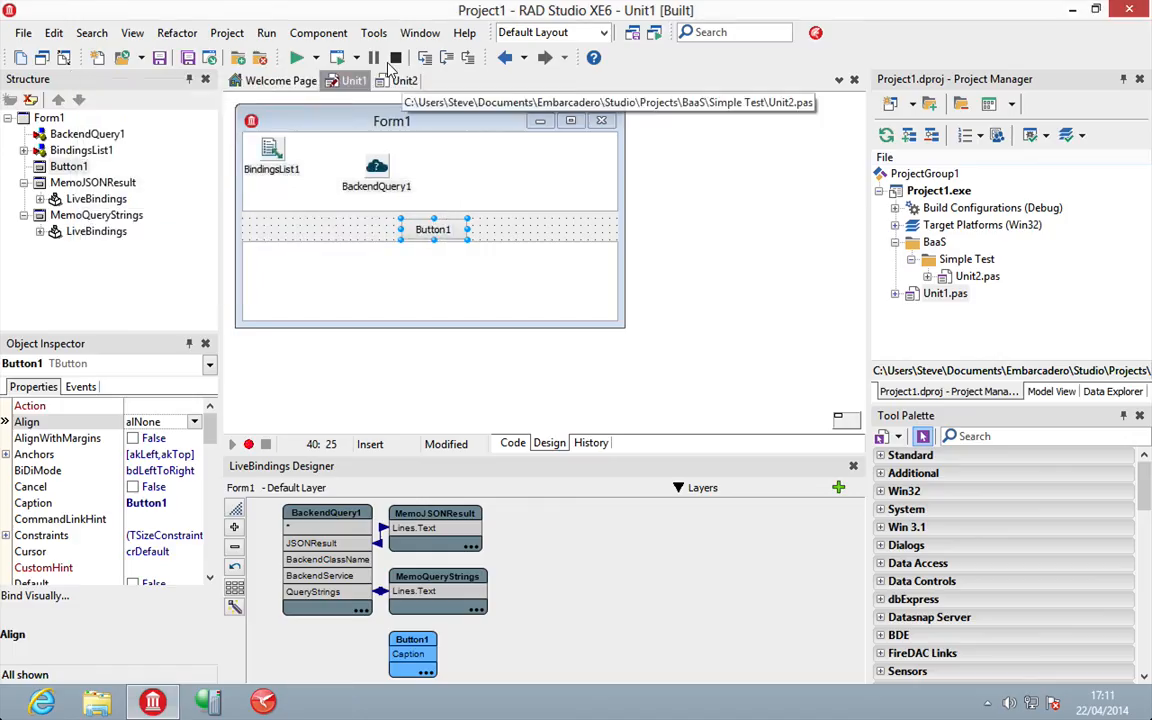
# Step: Run the built Project1 and fire Button1 to execute the backend query
pyautogui.click(376, 164)
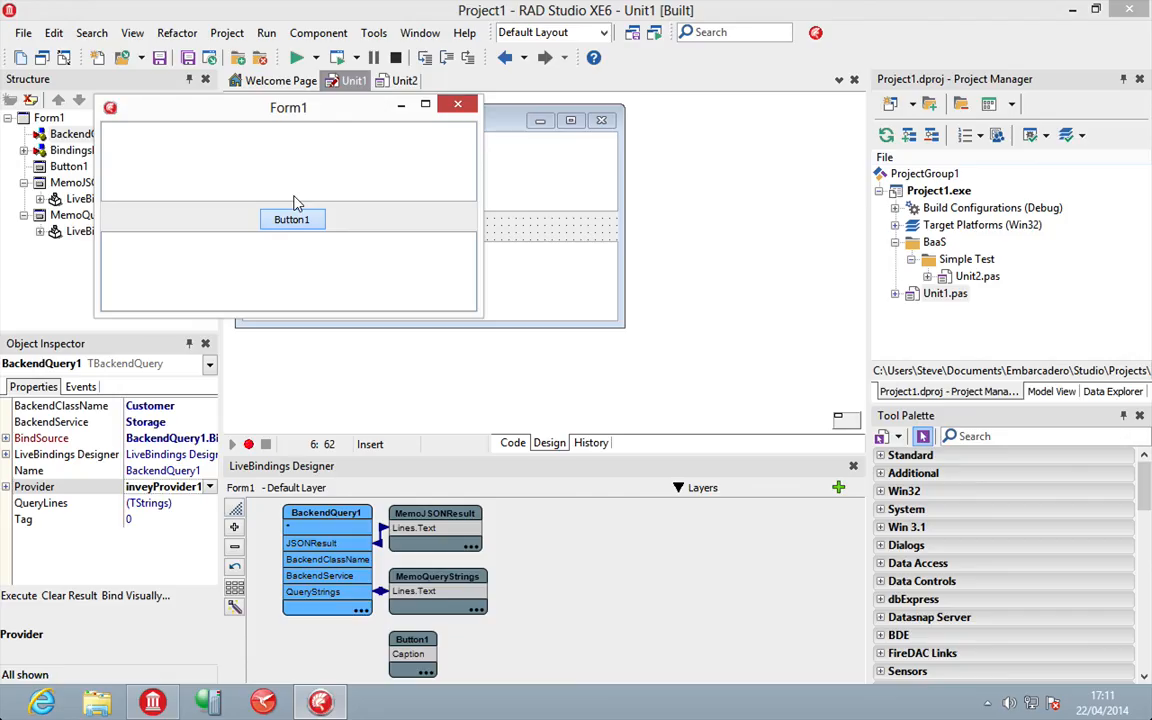
pyautogui.click(292, 218)
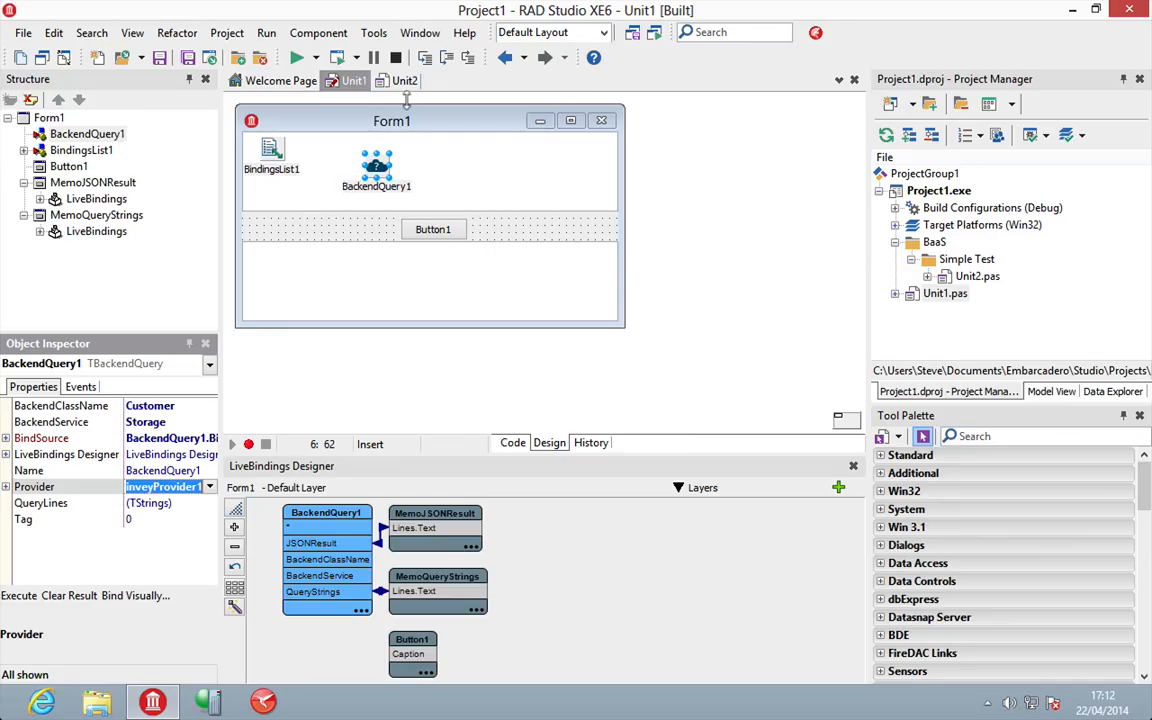
# Step: Close all files via File > Close All and open BaaS_Project, selecting BackendQuery1
pyautogui.click(24, 32)
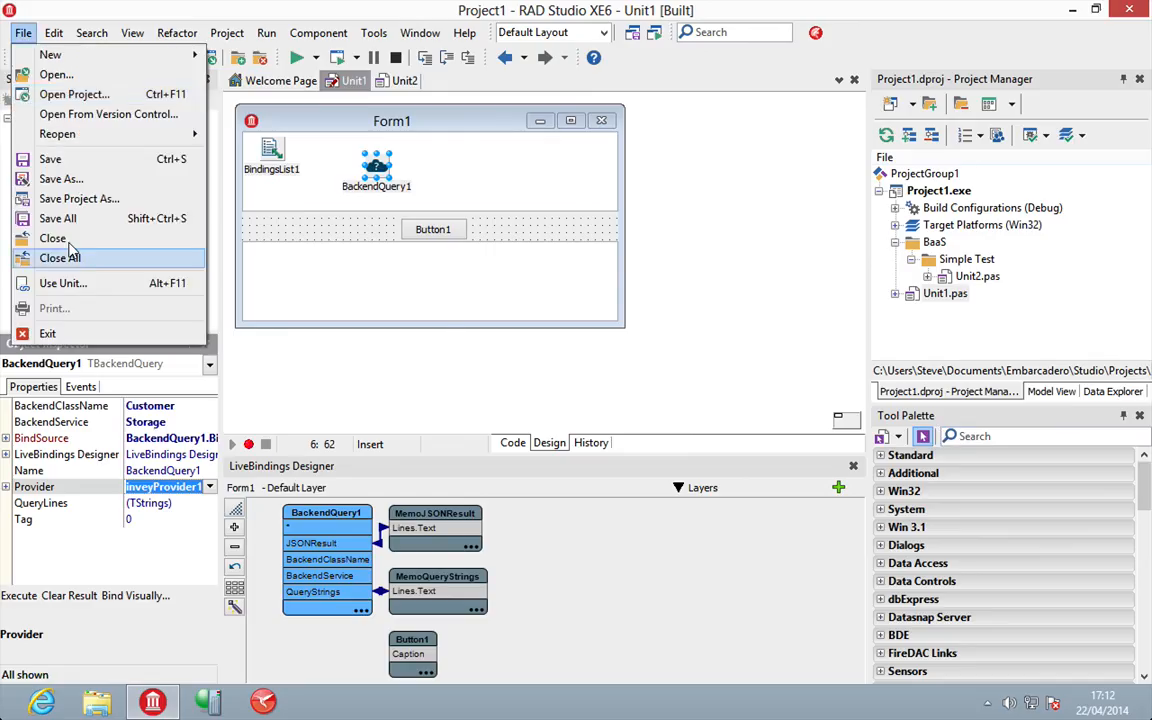
pyautogui.click(58, 258)
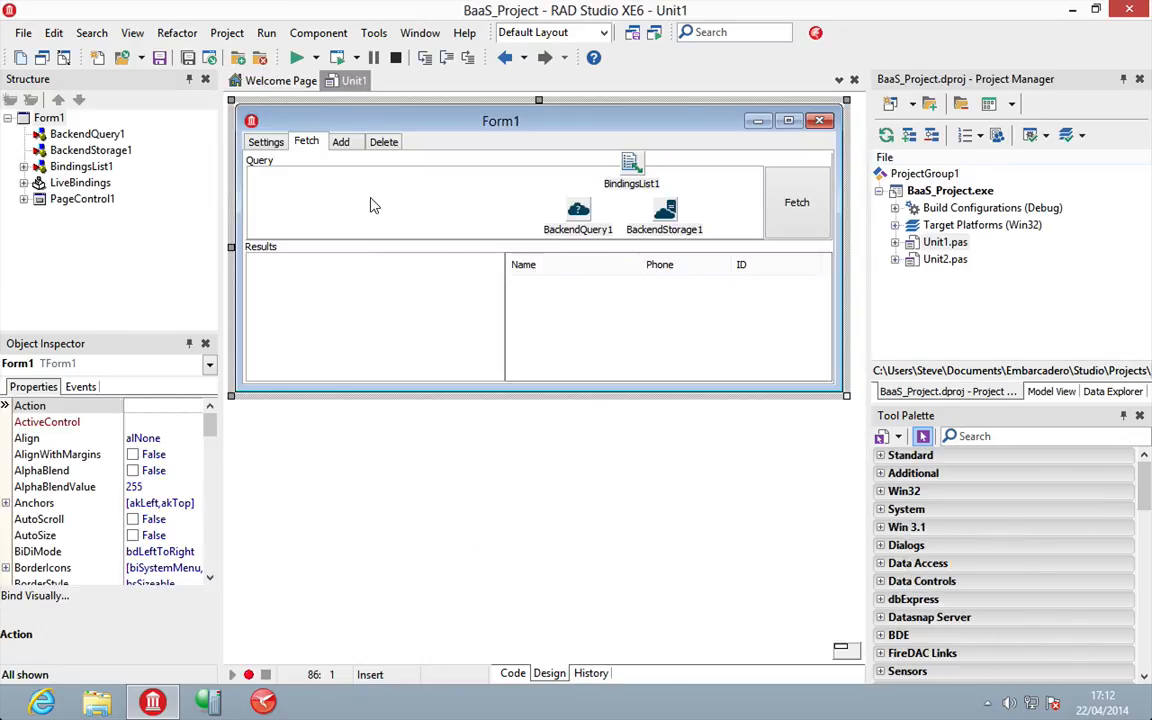
pyautogui.click(576, 210)
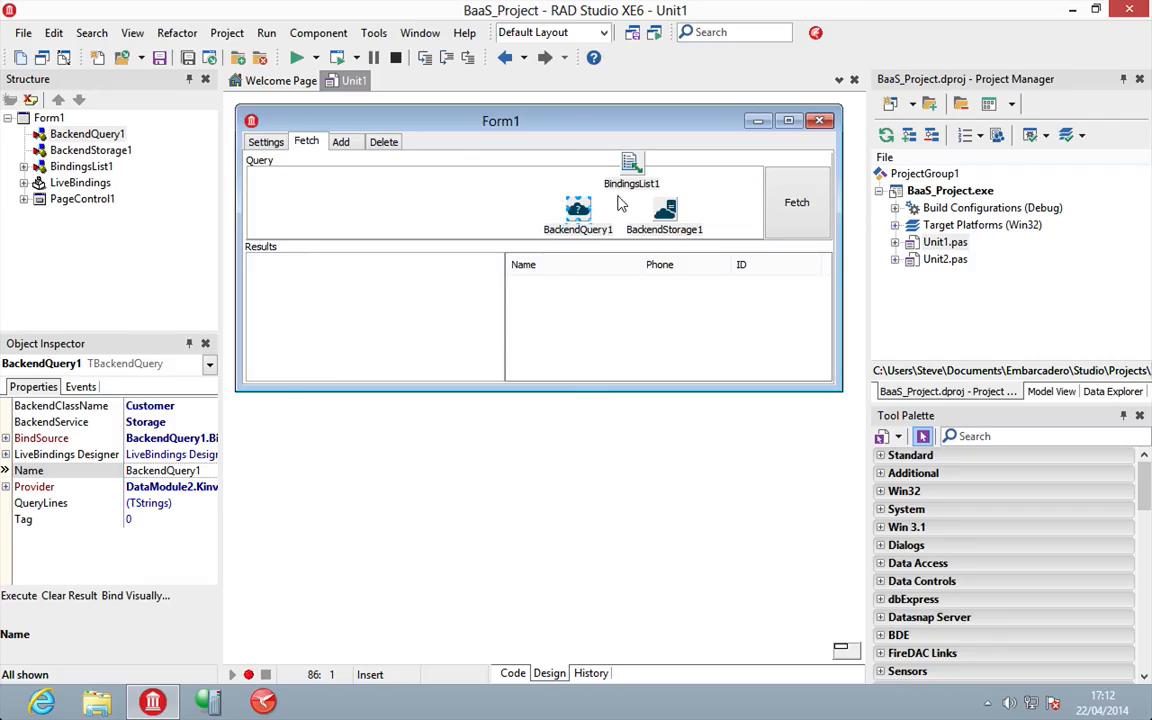
# Step: Select BackendStorage1 and show the form's Settings page with Storage and Customer
pyautogui.click(664, 210)
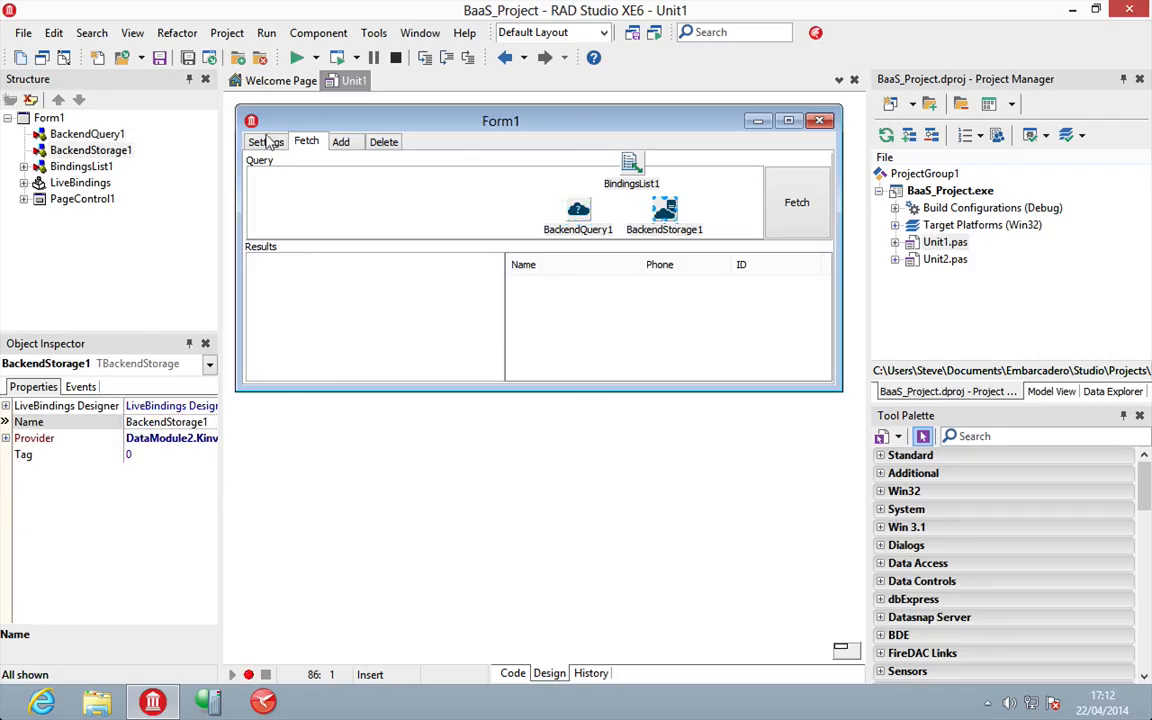
pyautogui.click(266, 140)
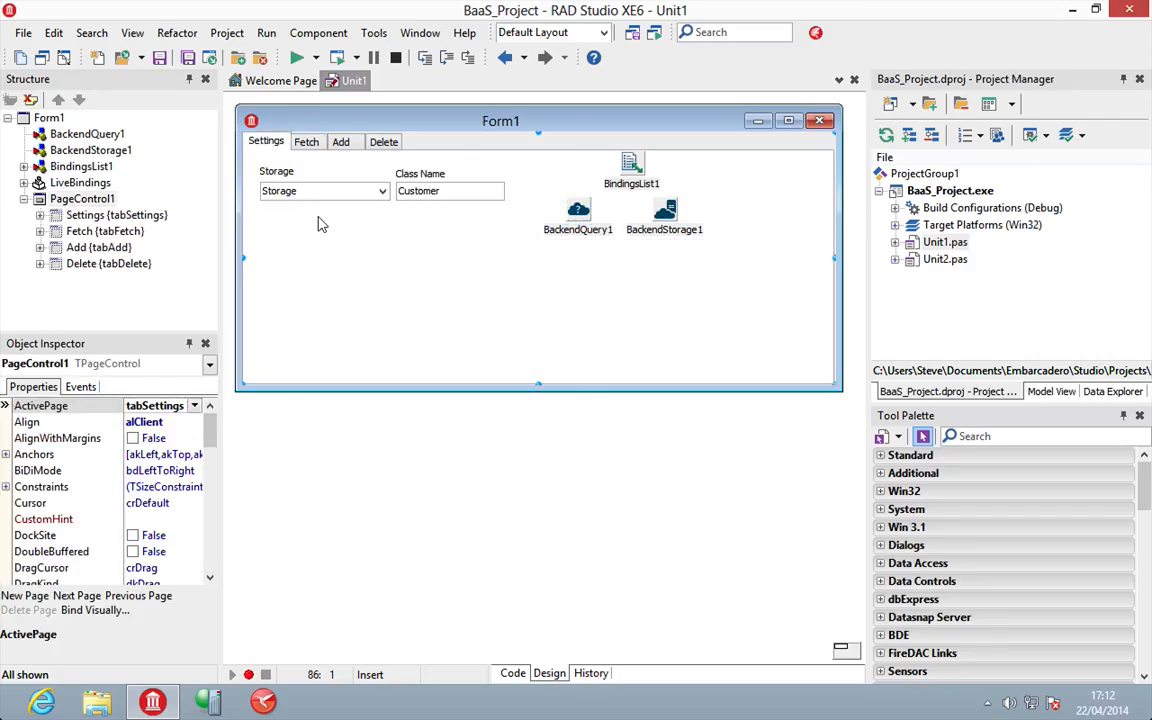
pyautogui.rightClick(320, 222)
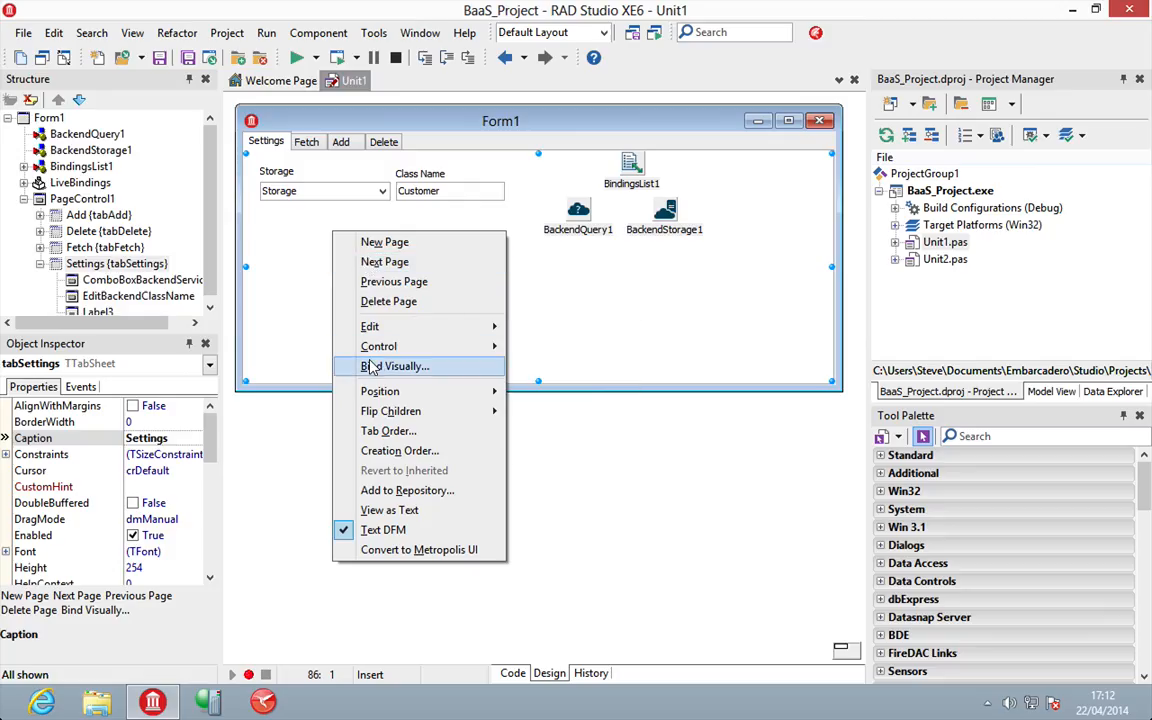
# Step: Show the bindings diagram, then review the Fetch, Add and Delete pages, ending on Fetch
pyautogui.click(396, 364)
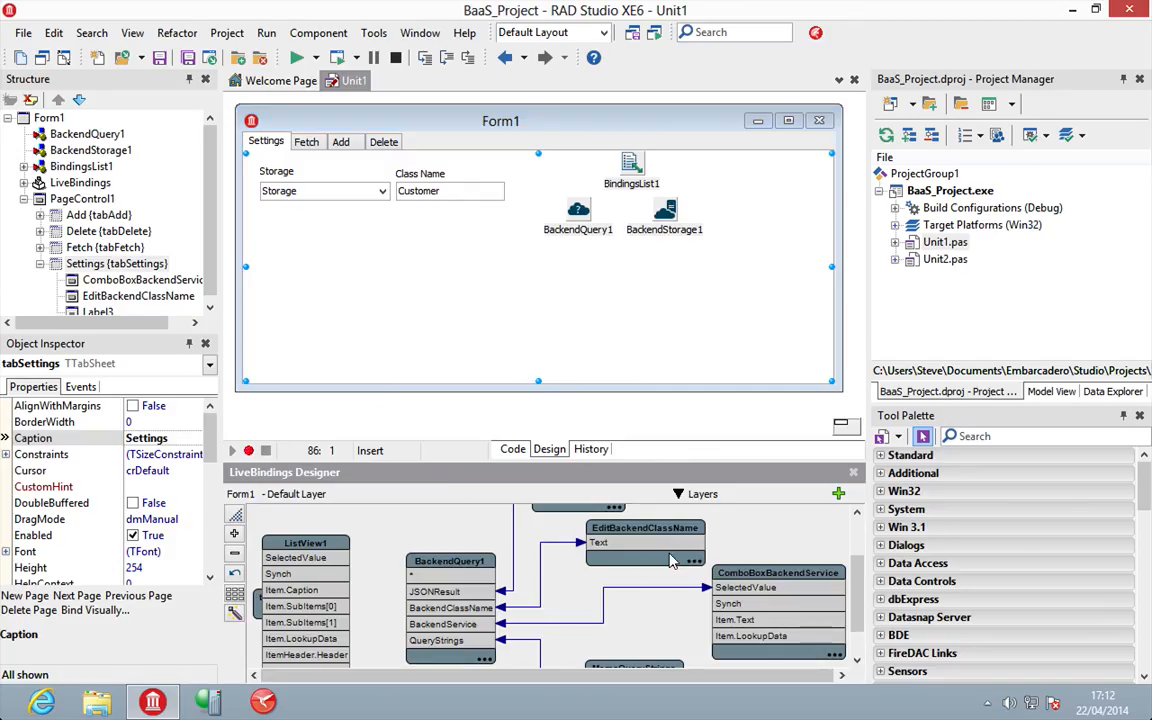
pyautogui.moveTo(392, 434)
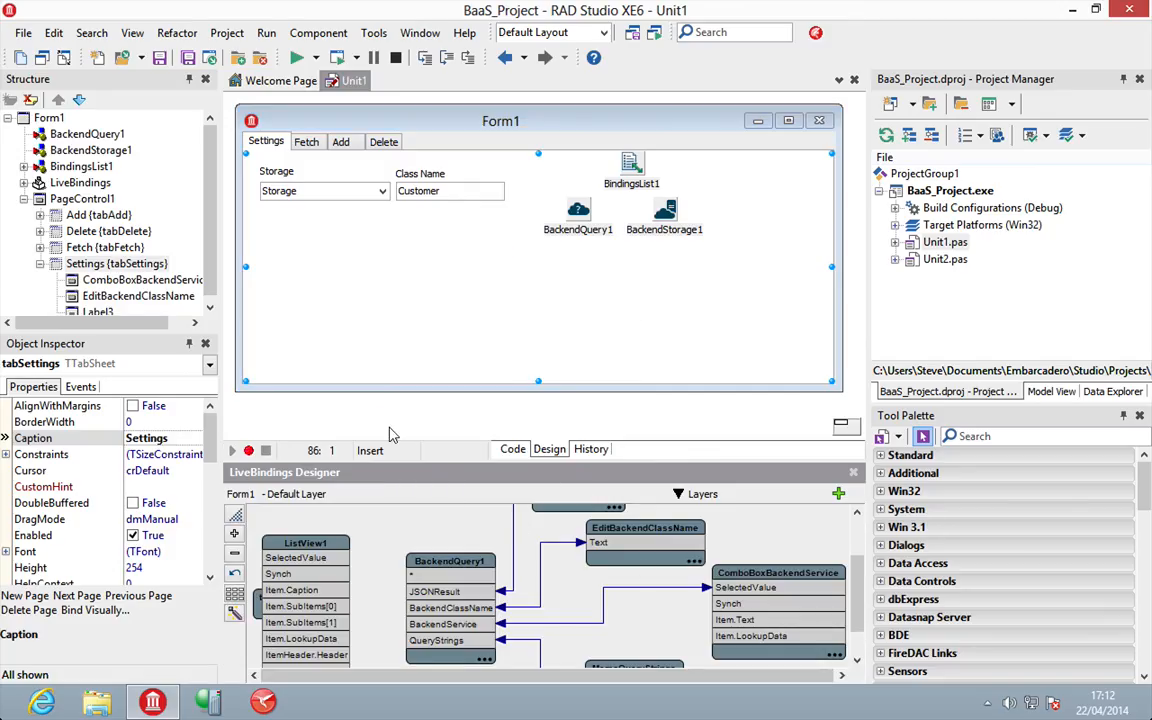
pyautogui.moveTo(304, 132)
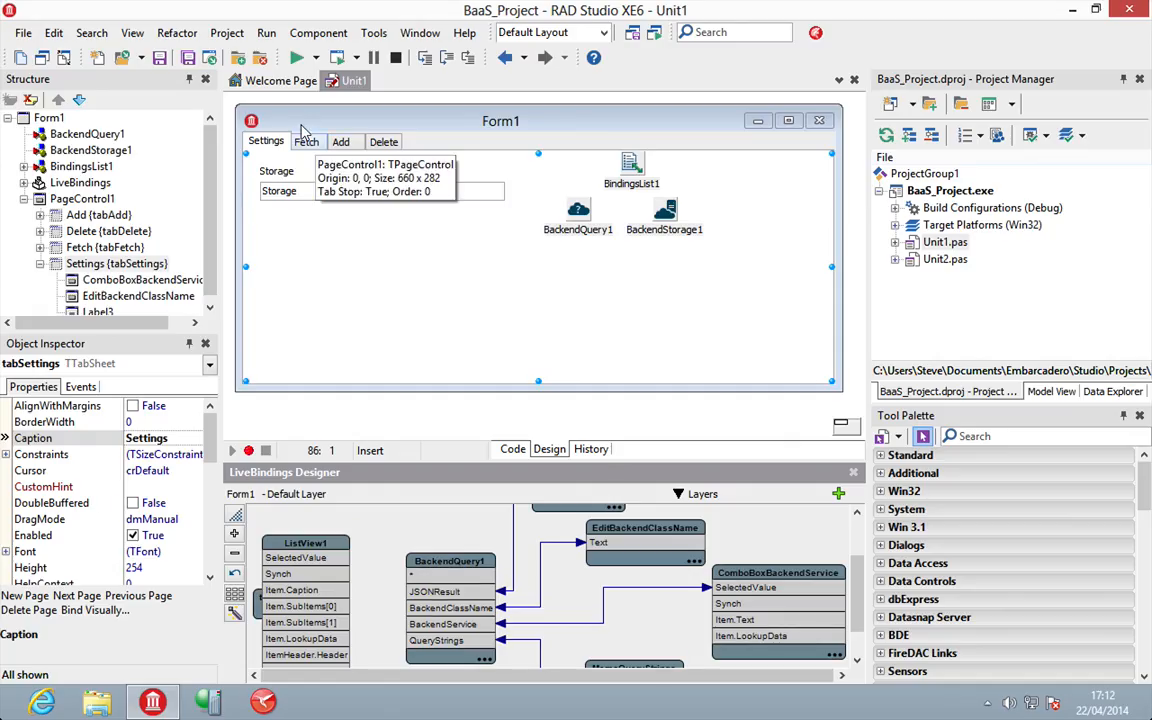
pyautogui.click(308, 140)
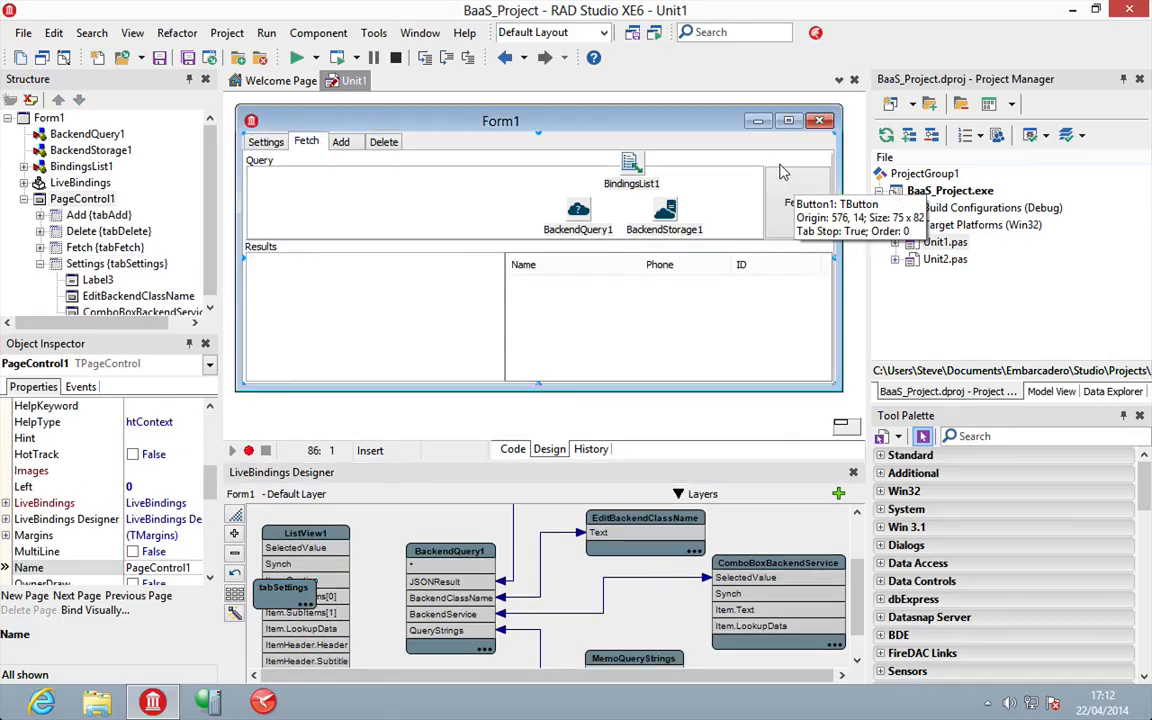
pyautogui.click(340, 140)
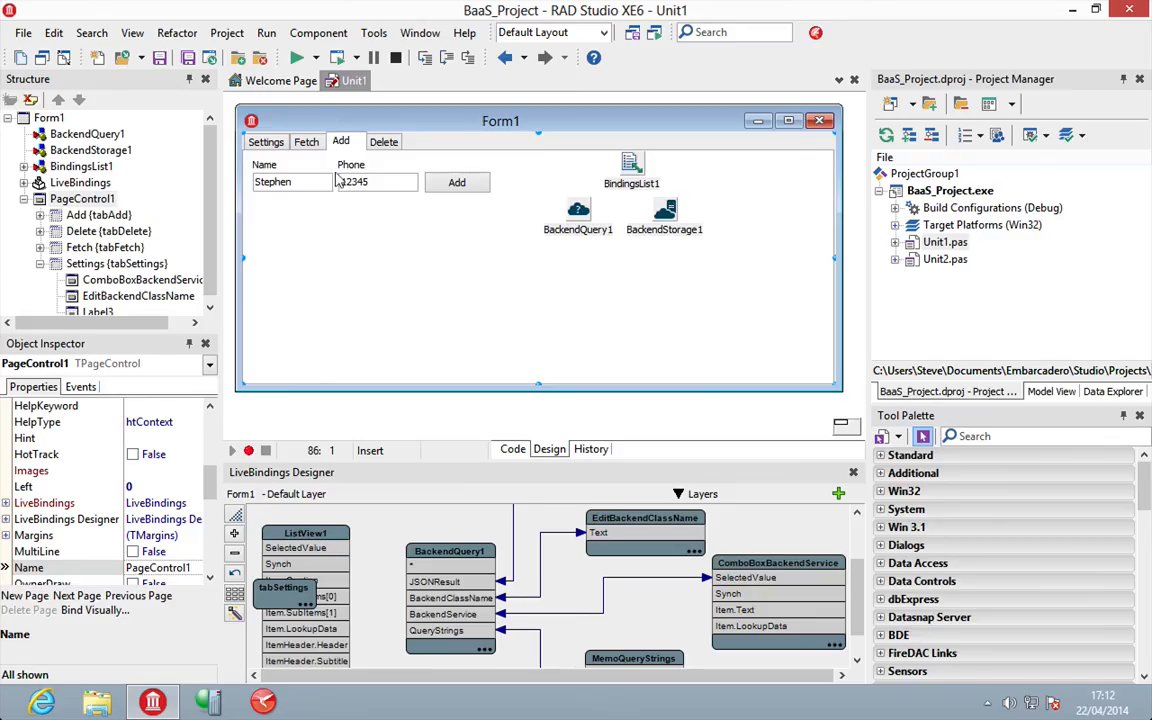
pyautogui.click(384, 140)
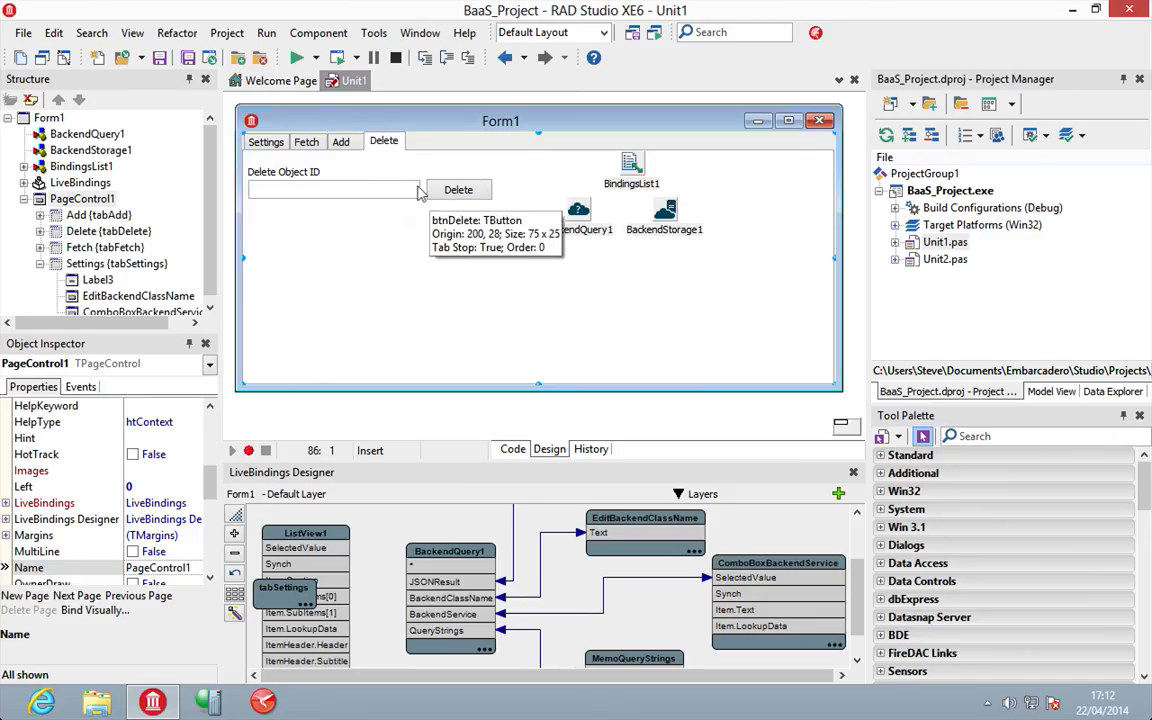
pyautogui.moveTo(290, 208)
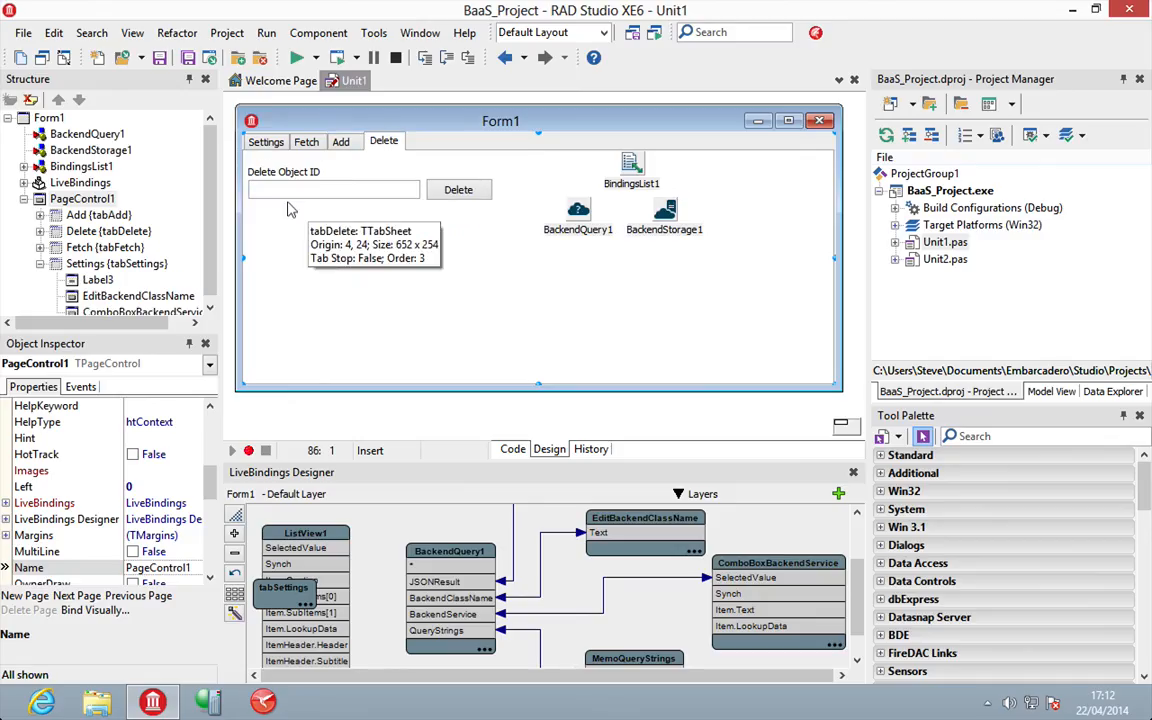
pyautogui.click(308, 140)
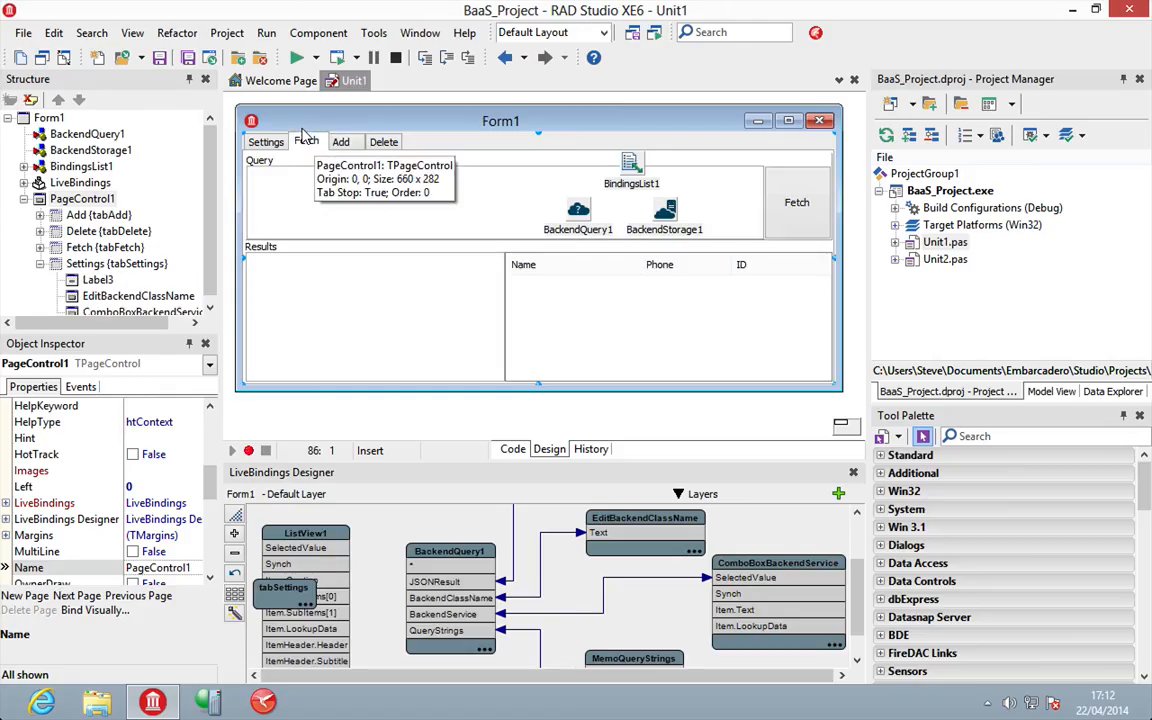
pyautogui.click(512, 448)
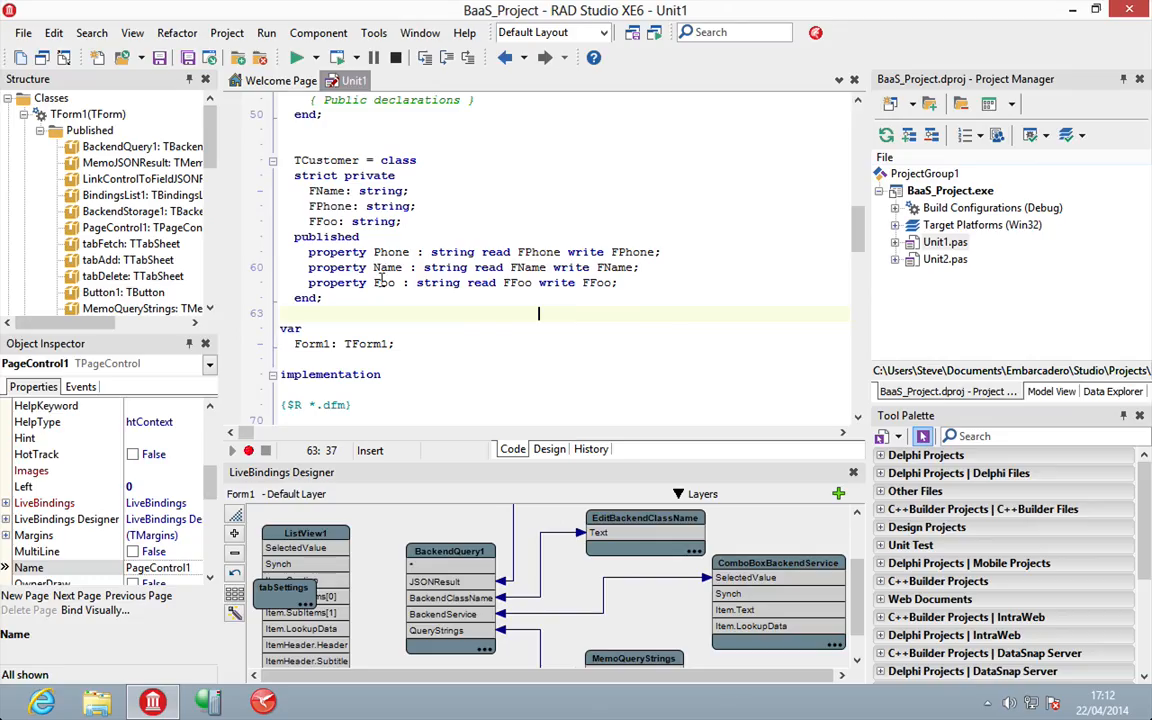
pyautogui.moveTo(384, 282)
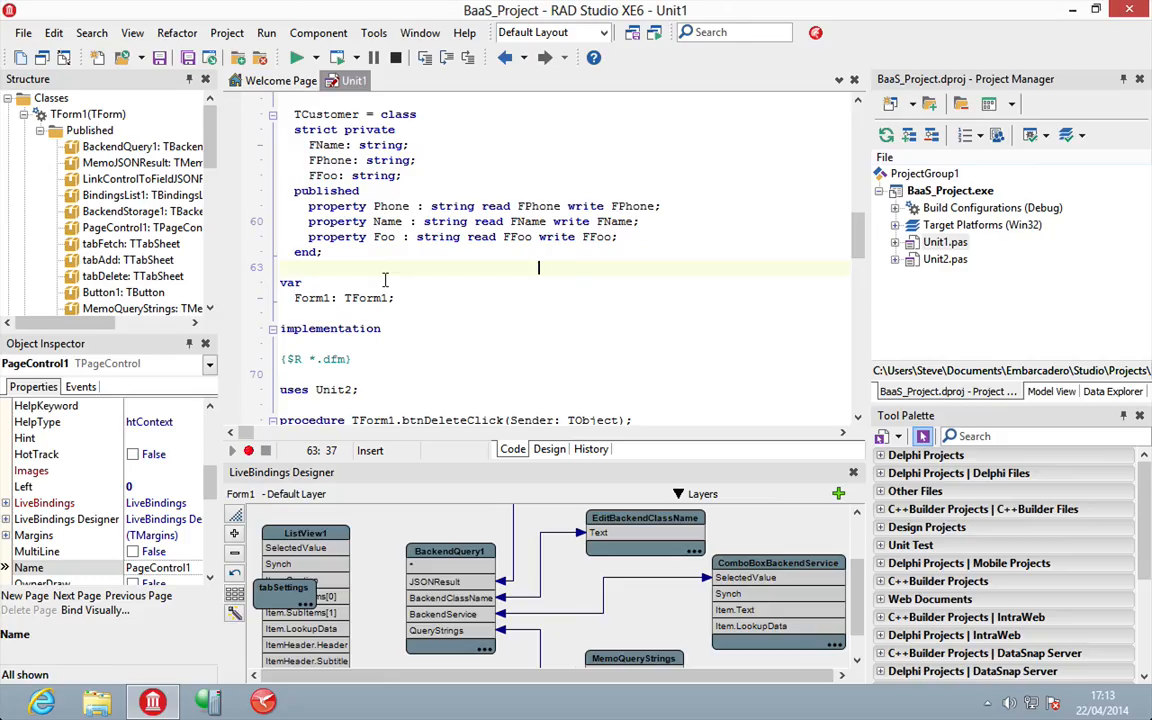
pyautogui.scroll(-3)
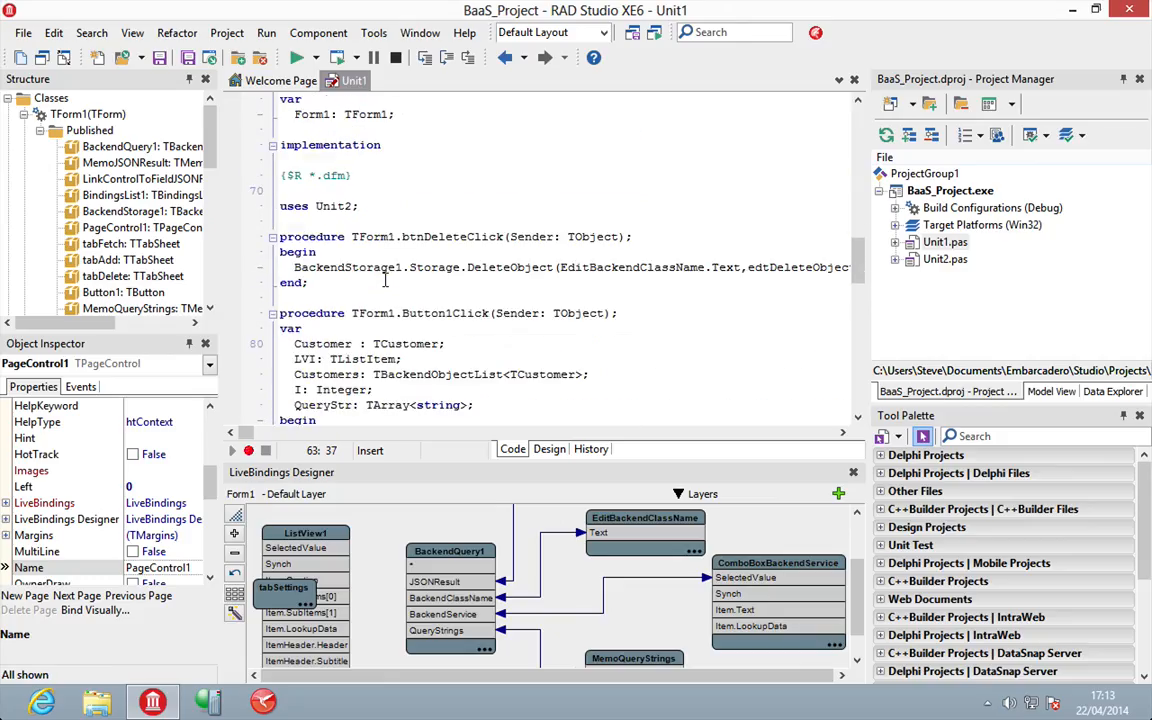
# Step: Jump from the Fetch button to Button1Click and locate TCustomer in its QueryObjects call
pyautogui.click(548, 448)
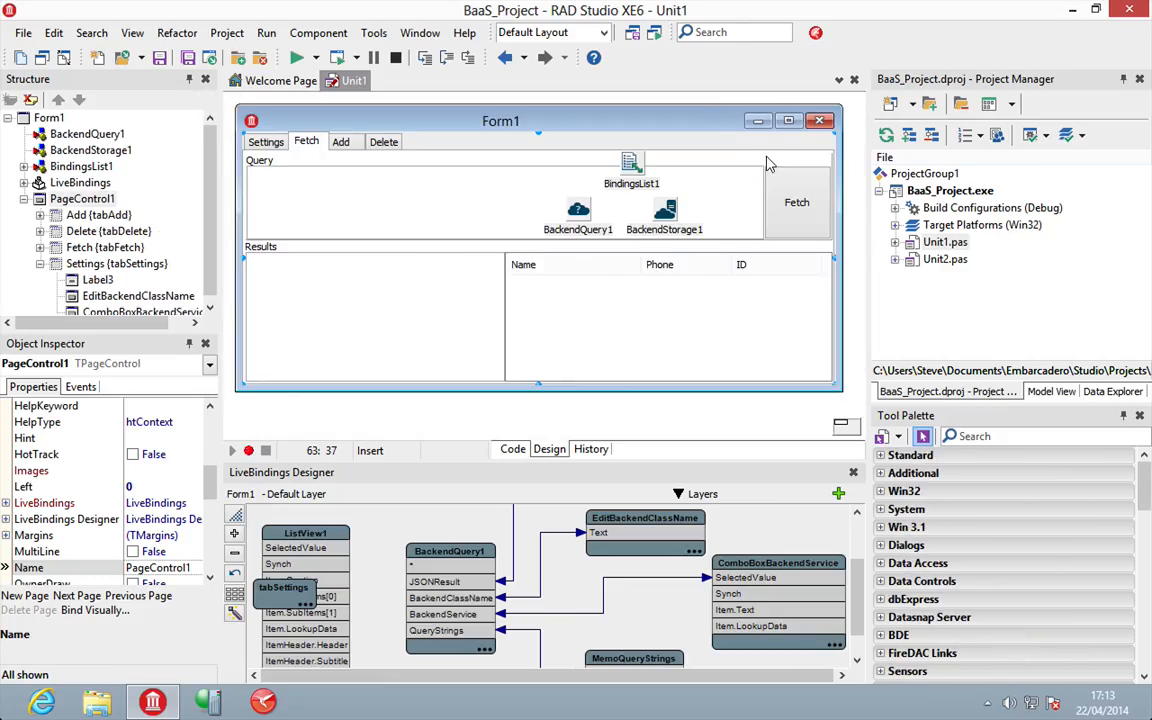
pyautogui.moveTo(388, 312)
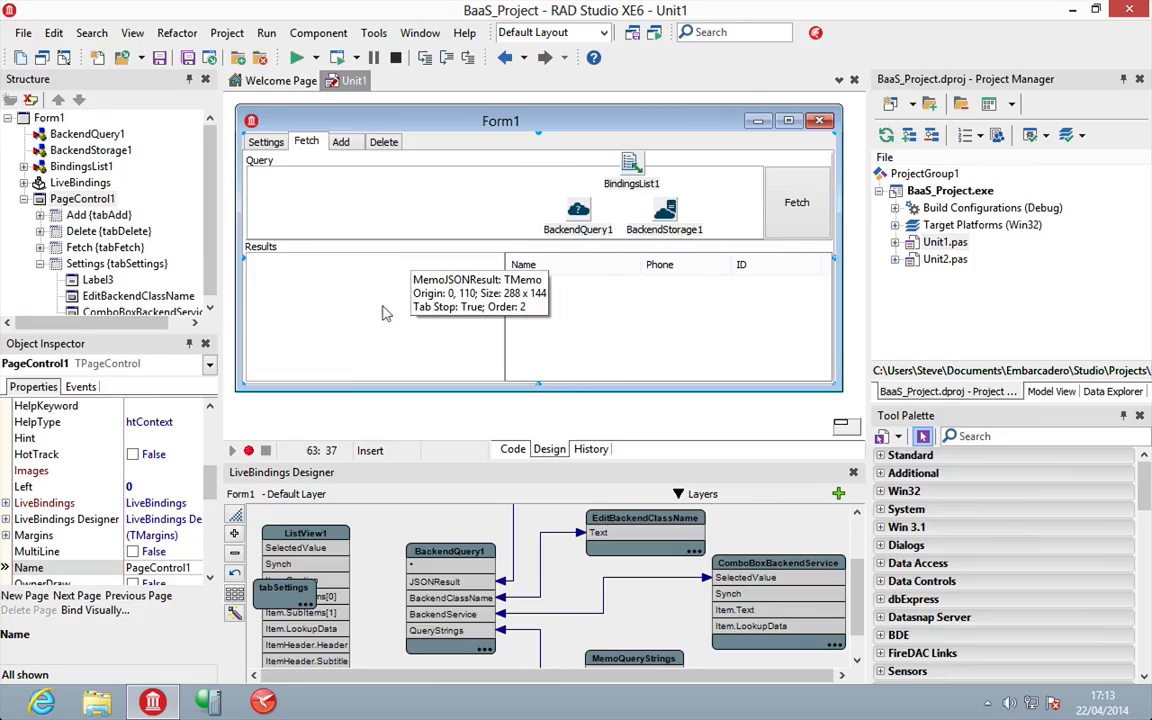
pyautogui.moveTo(756, 212)
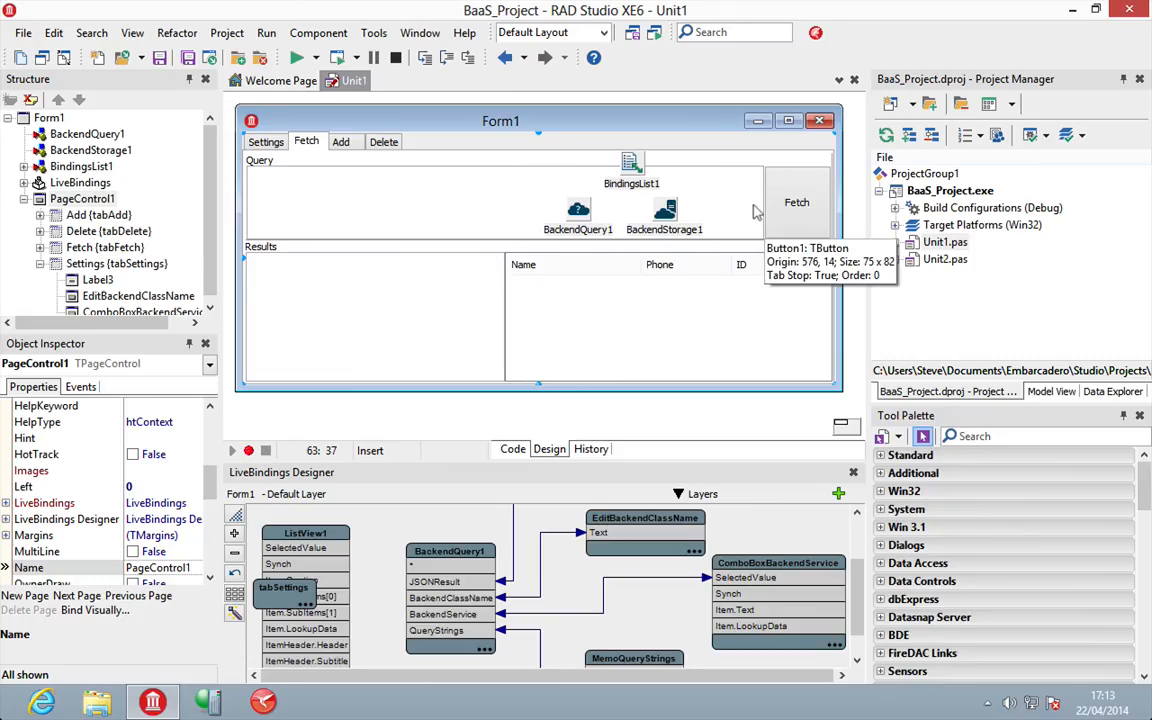
pyautogui.doubleClick(796, 202)
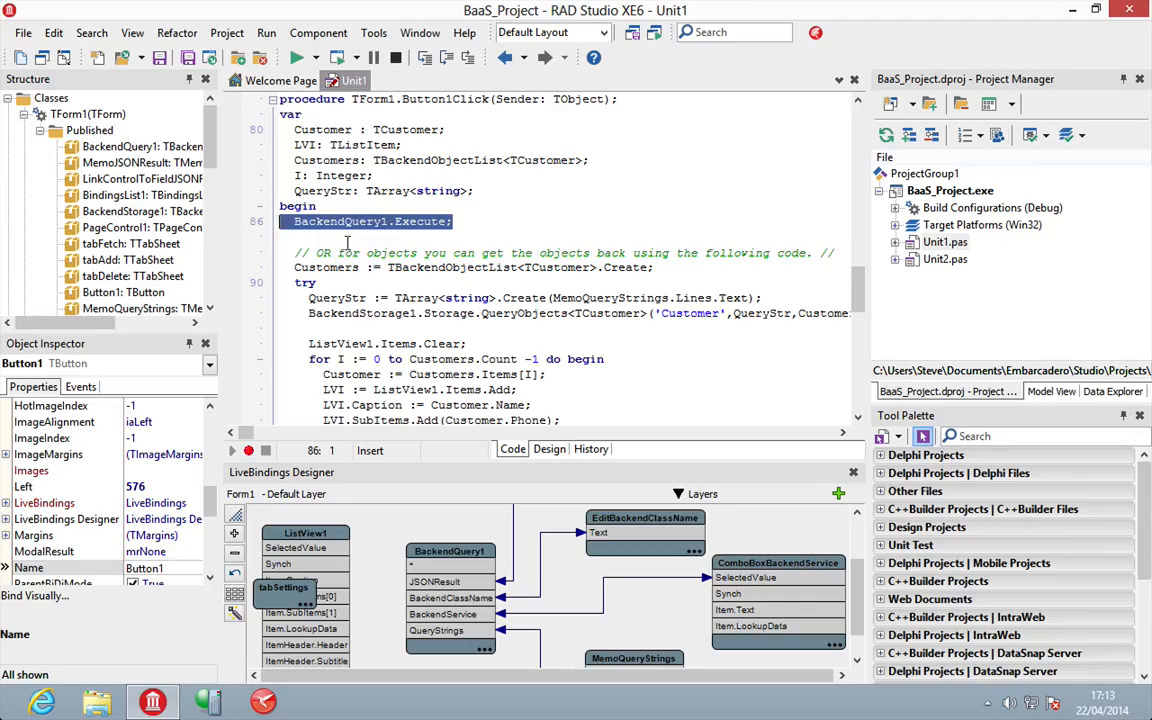
pyautogui.scroll(-3)
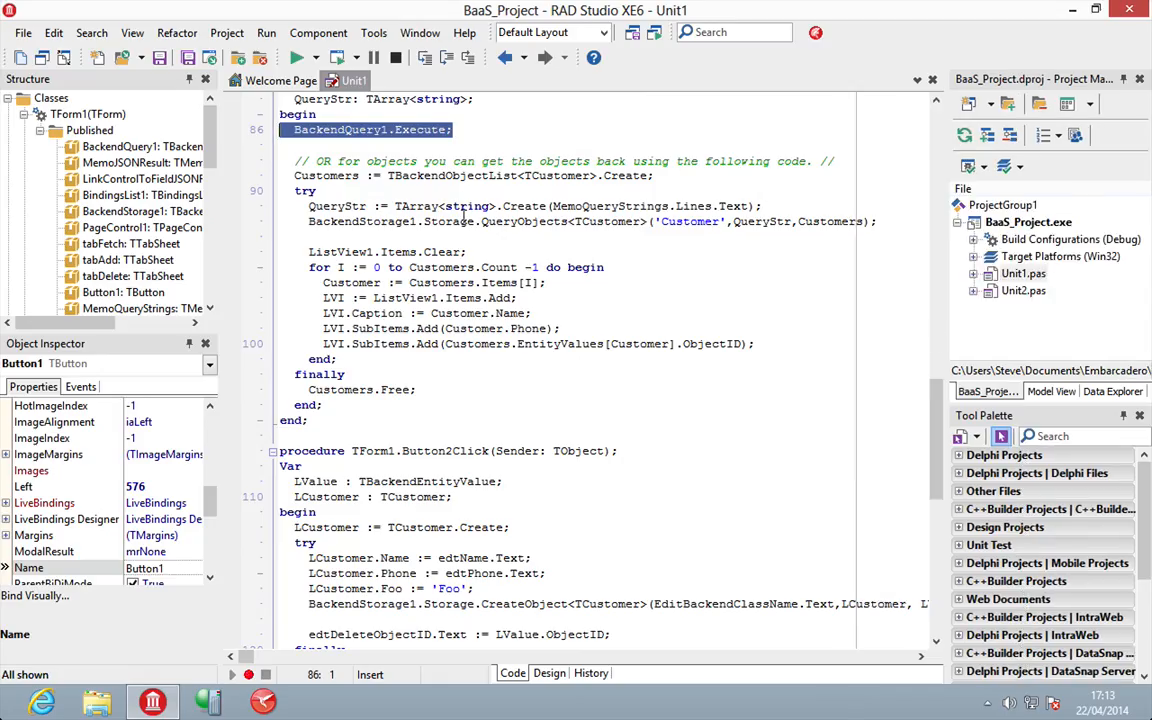
pyautogui.doubleClick(608, 220)
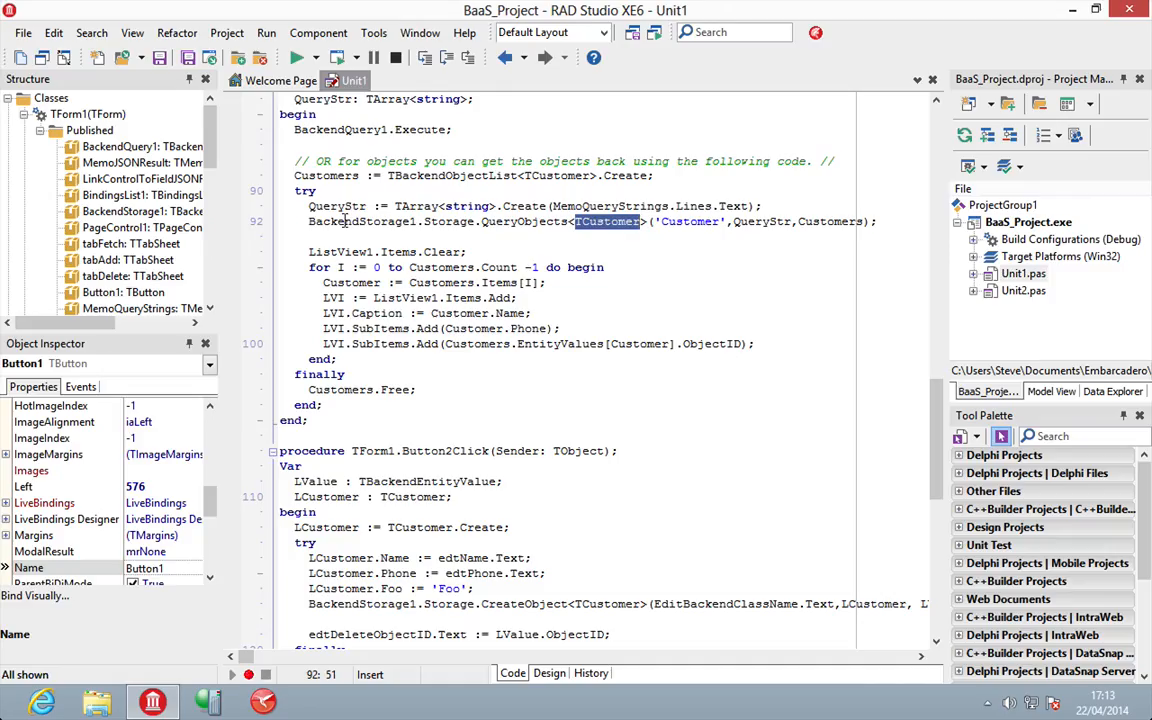
pyautogui.moveTo(376, 220)
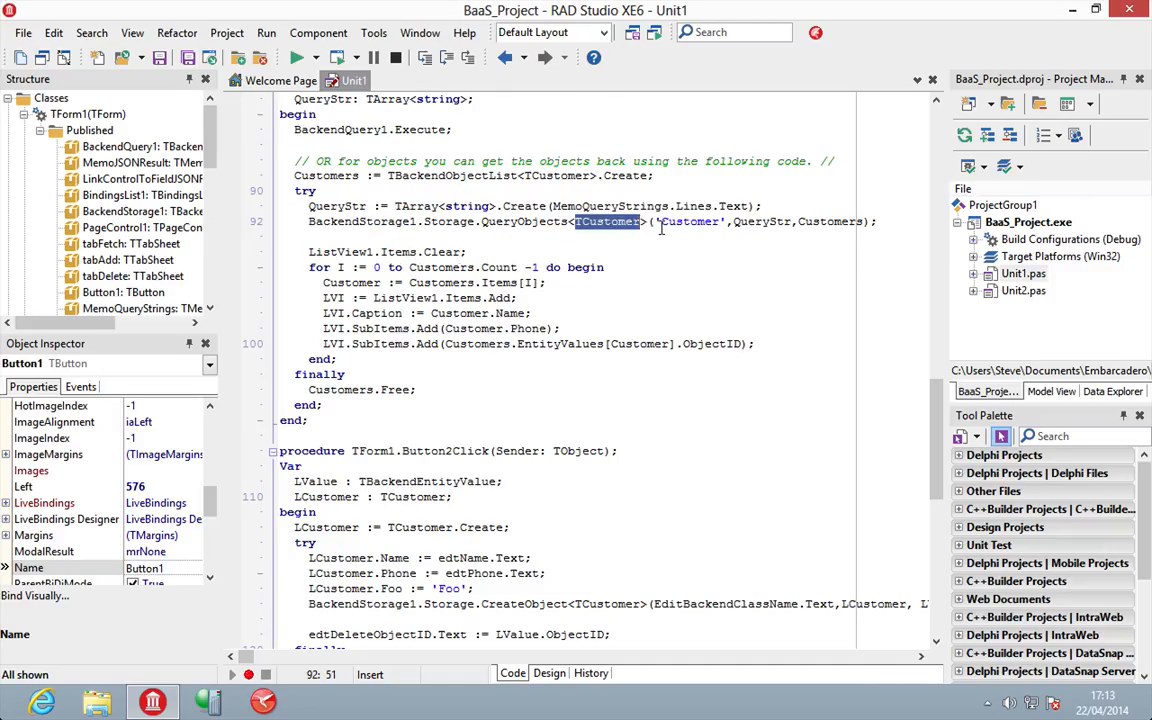
pyautogui.scroll(3)
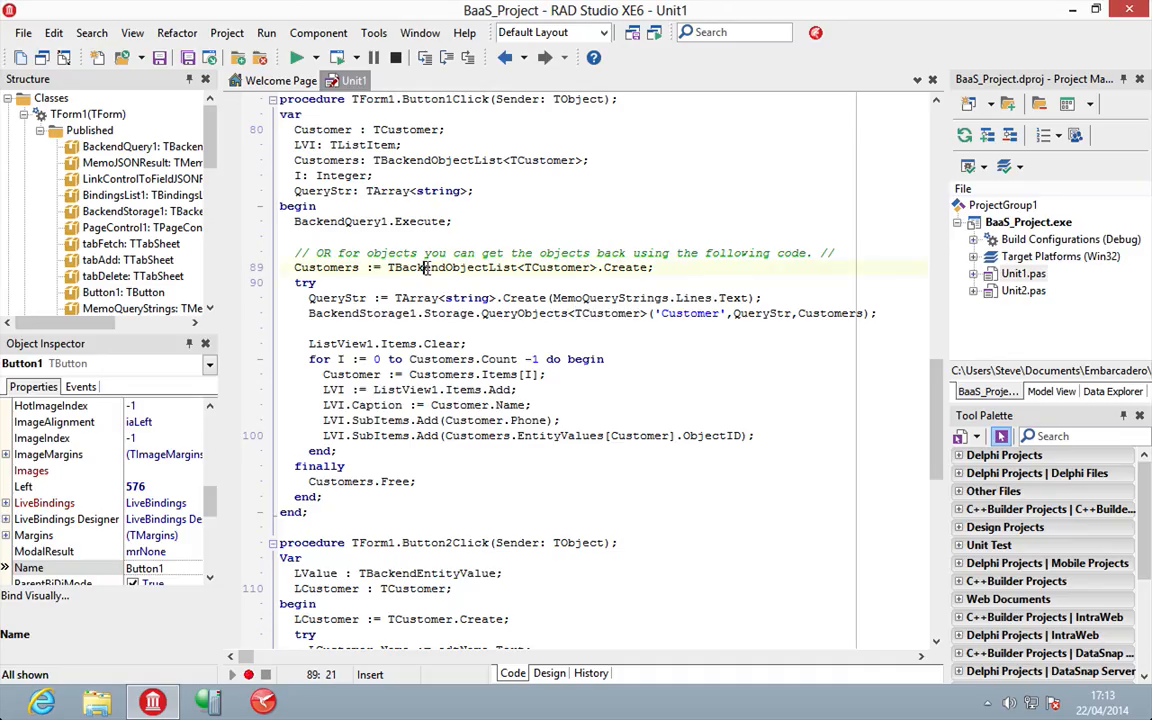
pyautogui.doubleClick(452, 268)
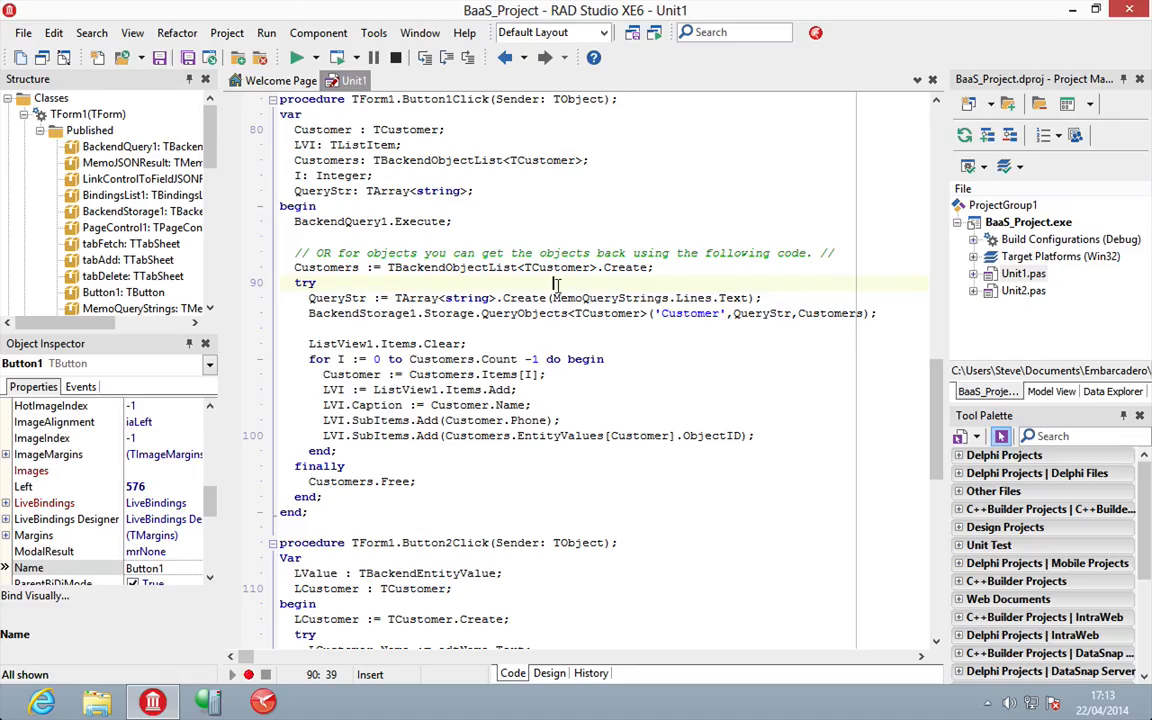
pyautogui.moveTo(306, 358)
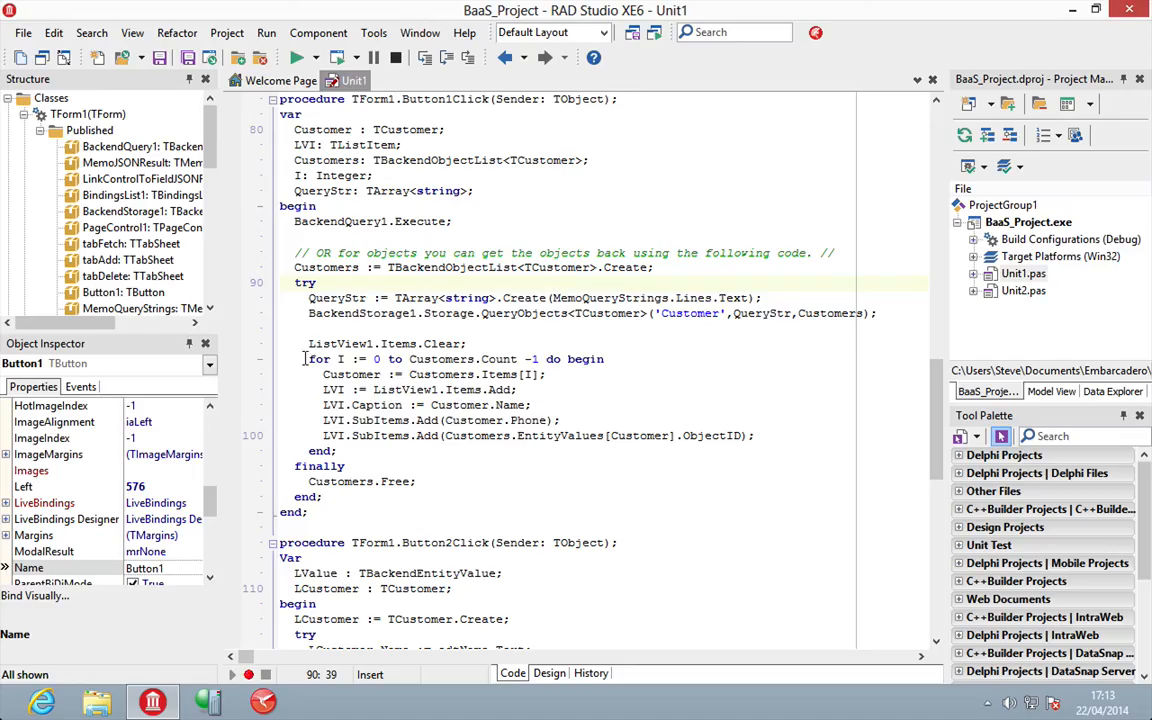
pyautogui.moveTo(308, 360); pyautogui.dragTo(544, 374)
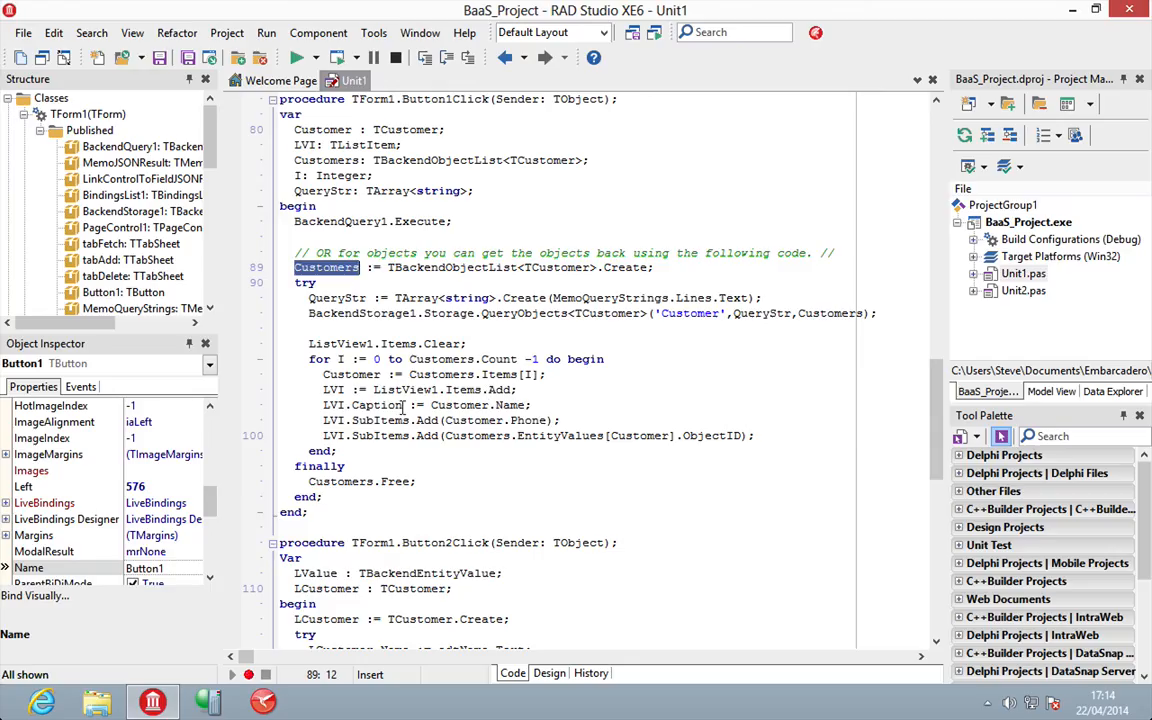
pyautogui.moveTo(568, 444)
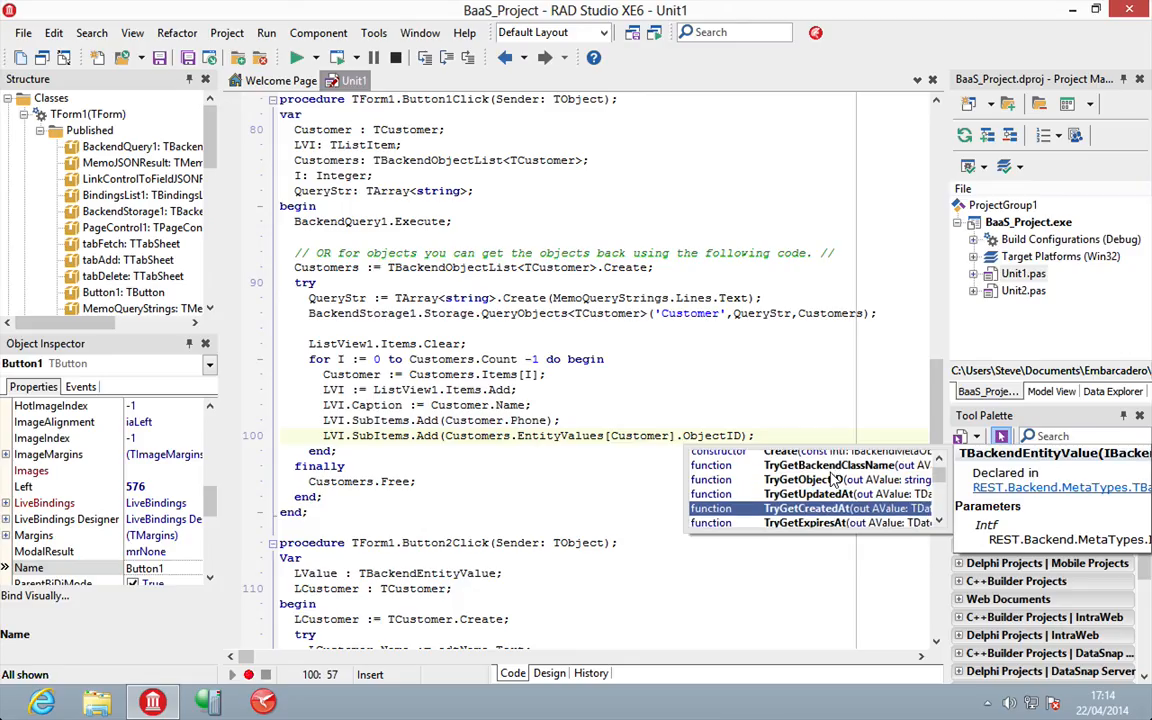
# Step: Show Form1's Add page and bring up Button2Click, which creates a TCustomer from Name and Phone
pyautogui.scroll(-3)
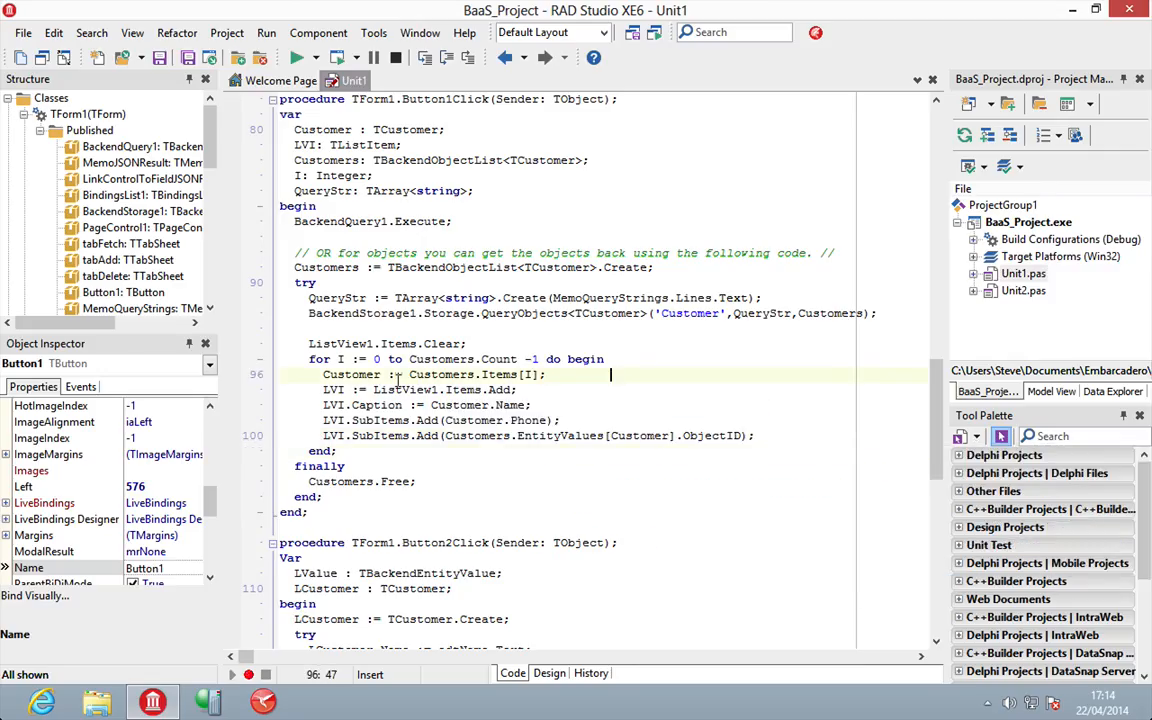
pyautogui.moveTo(476, 514)
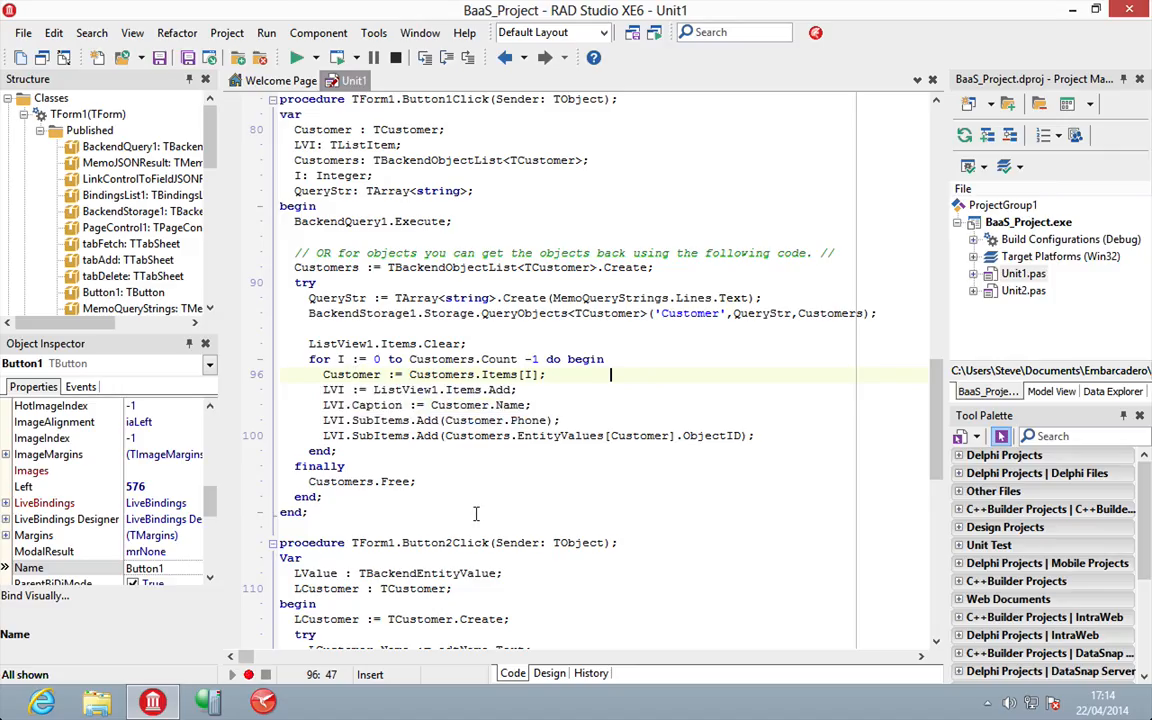
pyautogui.moveTo(400, 134)
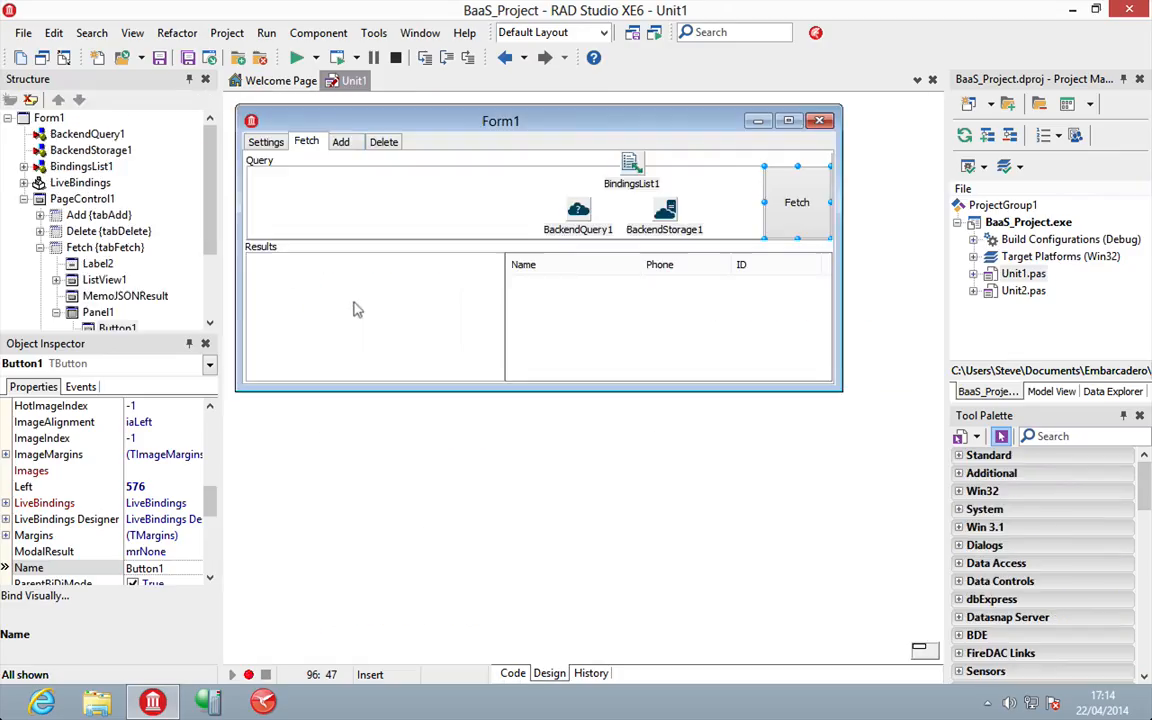
pyautogui.click(340, 140)
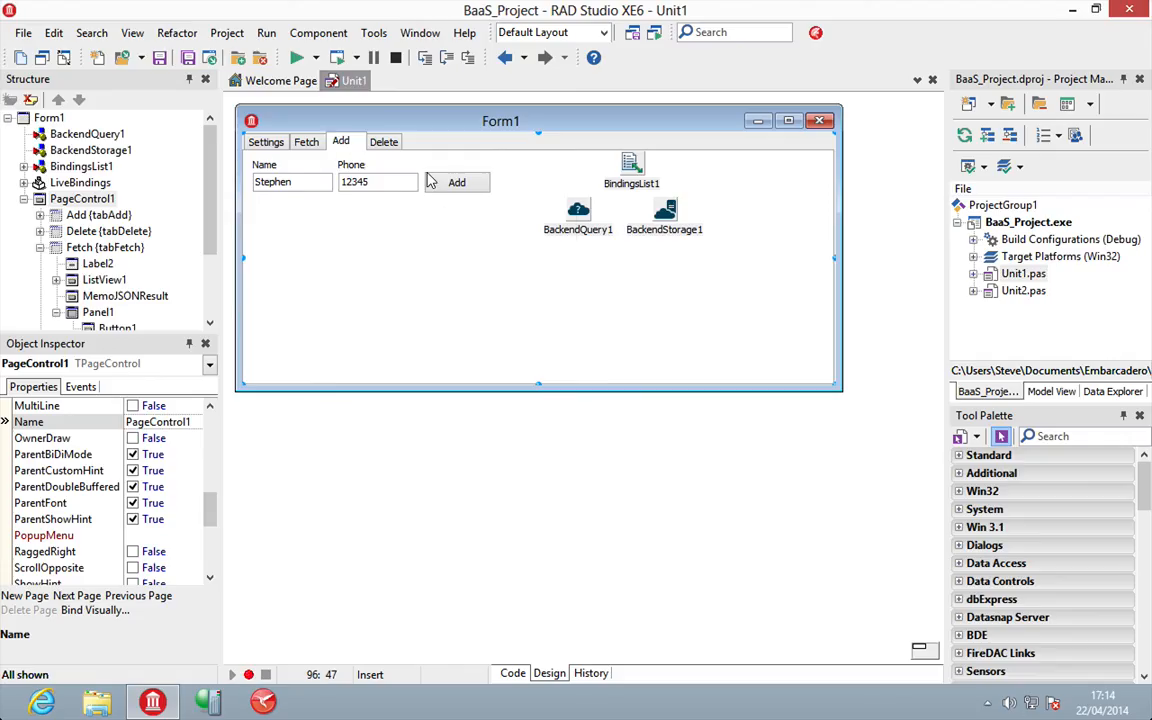
pyautogui.click(512, 672)
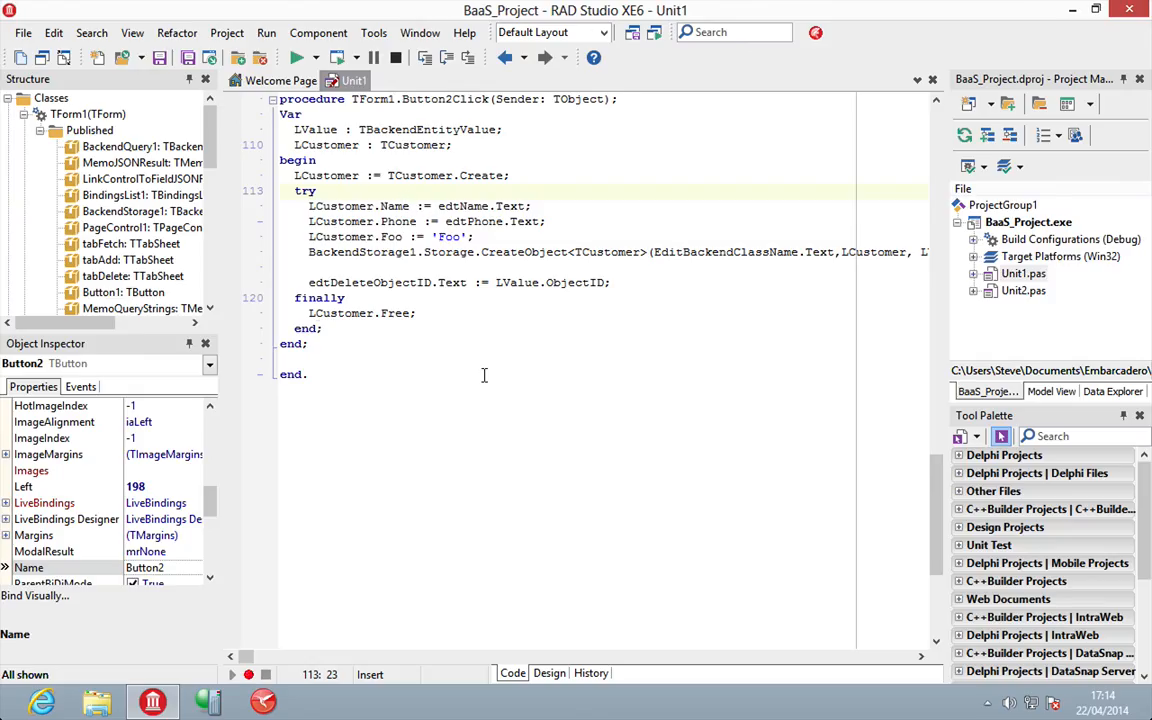
pyautogui.moveTo(434, 256)
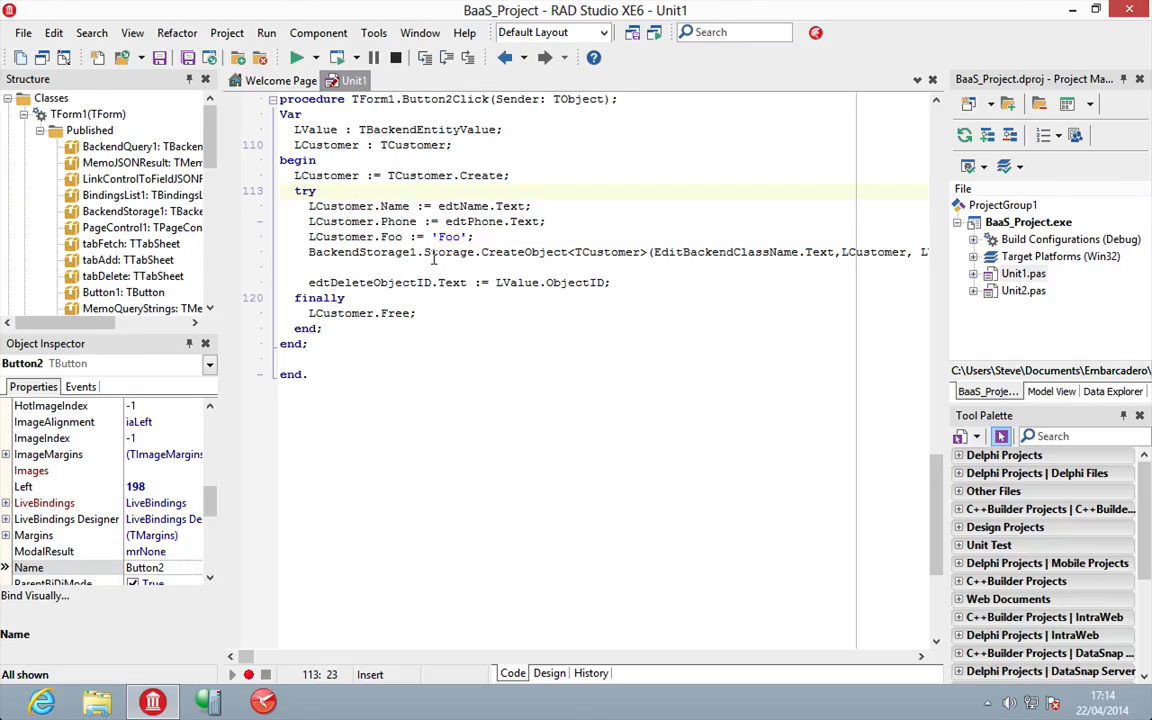
pyautogui.moveTo(452, 252)
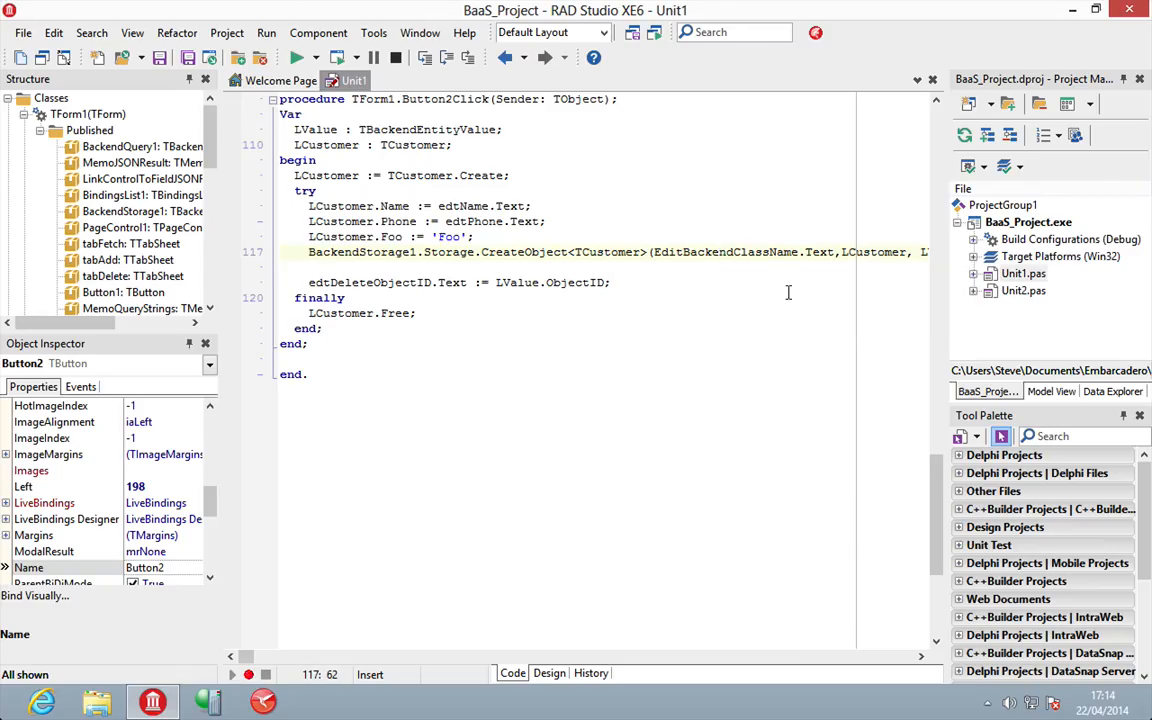
pyautogui.moveTo(780, 252)
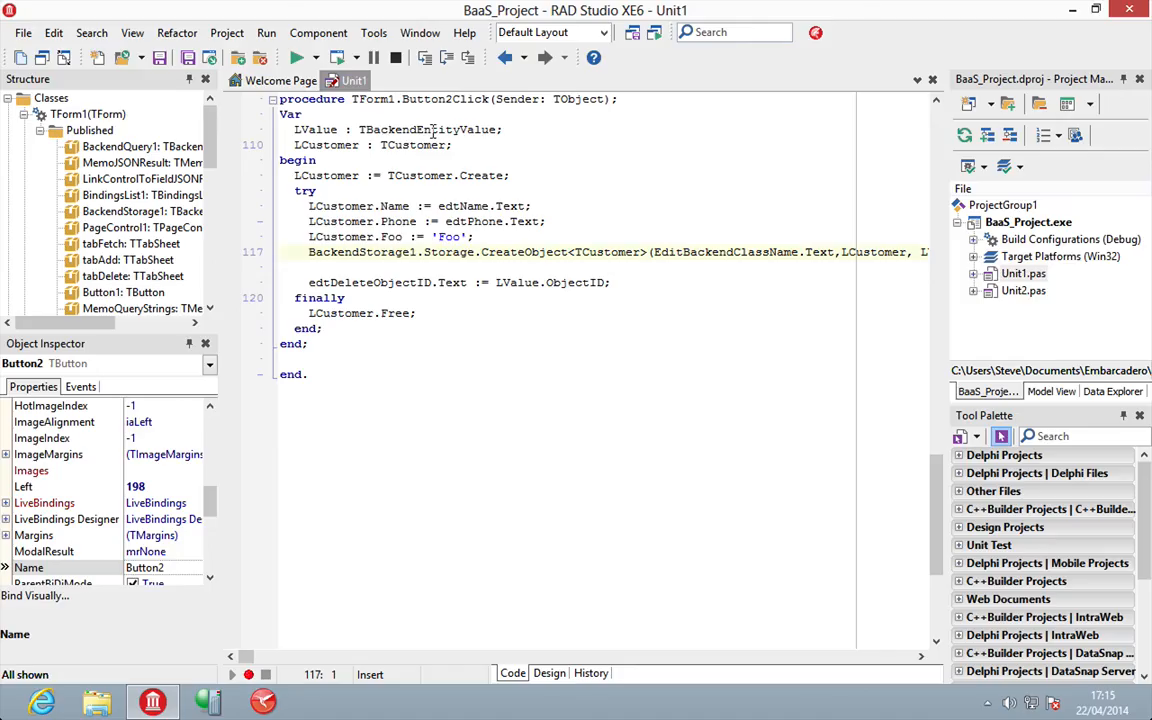
pyautogui.moveTo(432, 128)
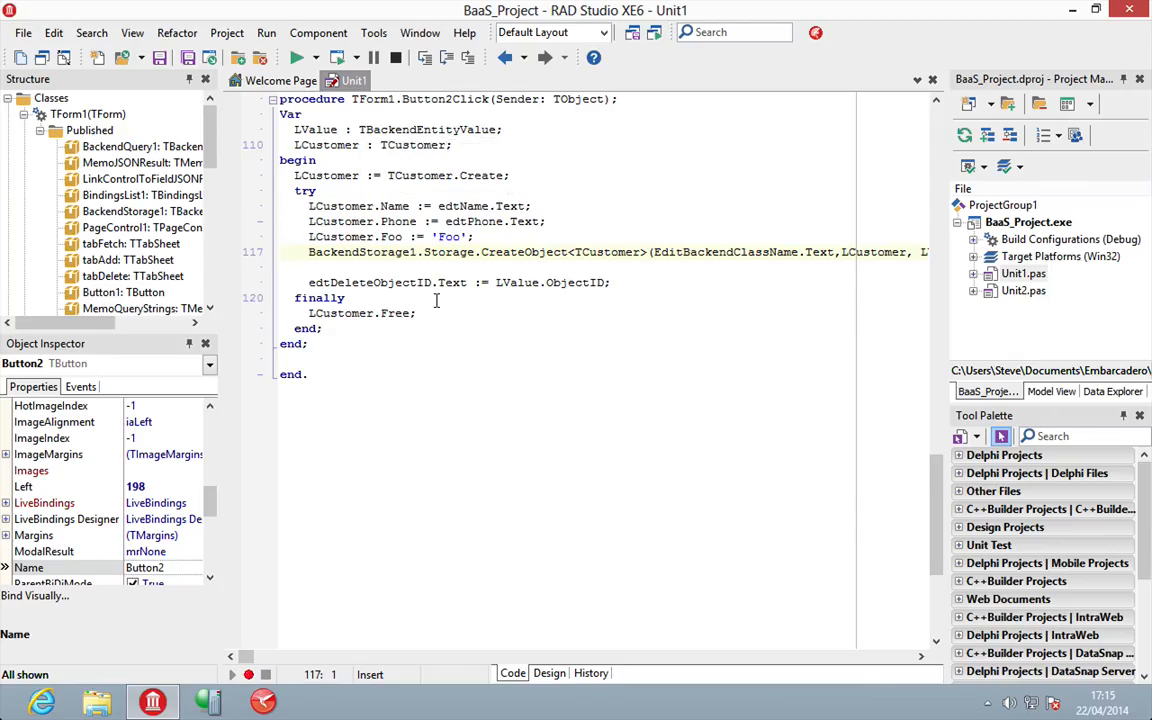
# Step: Review the btnDeleteClick handler on the Delete page, then build and run BaaS_Project
pyautogui.click(548, 672)
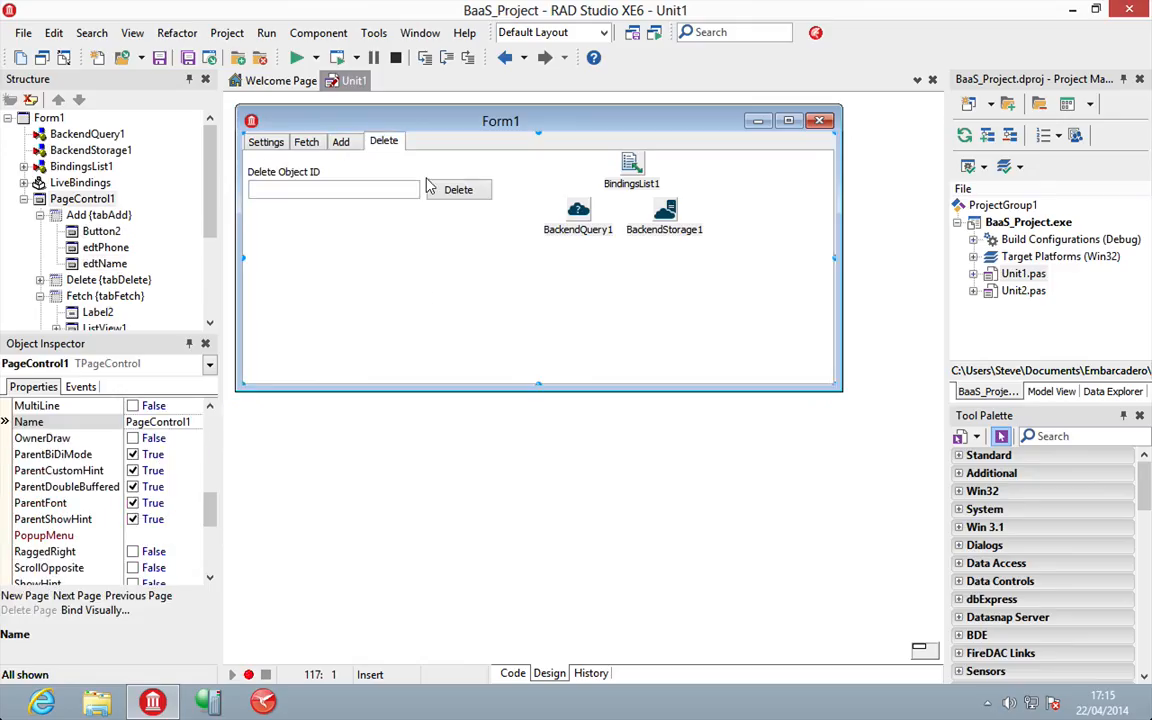
pyautogui.click(512, 672)
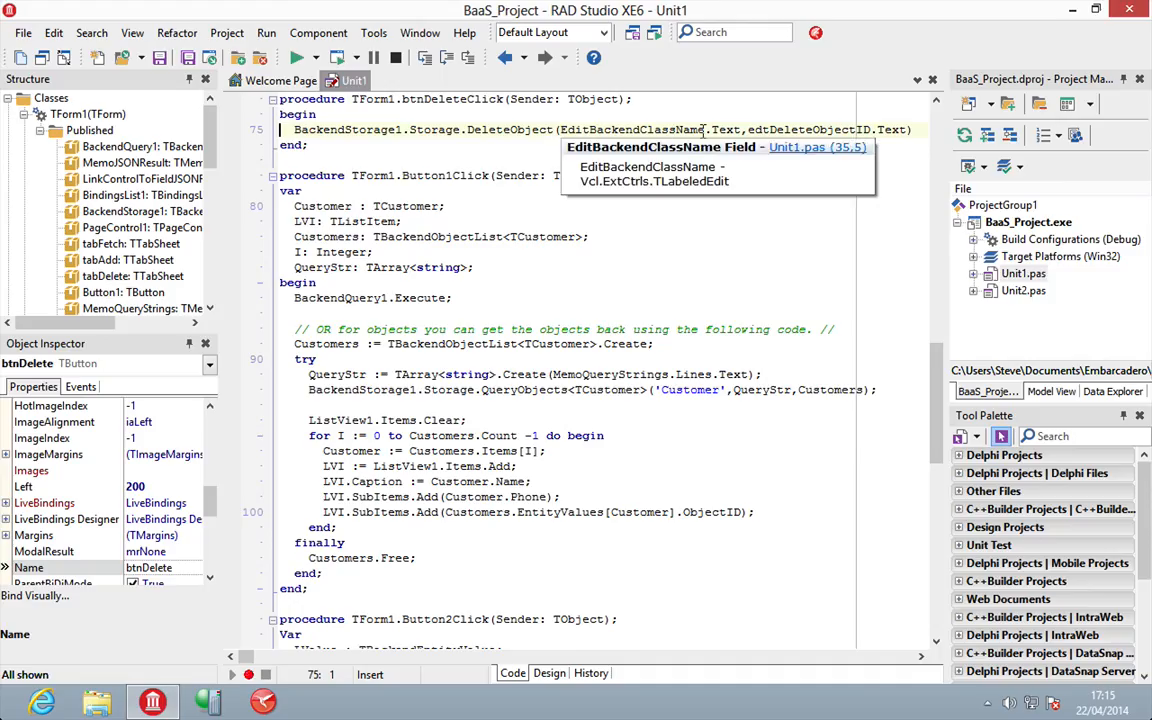
pyautogui.moveTo(744, 128)
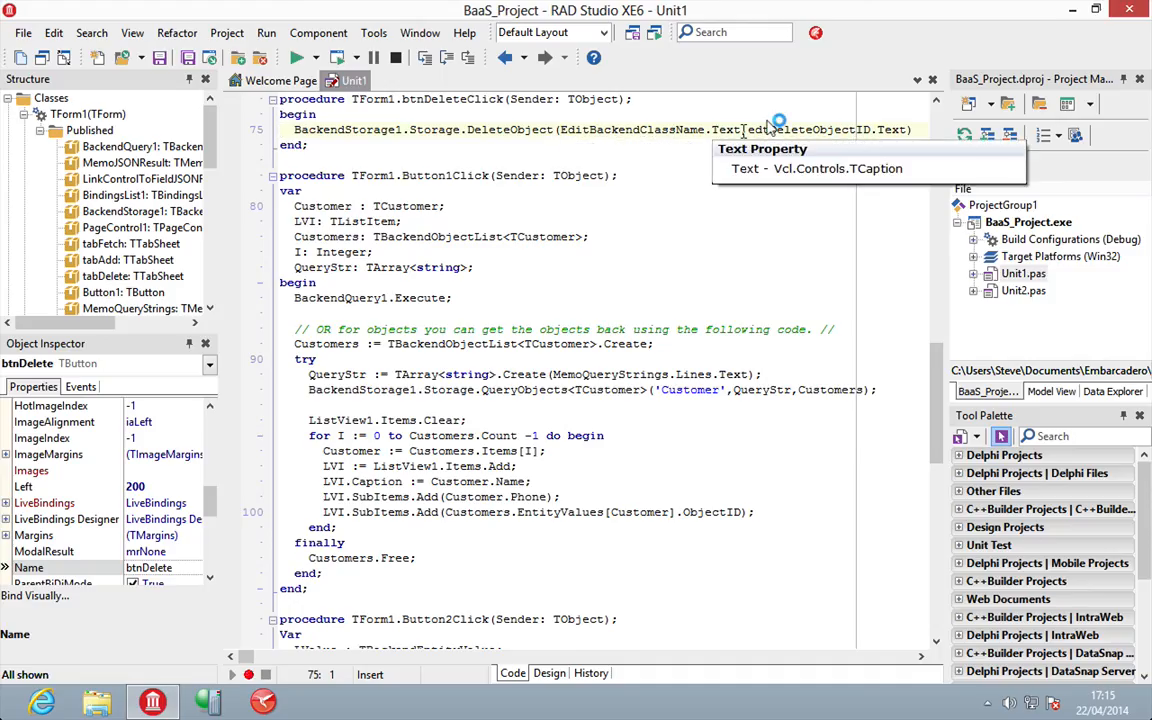
pyautogui.click(868, 130)
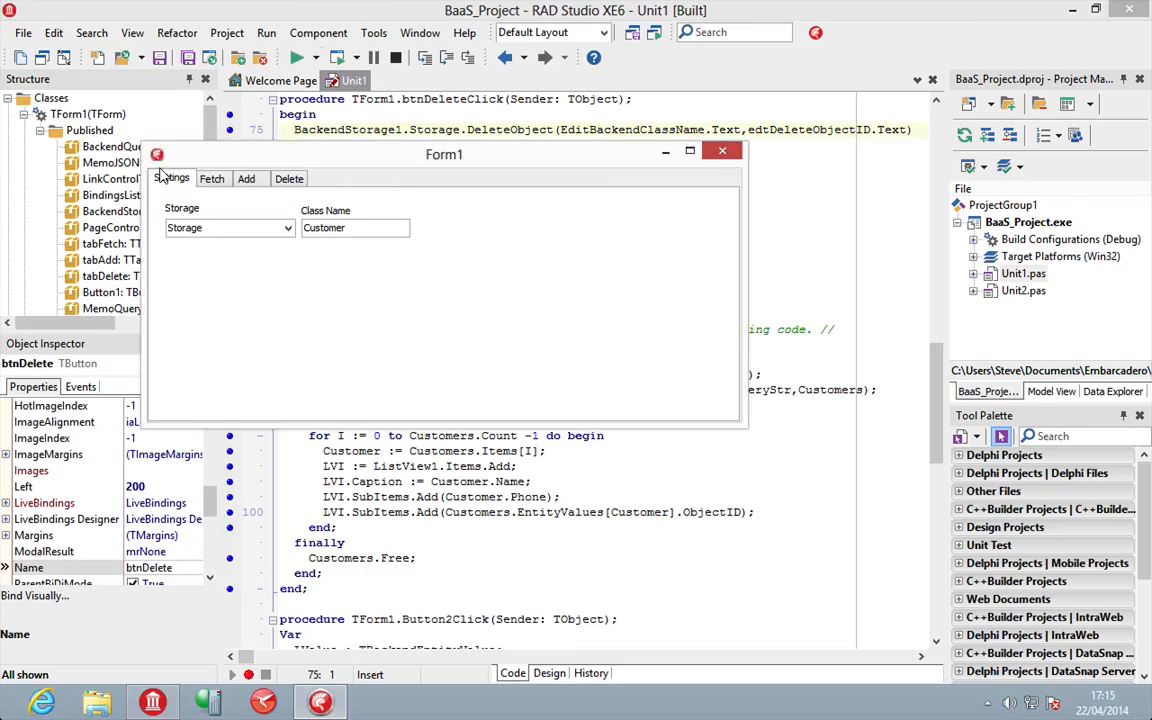
# Step: Fetch all customer records from the backend on the Fetch page
pyautogui.click(212, 178)
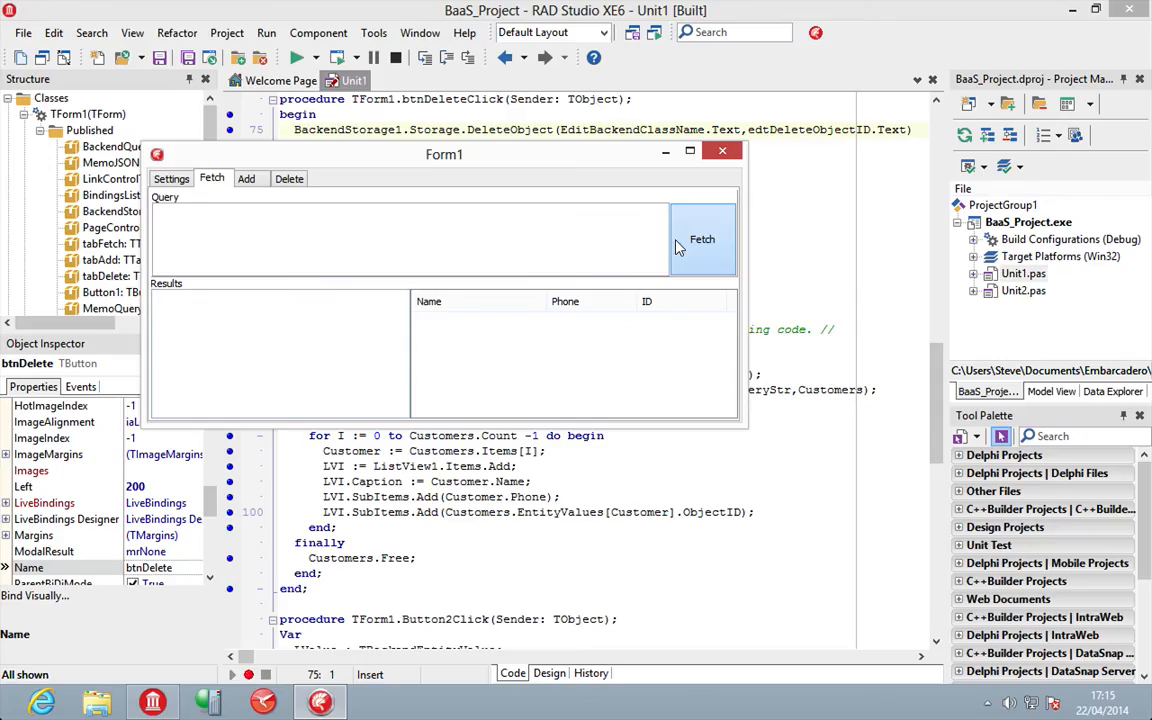
pyautogui.click(702, 238)
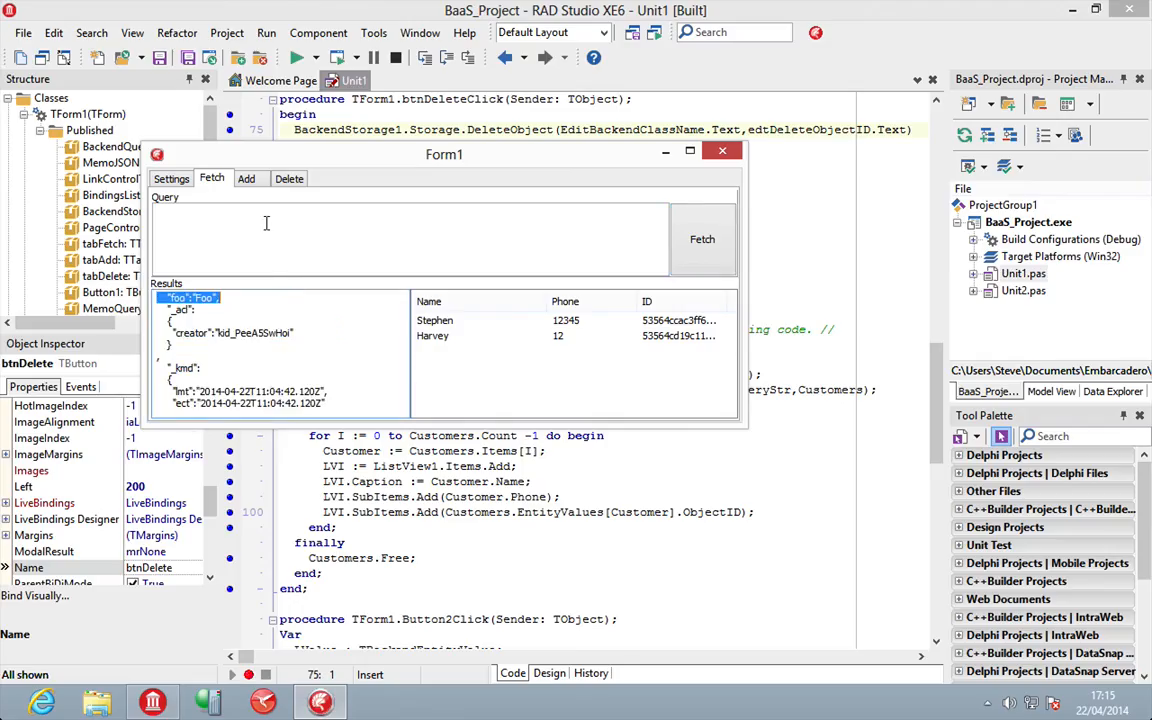
pyautogui.click(246, 178)
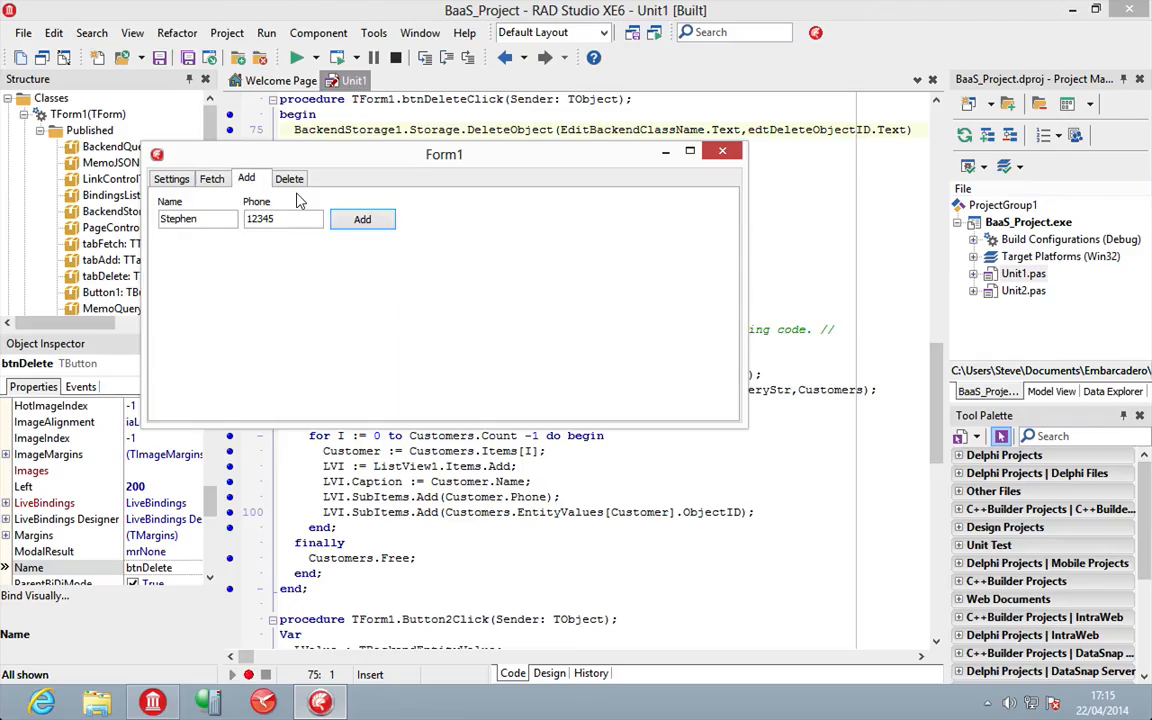
pyautogui.click(212, 178)
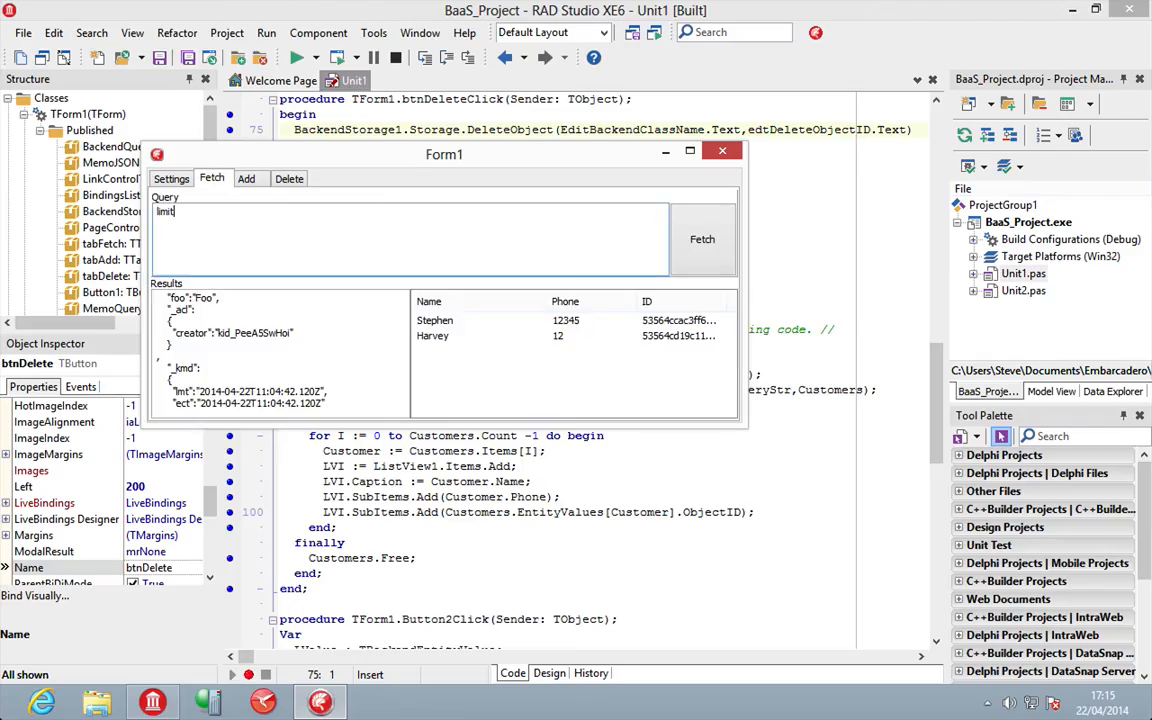
# Step: Fetch again with query limit=1 so only Stephen is returned, then move to the Add page
pyautogui.write('=1')
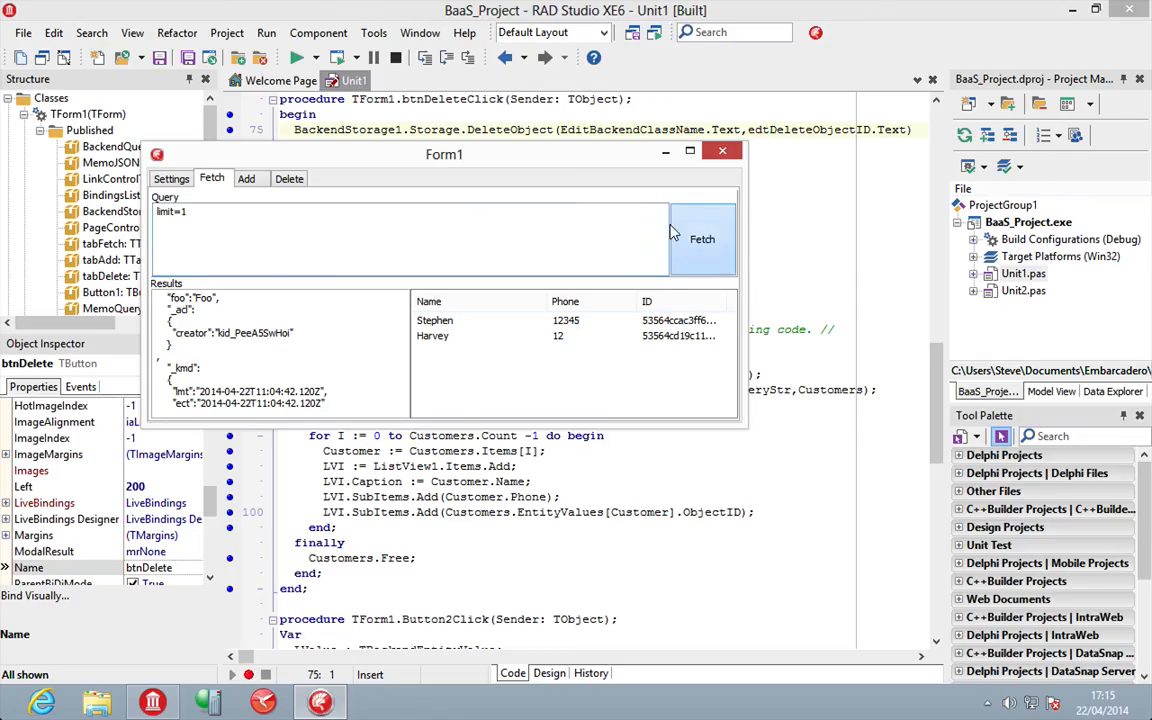
pyautogui.click(702, 240)
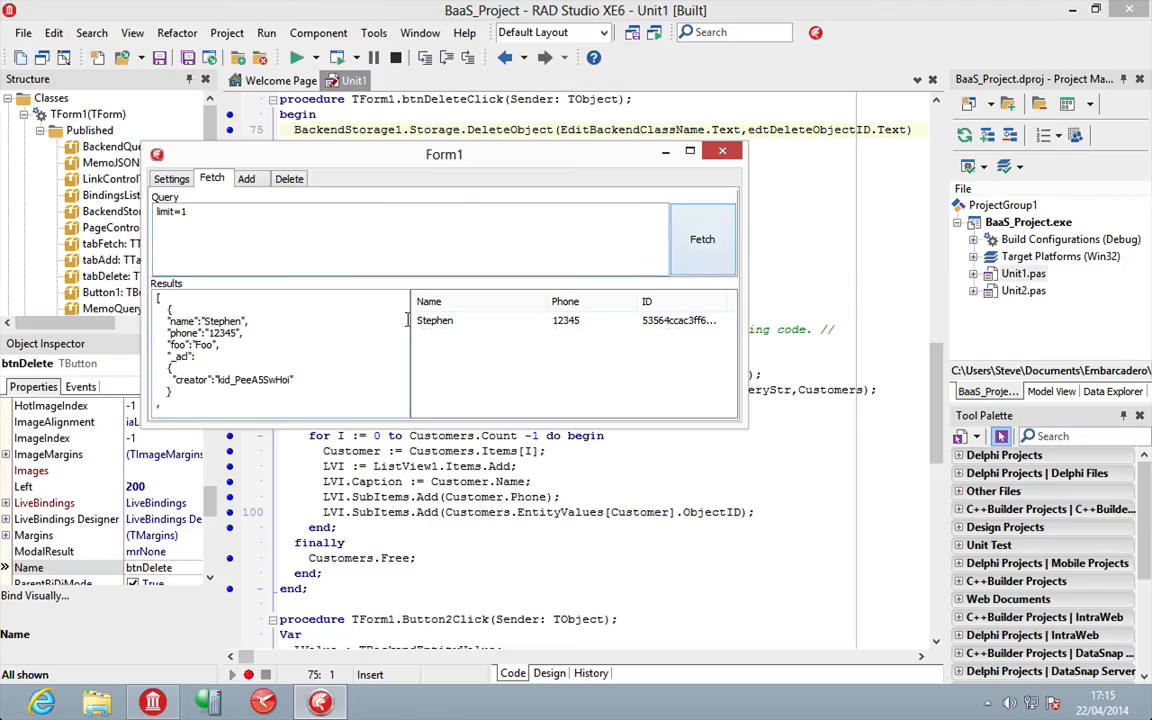
pyautogui.doubleClick(204, 320)
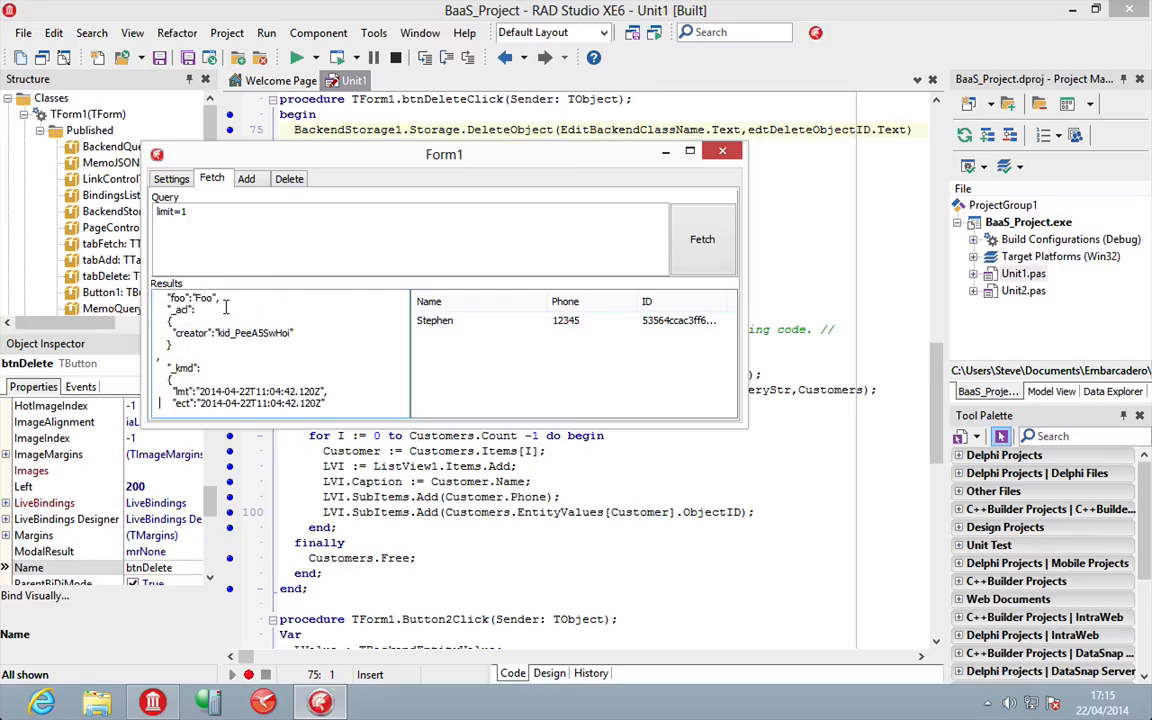
pyautogui.scroll(-3)
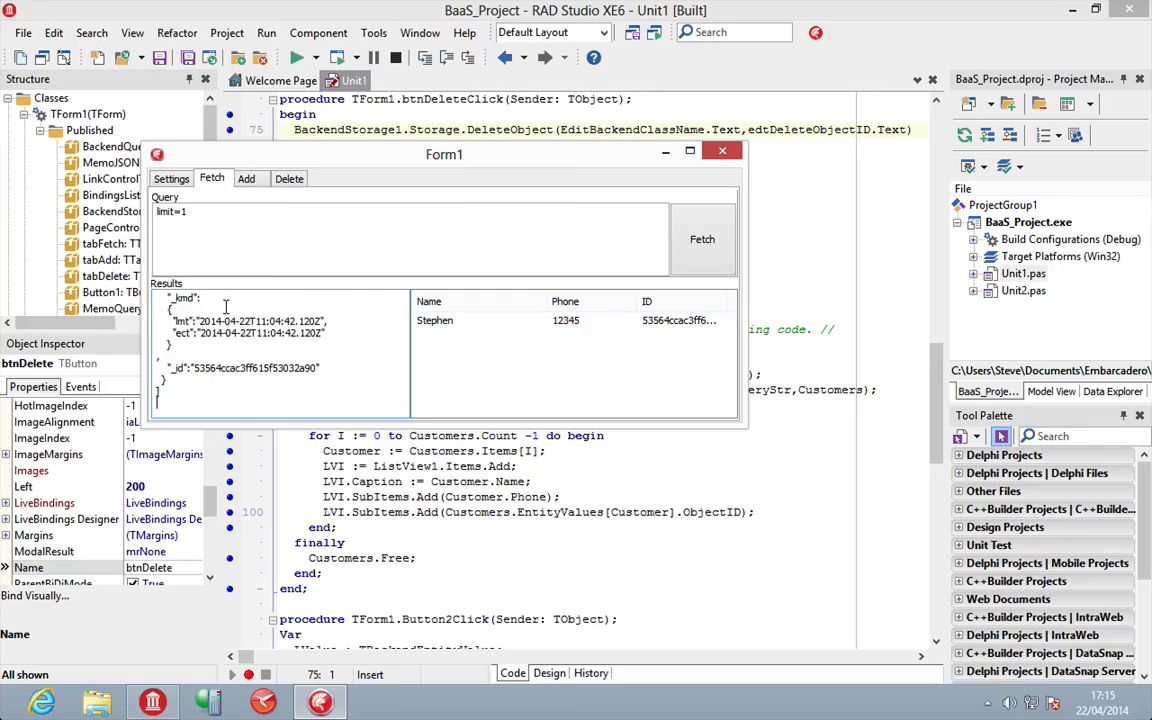
pyautogui.click(246, 178)
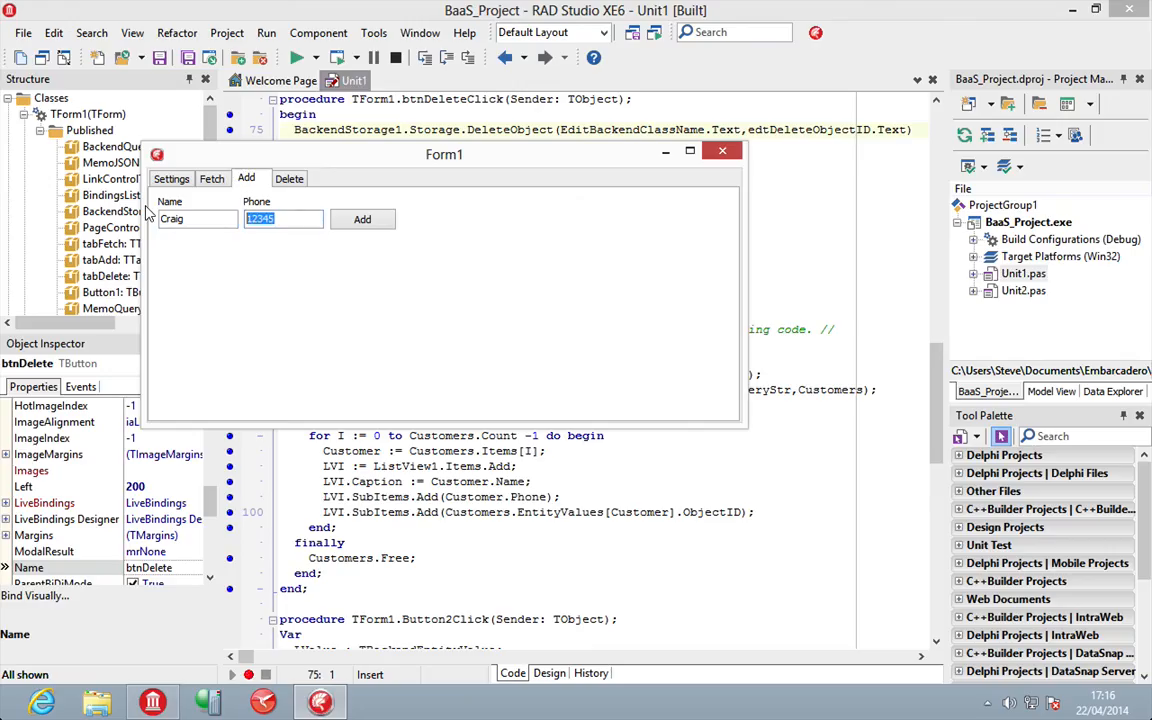
# Step: Add customer Craig with phone 34567, refetch without a limit and select Craig's record for its ID
pyautogui.write('34567')
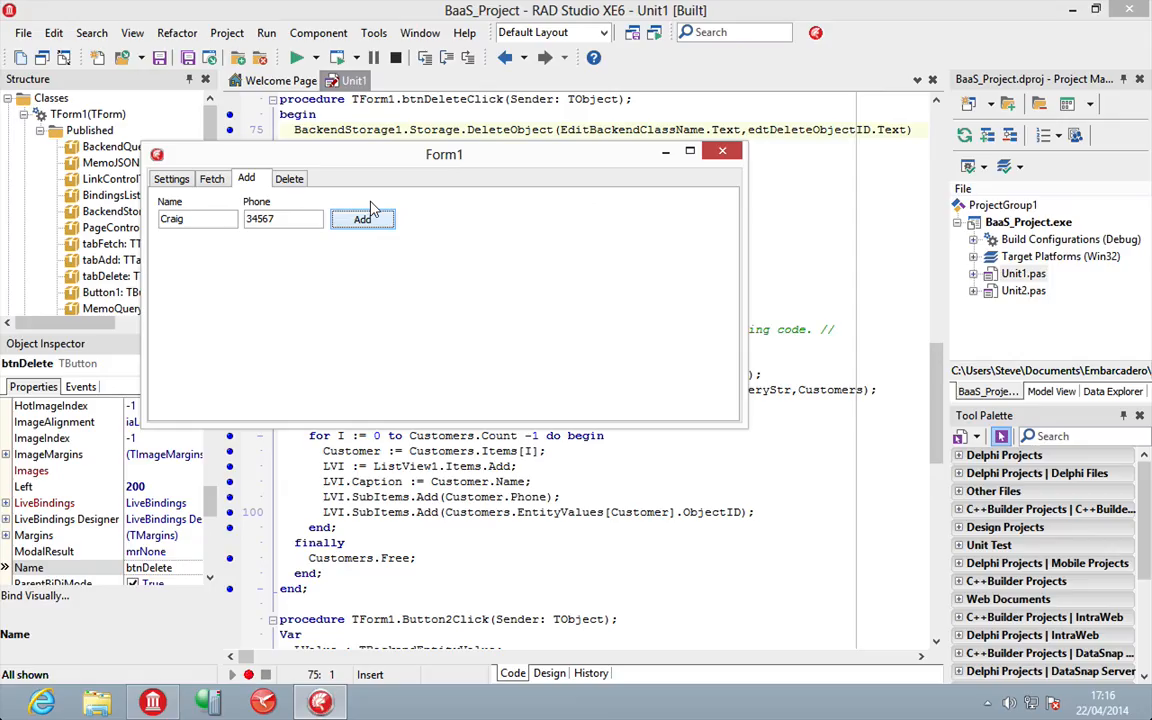
pyautogui.click(212, 178)
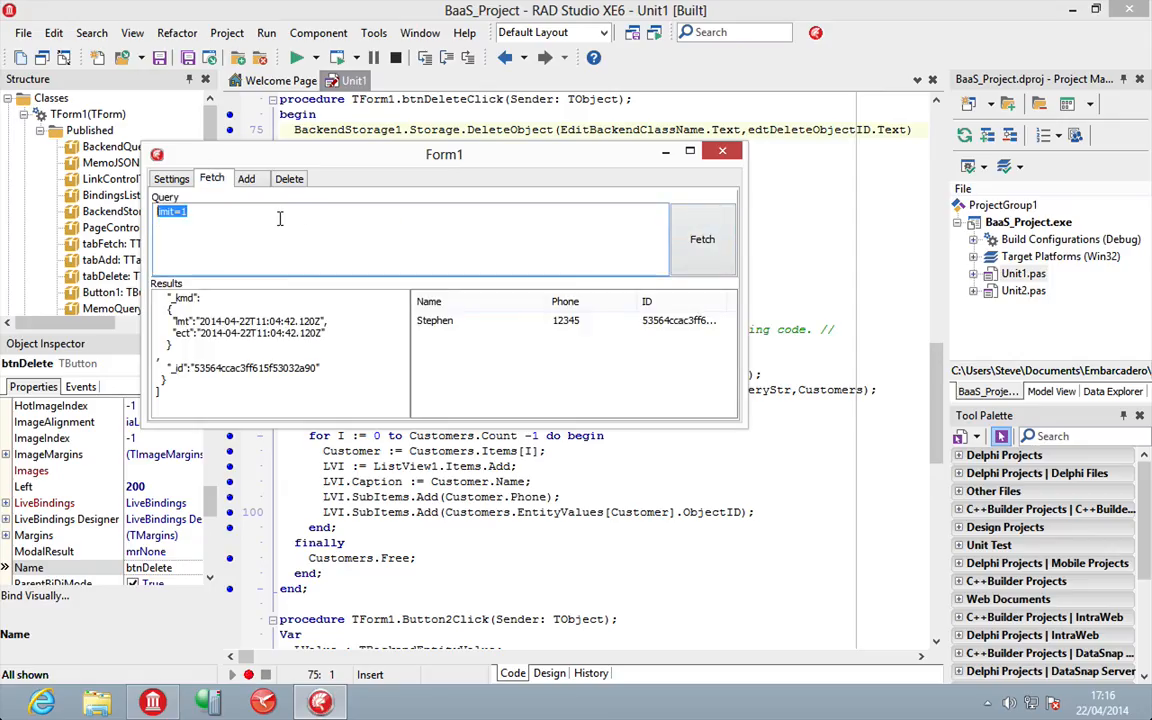
pyautogui.click(702, 238)
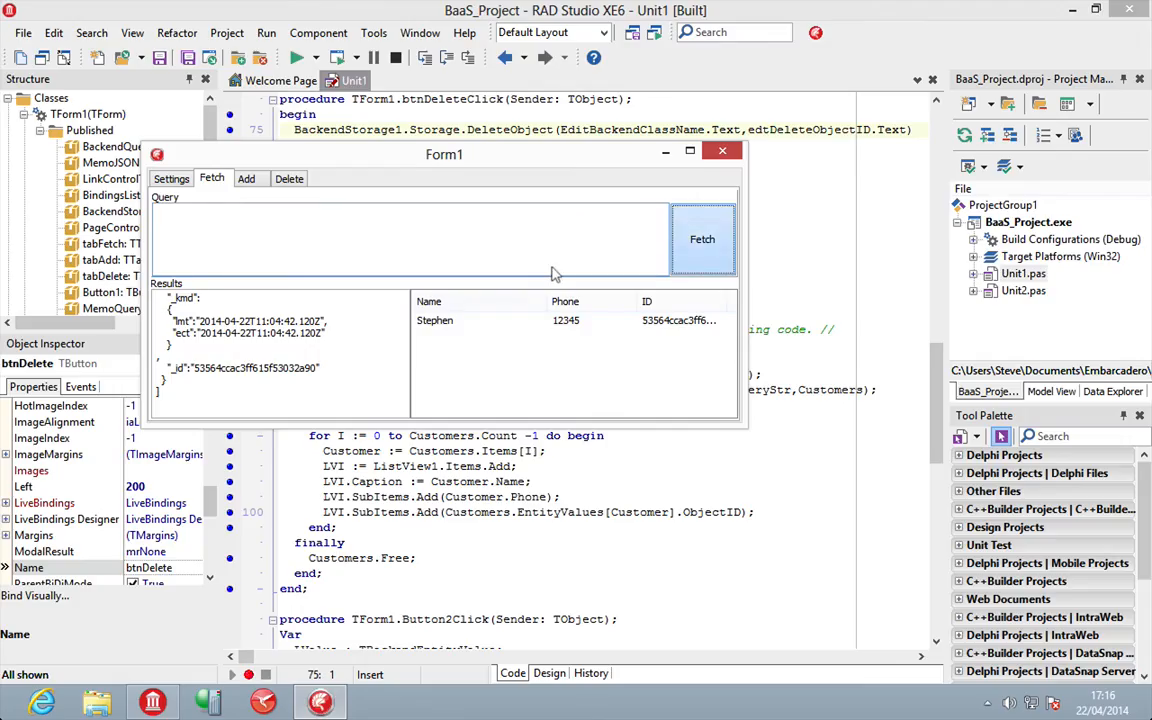
pyautogui.click(702, 240)
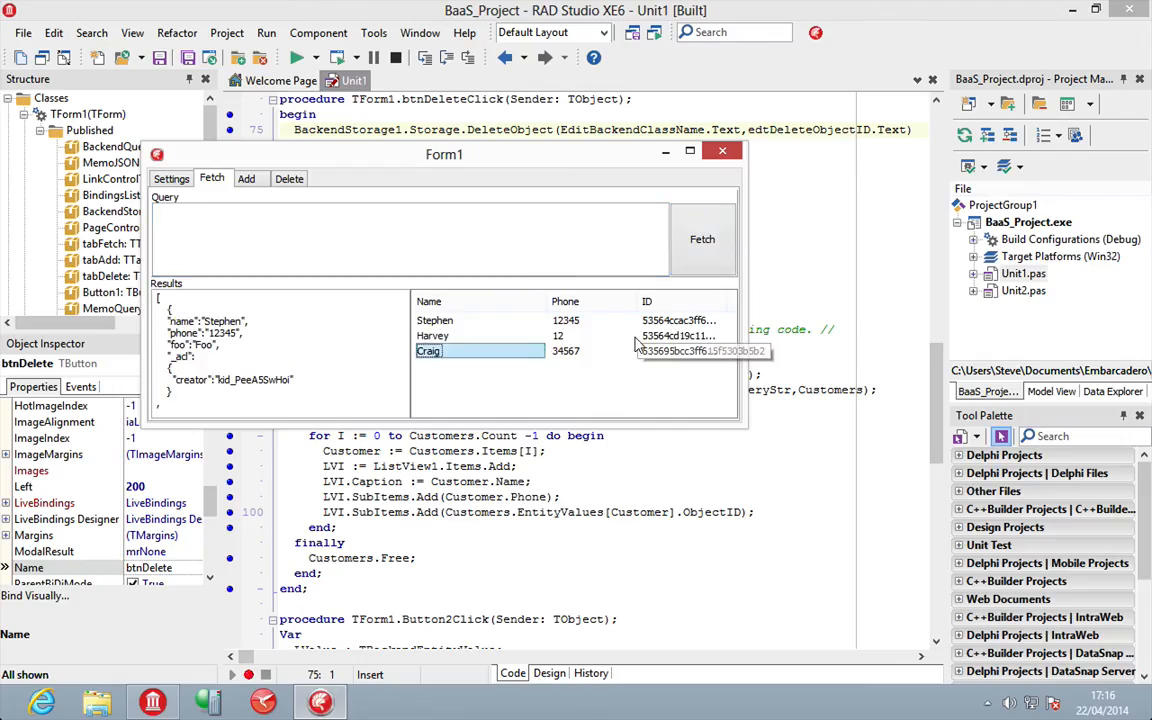
pyautogui.click(288, 178)
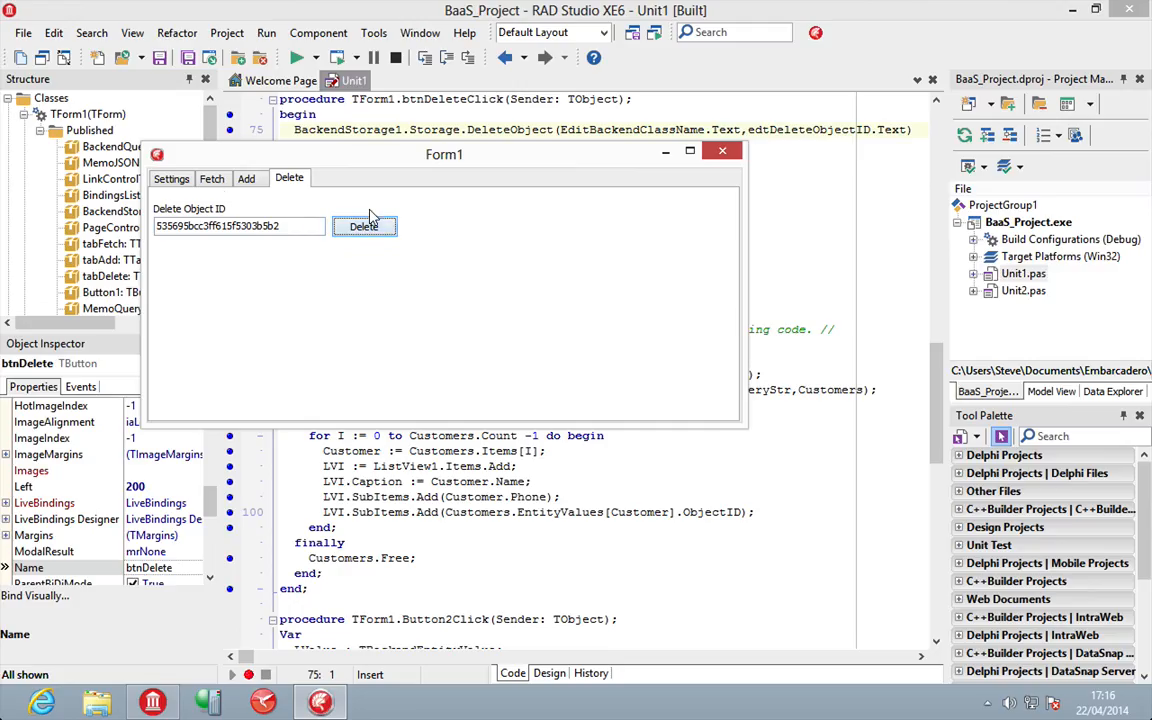
# Step: Delete Craig's record by its object ID and refetch customers to confirm
pyautogui.click(212, 178)
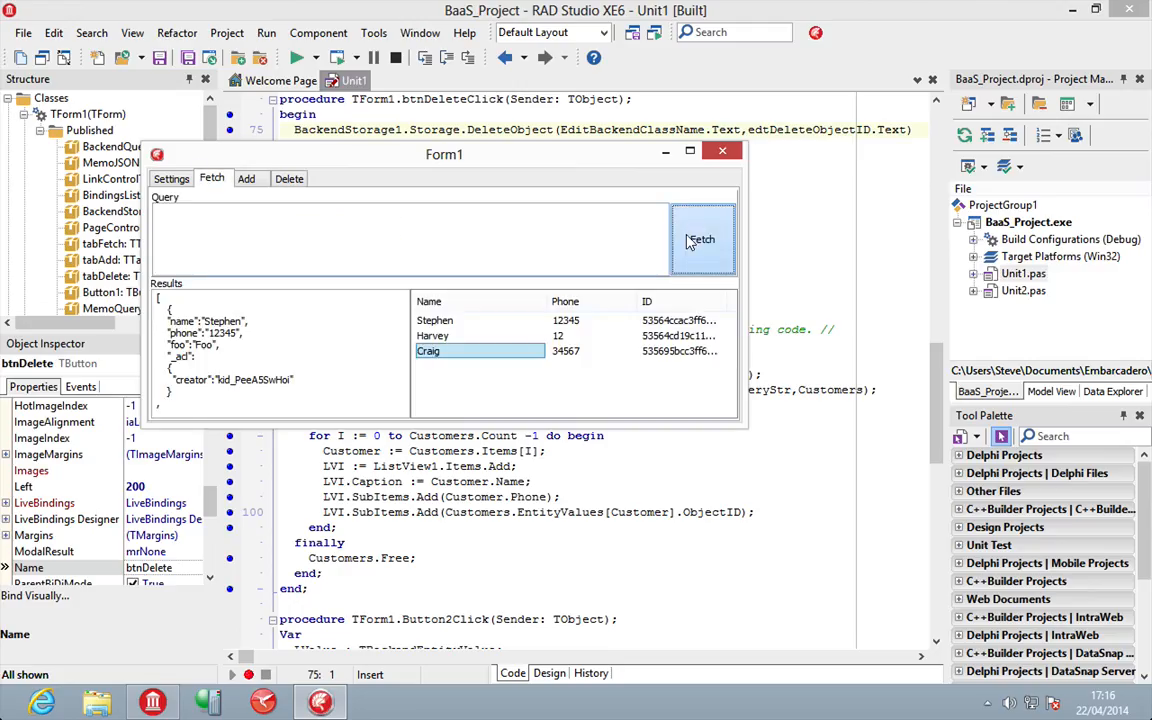
pyautogui.click(288, 178)
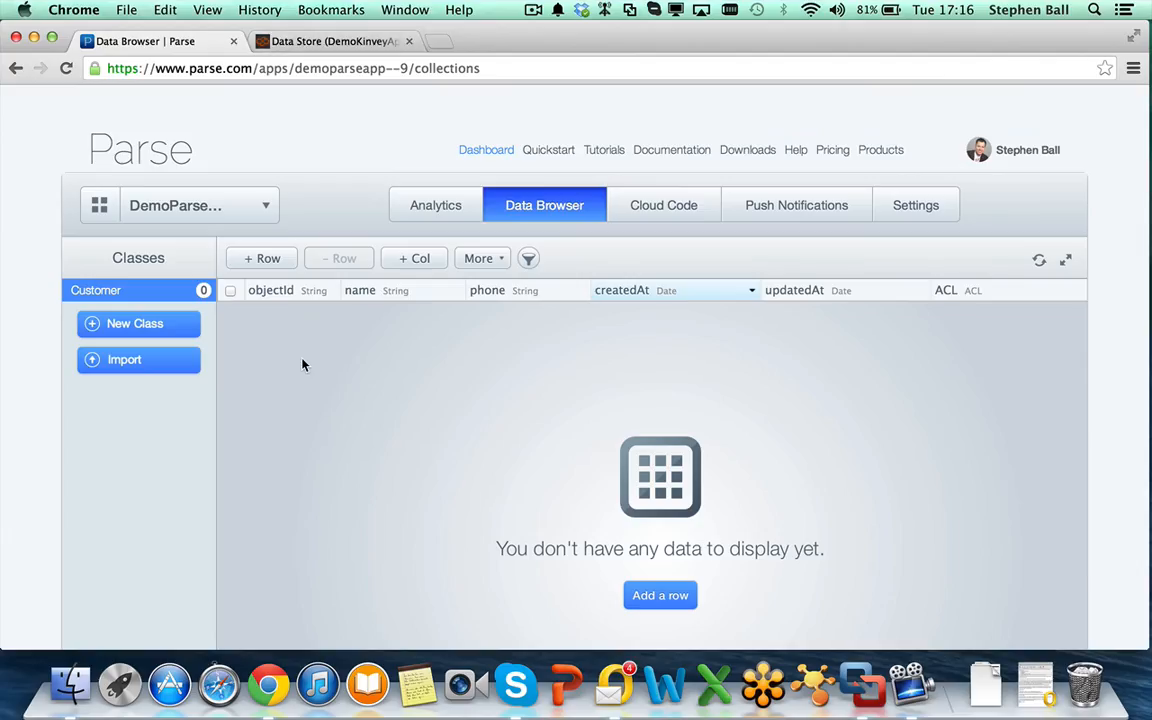
pyautogui.moveTo(216, 292)
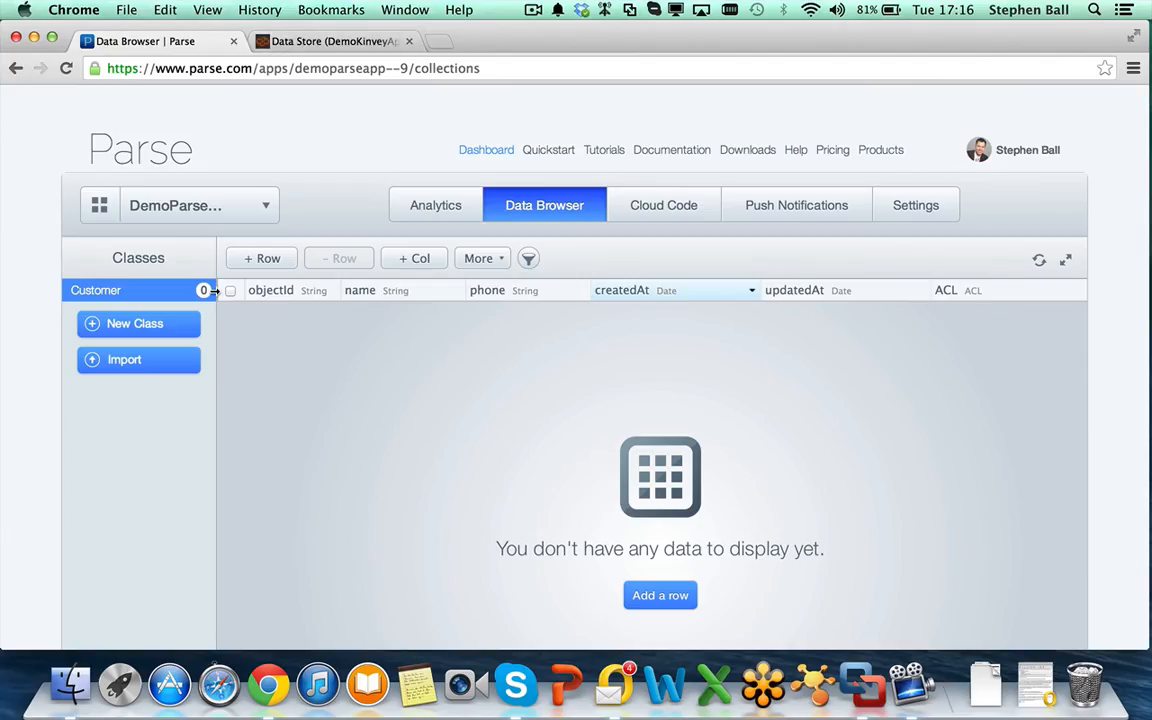
pyautogui.moveTo(384, 360)
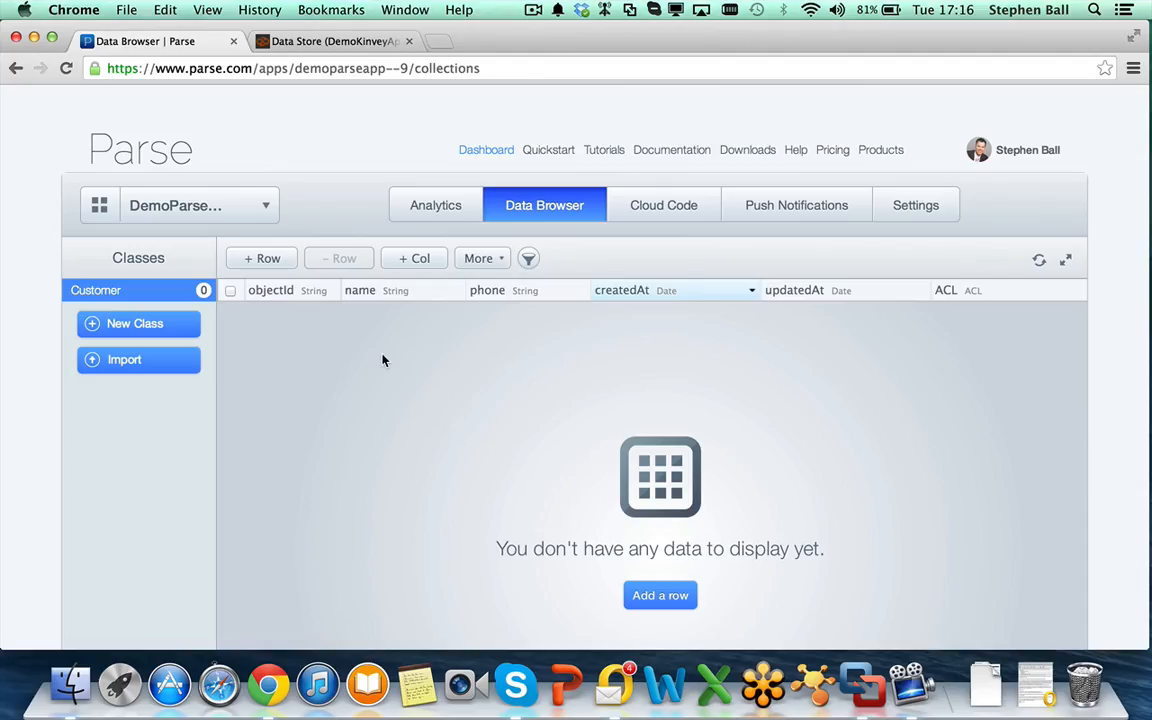
pyautogui.moveTo(264, 258)
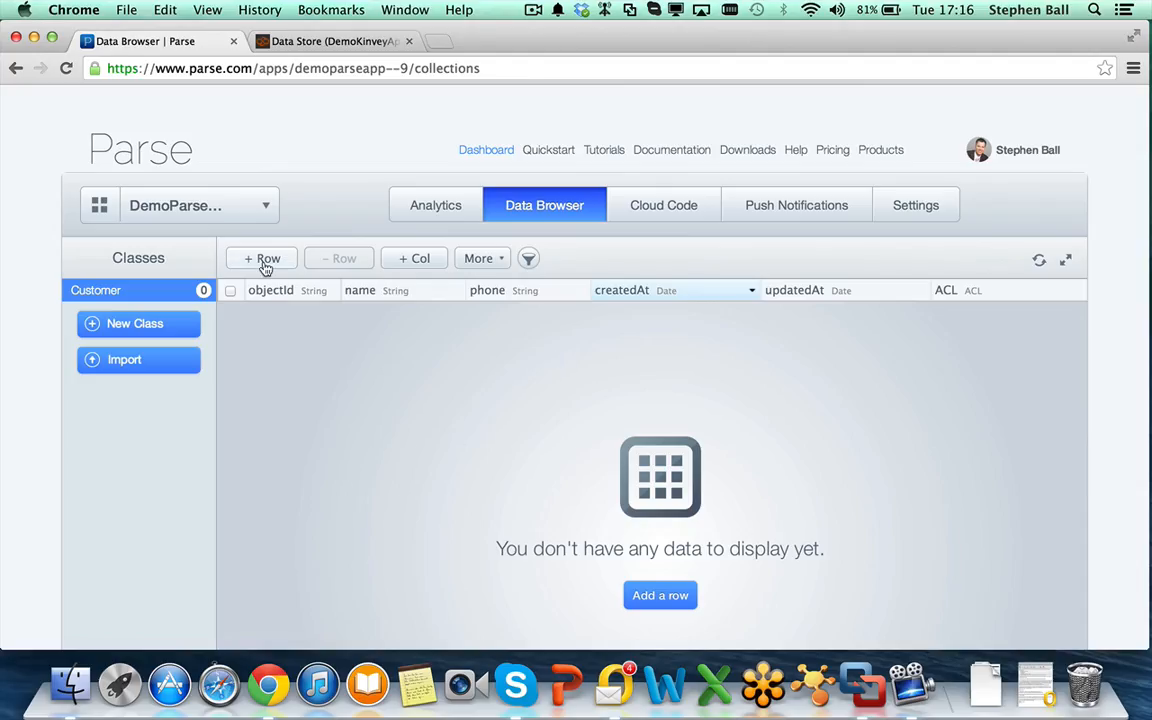
# Step: Switch to Chrome's Parse tab to view the empty Customer class
pyautogui.click(330, 40)
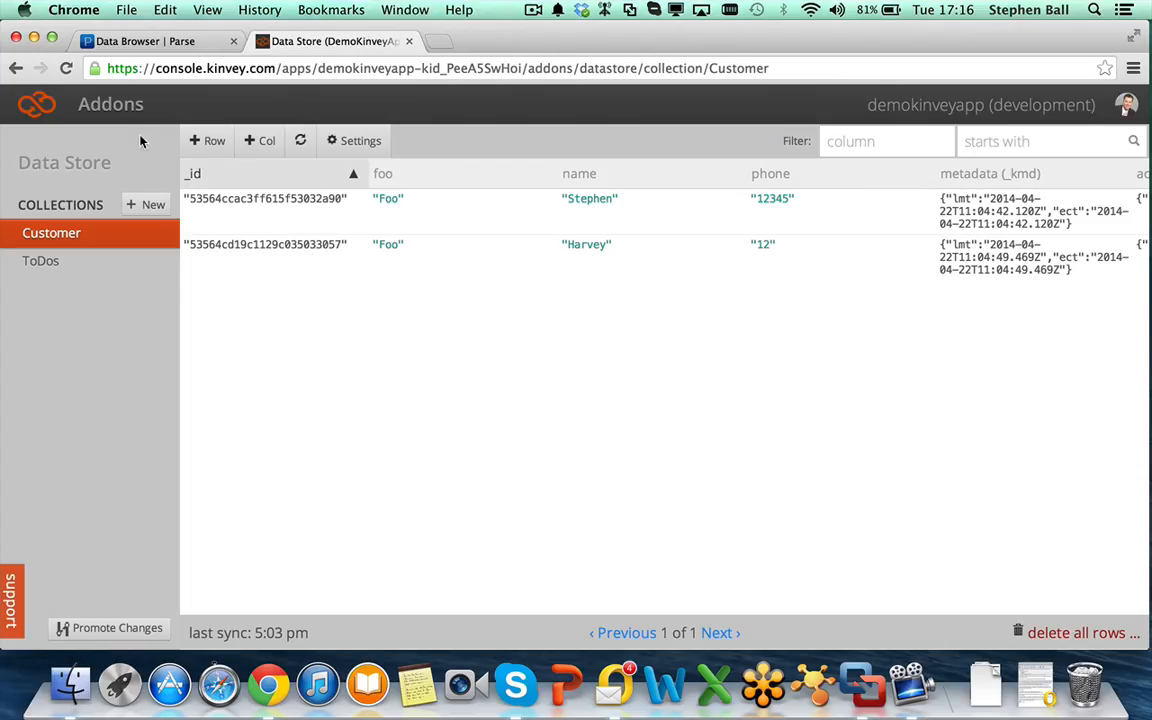
pyautogui.moveTo(118, 120)
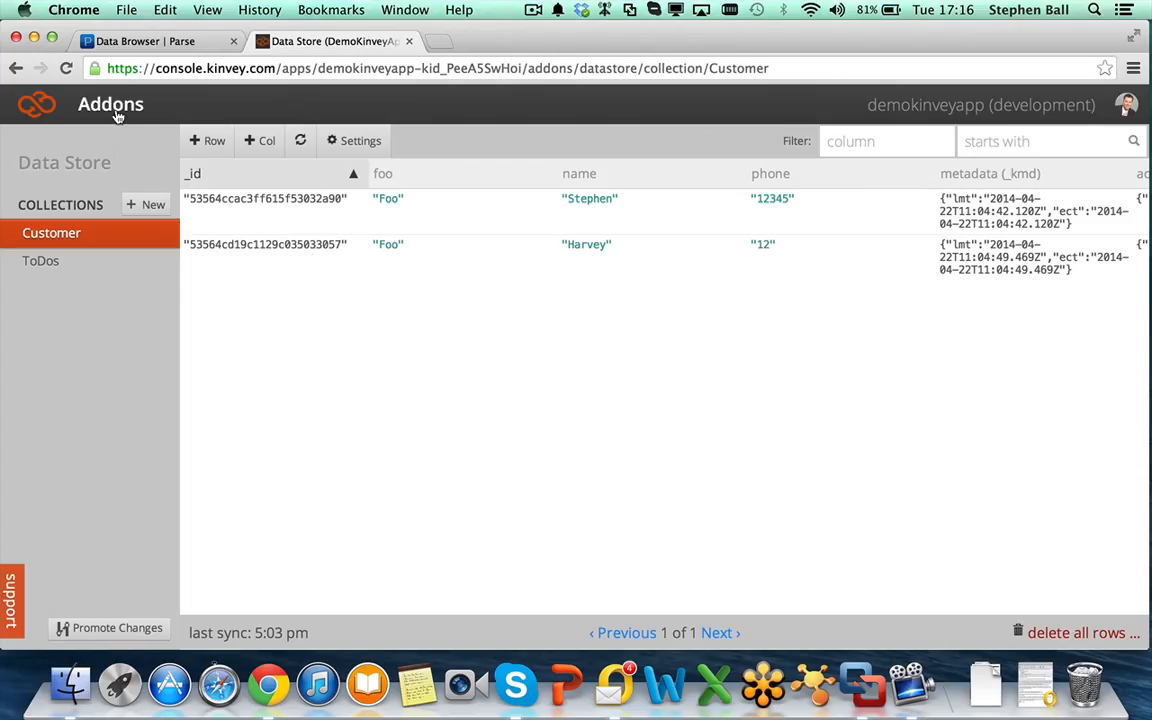
# Step: Glance at Kinvey's Data & Storage add-ons overview and return to the Customer collection
pyautogui.click(110, 104)
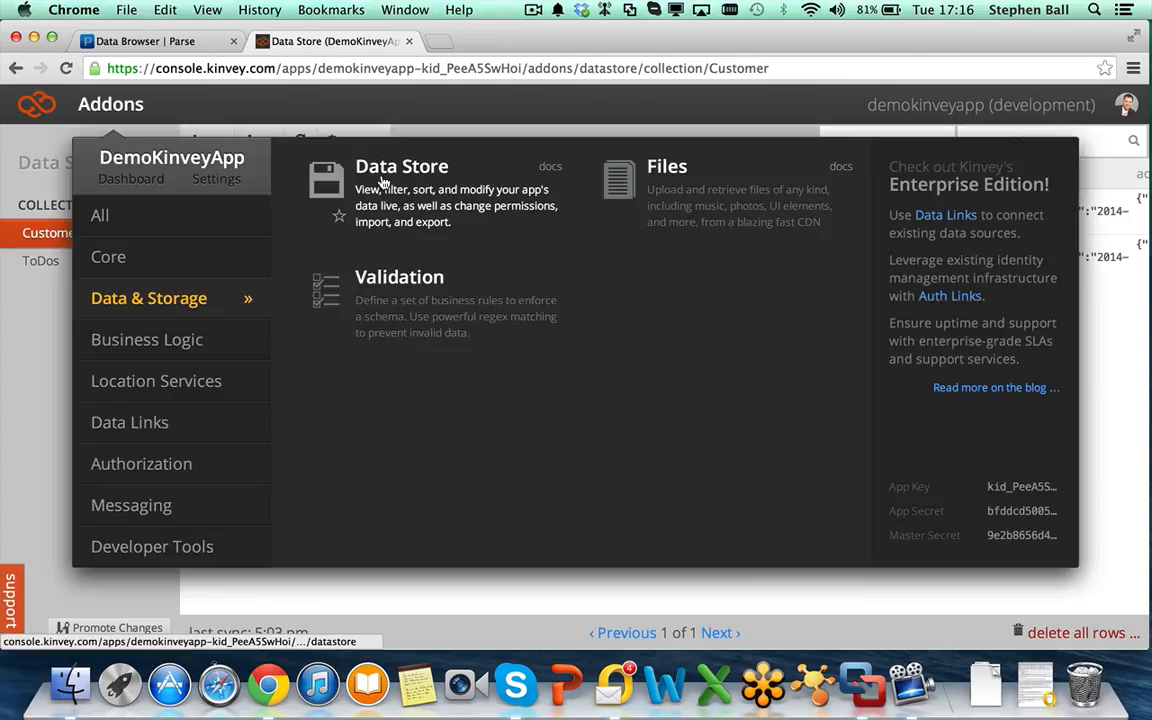
pyautogui.click(400, 166)
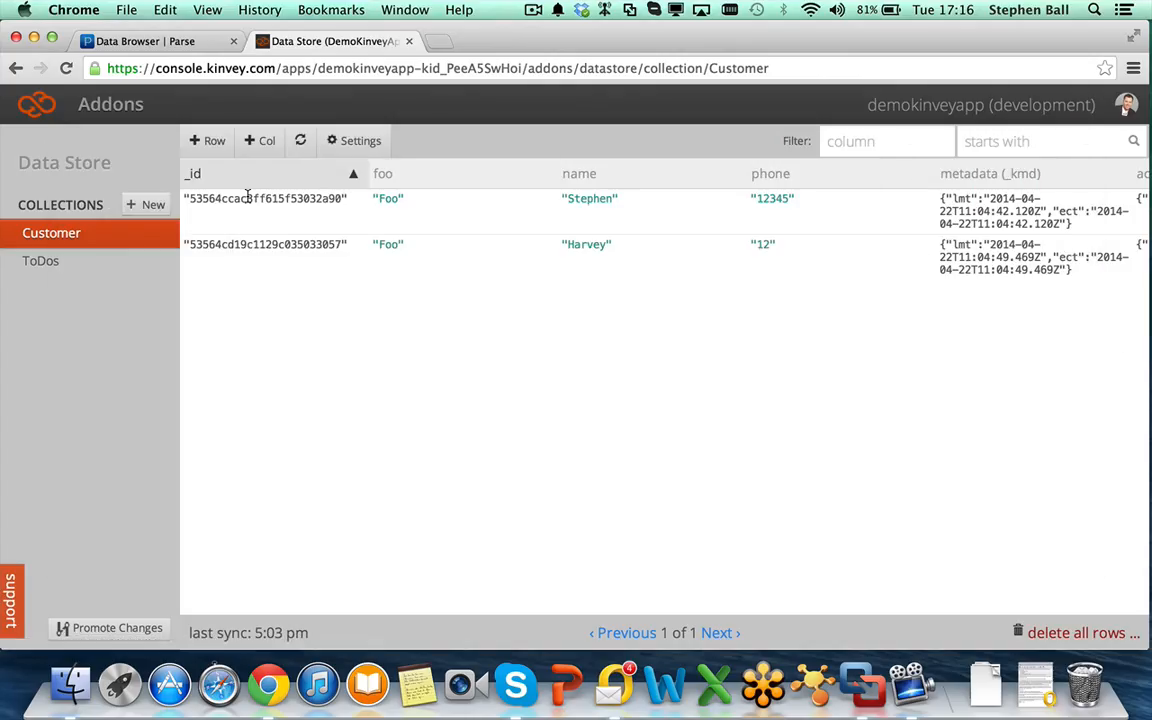
pyautogui.moveTo(492, 240)
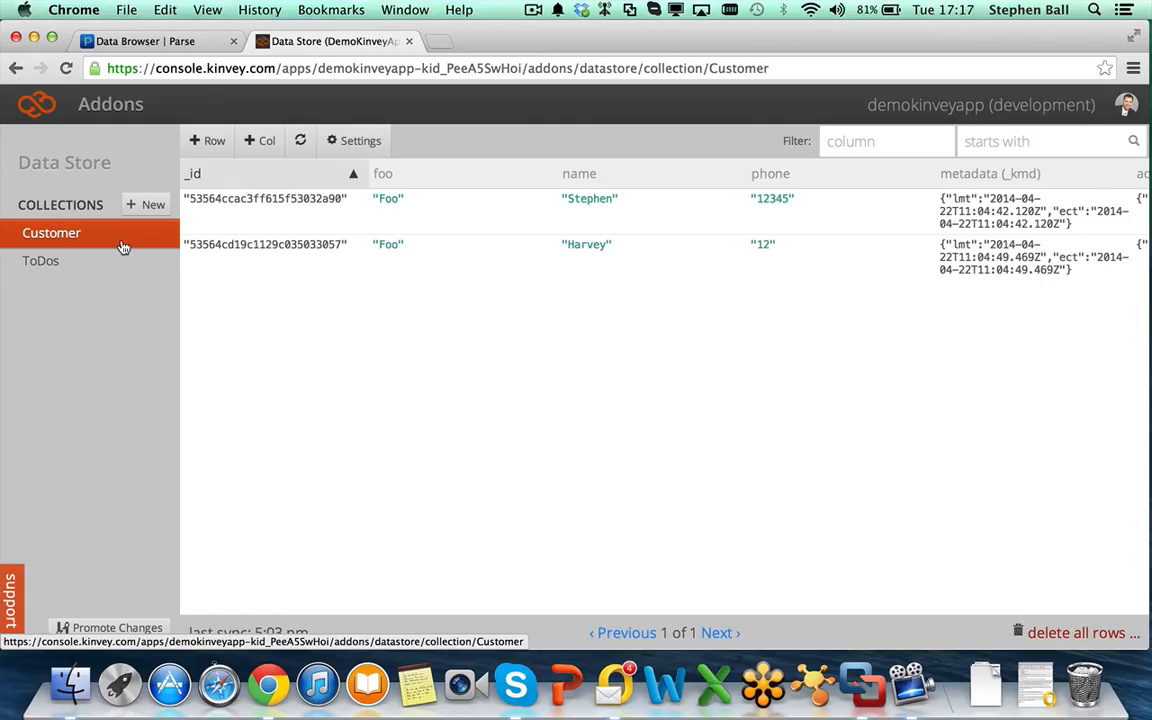
pyautogui.moveTo(320, 390)
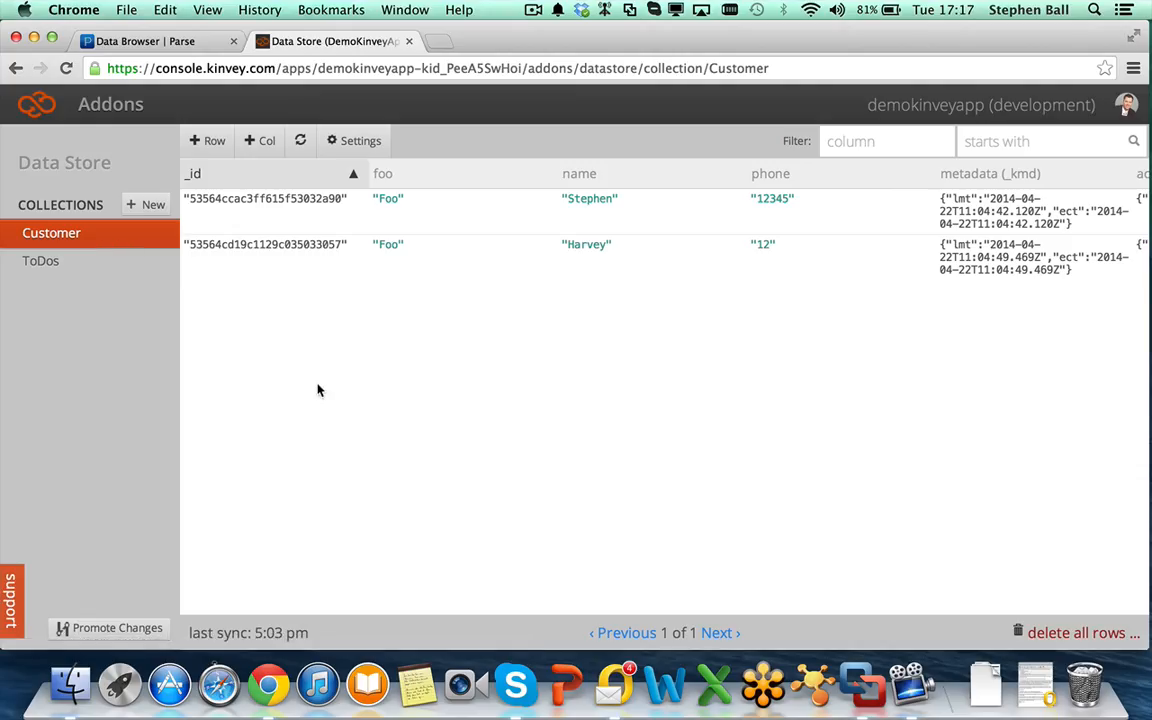